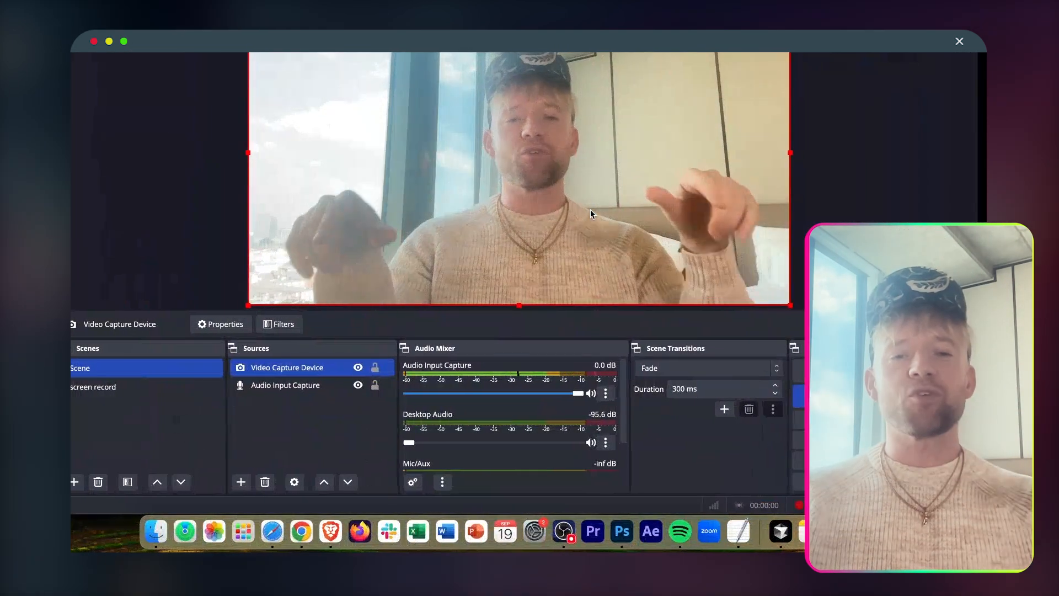
mouse_move(330, 530)
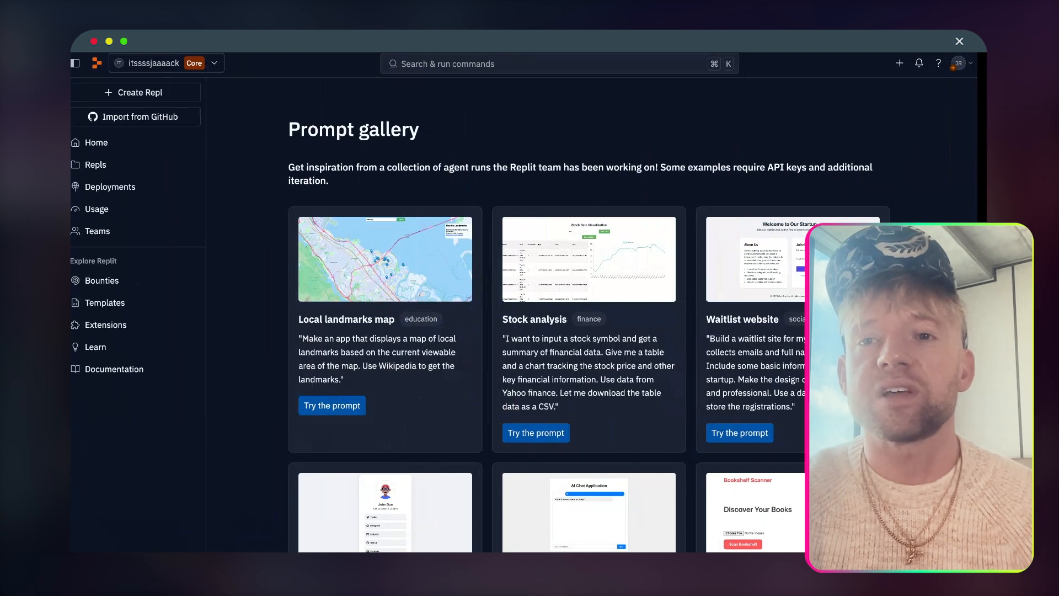
Reopen the earlier Best Coffee Places in Leeds City Centre app in the browser
left_click(330, 405)
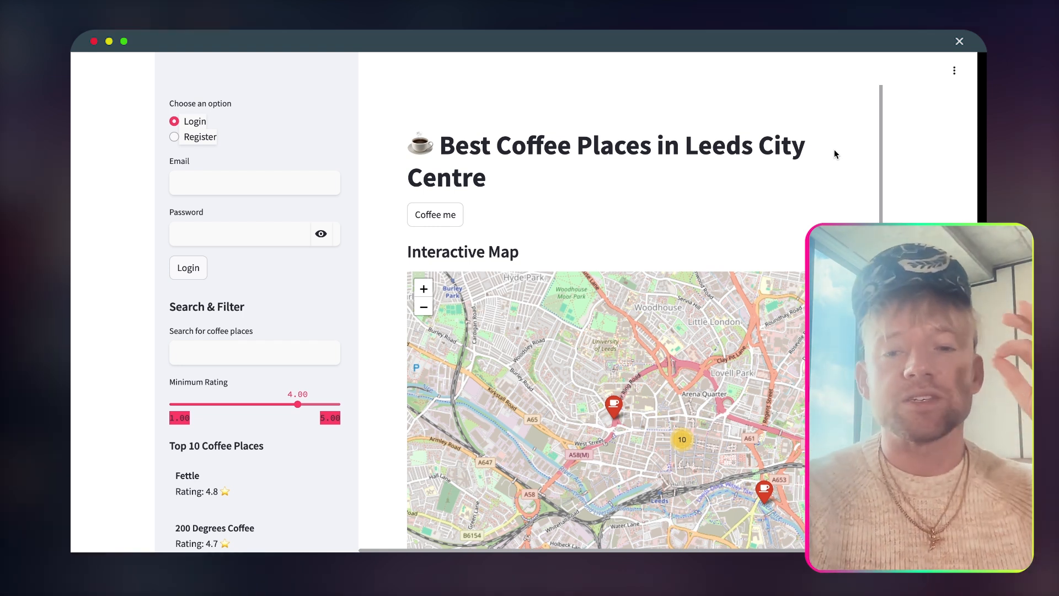
scroll("down", 3)
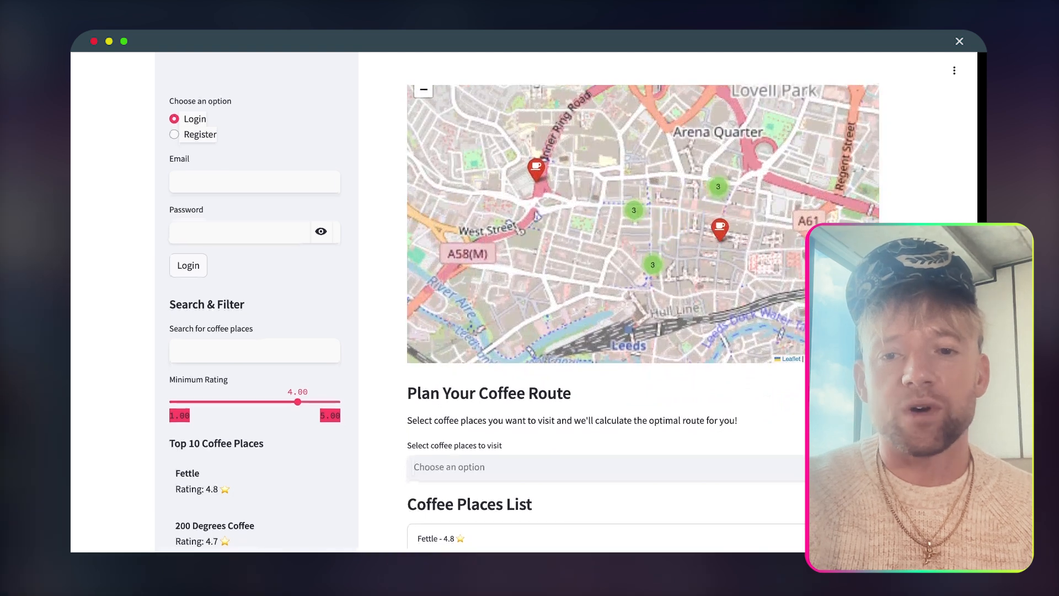
scroll("down", 3)
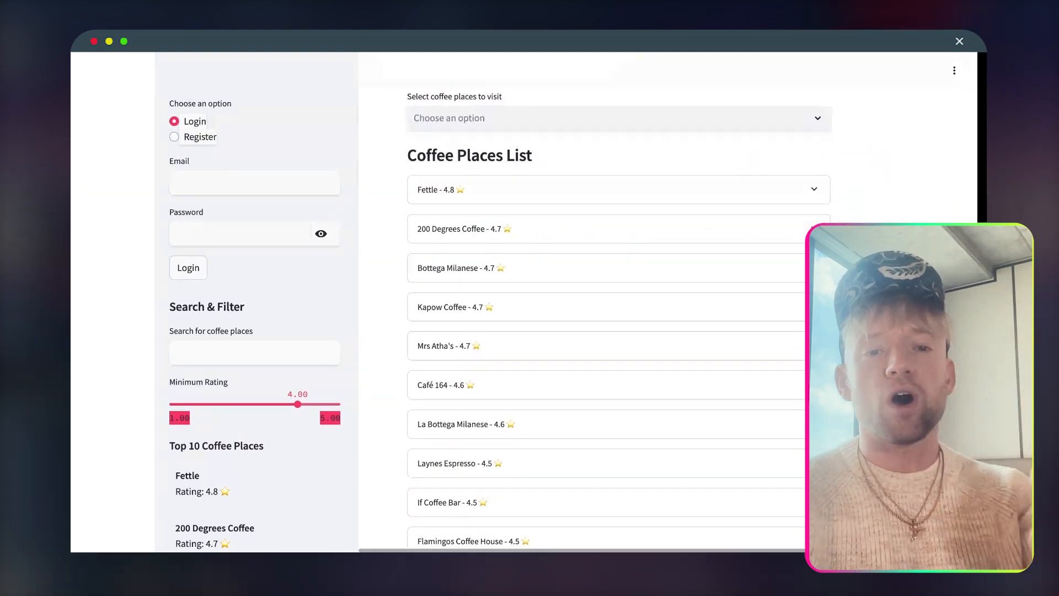
scroll("down", 3)
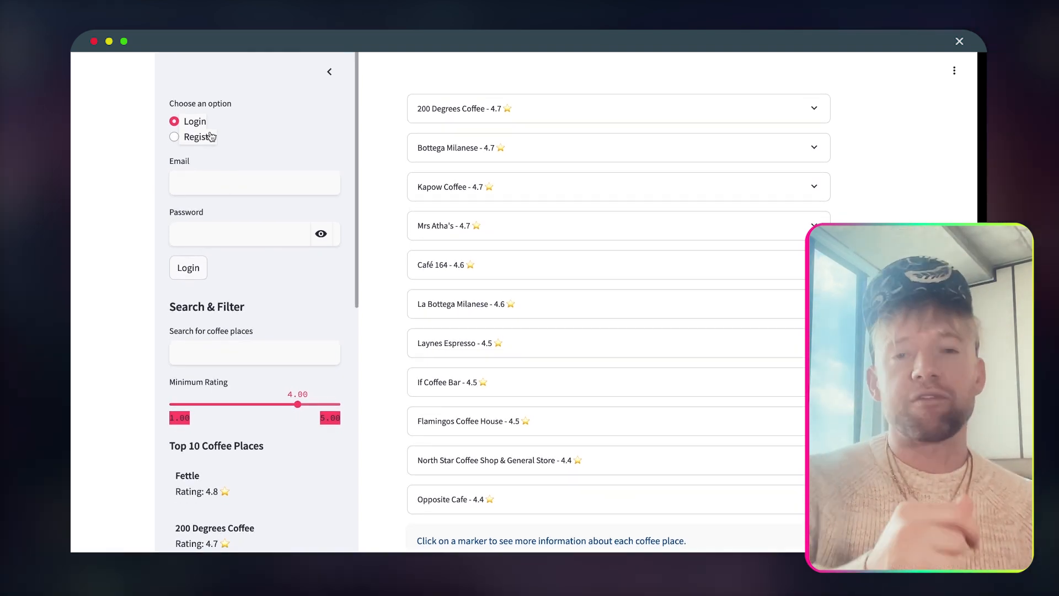
mouse_move(673, 178)
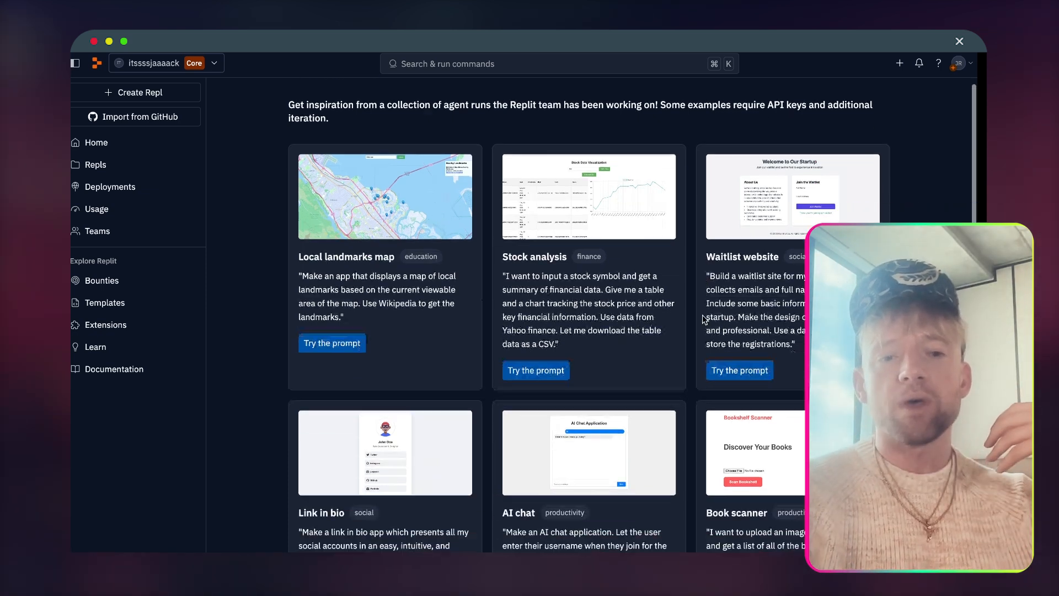
Pick the Link in bio card from the Prompt gallery so its prompt fills the Agent box
scroll("down", 3)
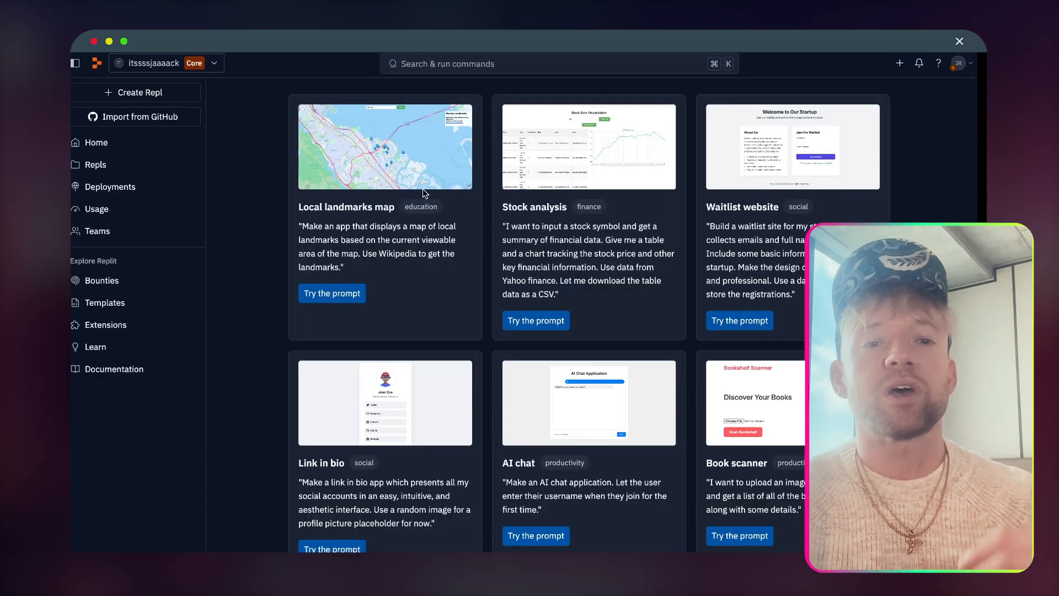
scroll("down", 3)
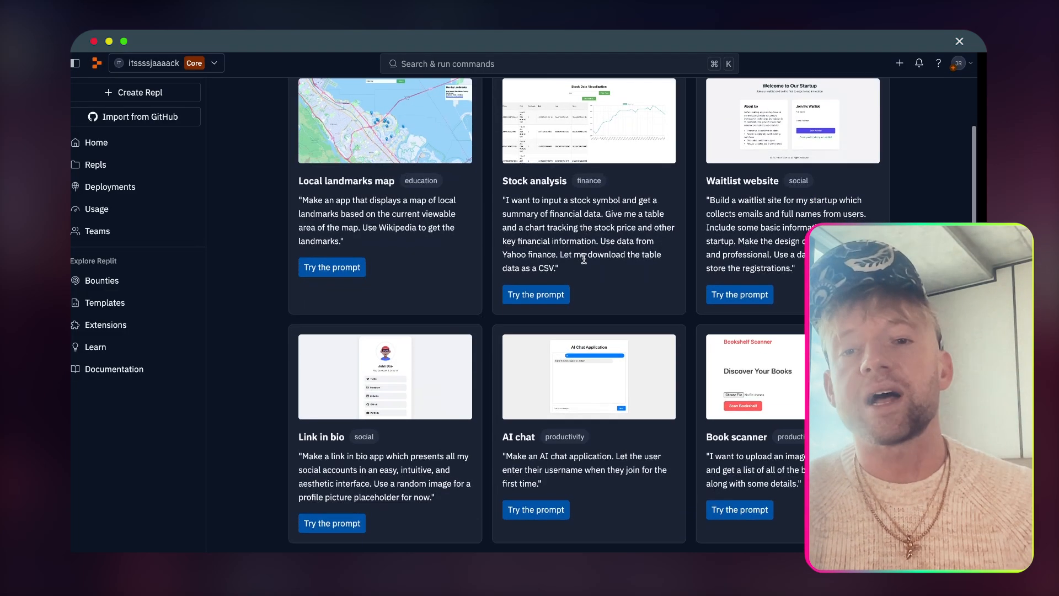
scroll("down", 3)
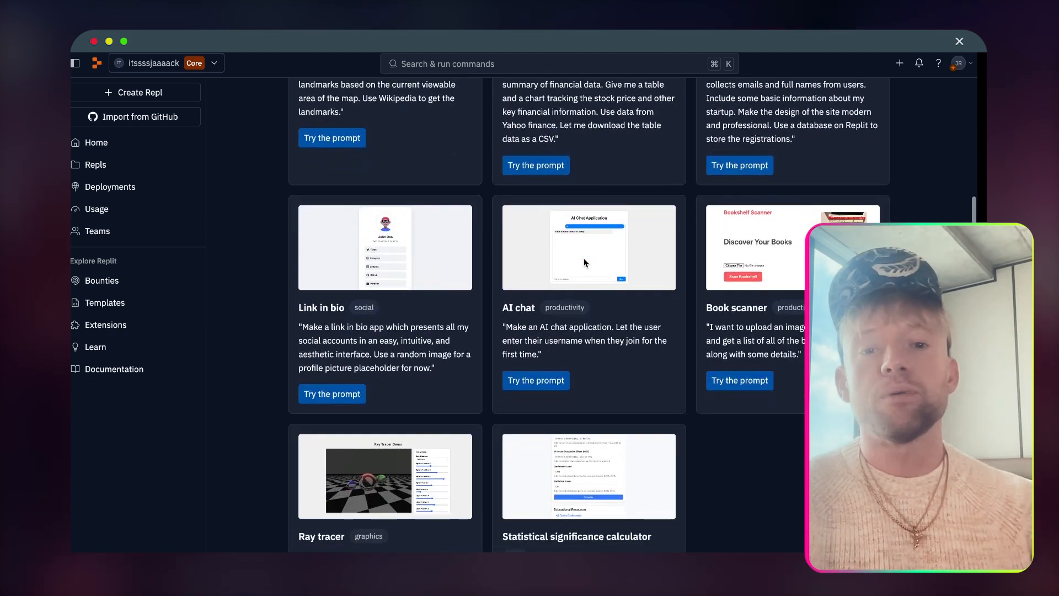
scroll("down", 3)
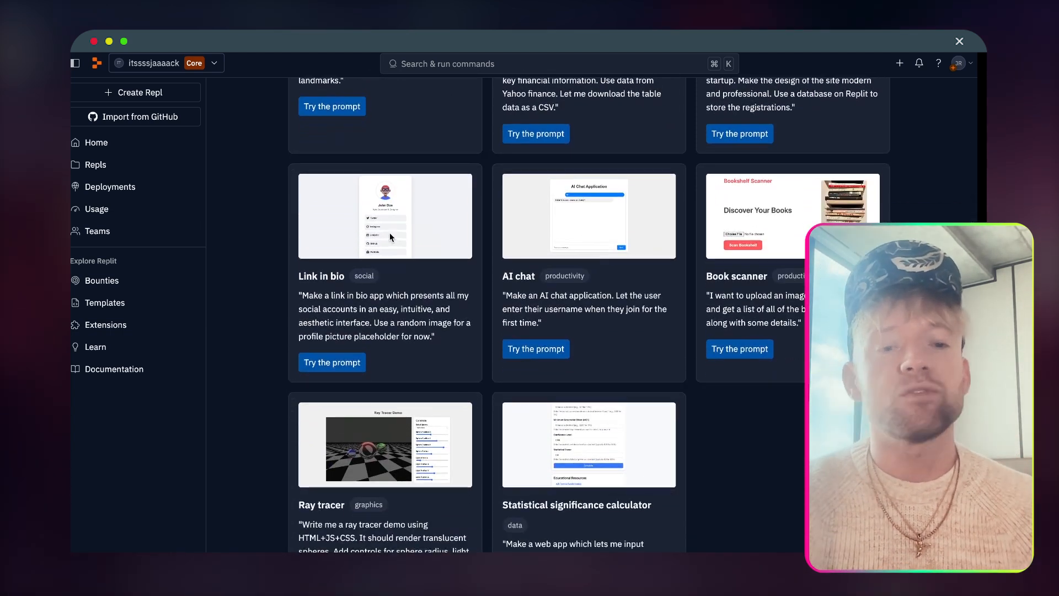
scroll("down", 3)
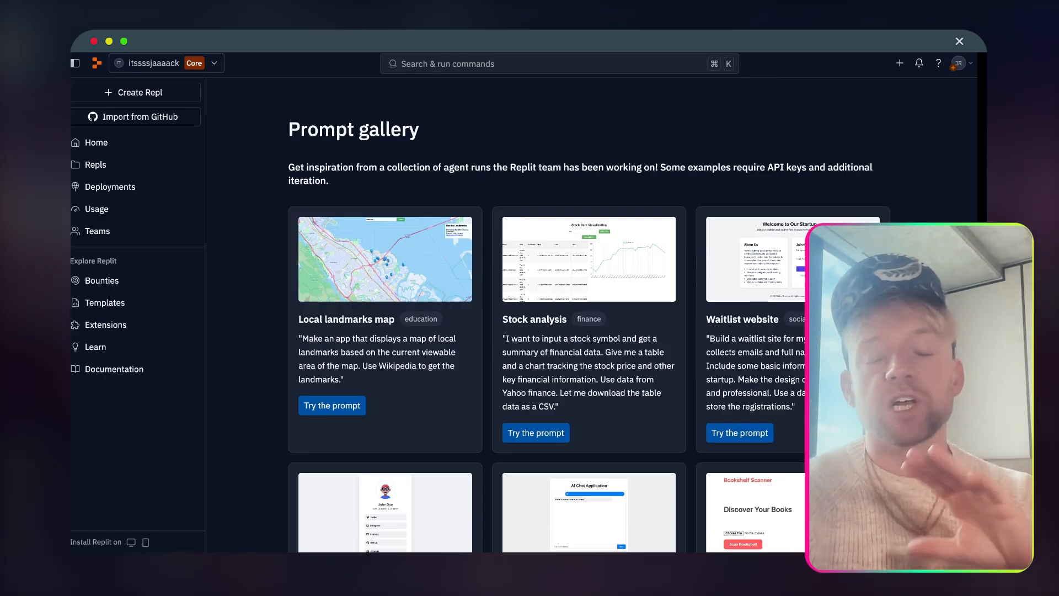
left_click(95, 142)
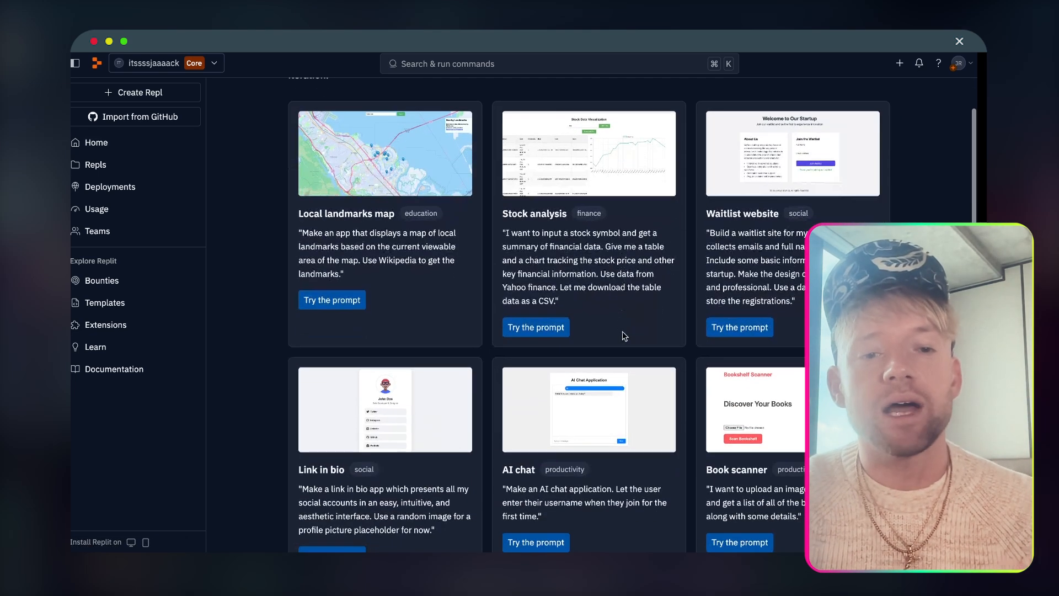
scroll("down", 3)
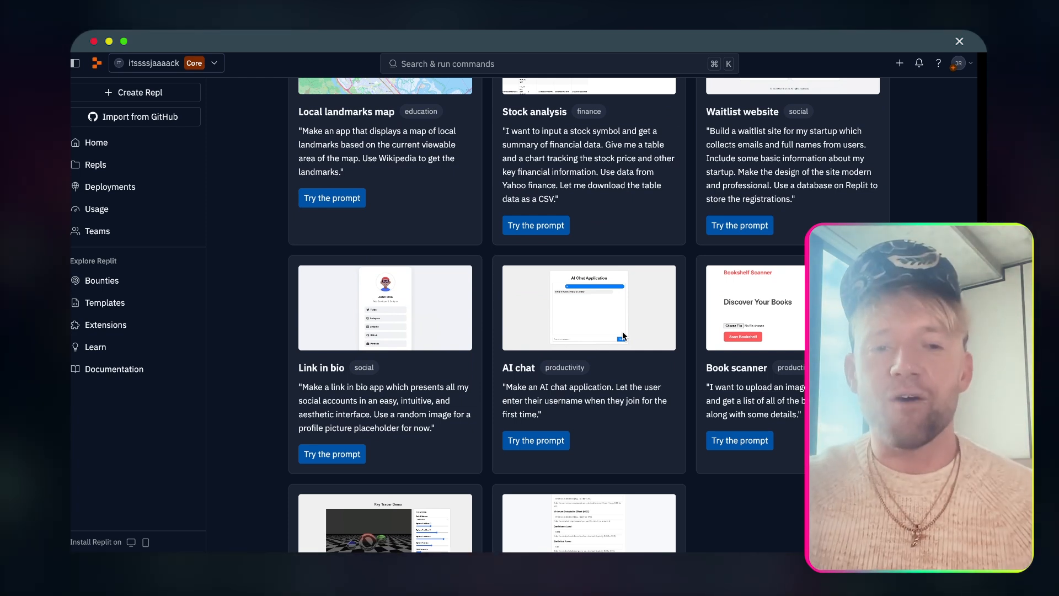
scroll("down", 3)
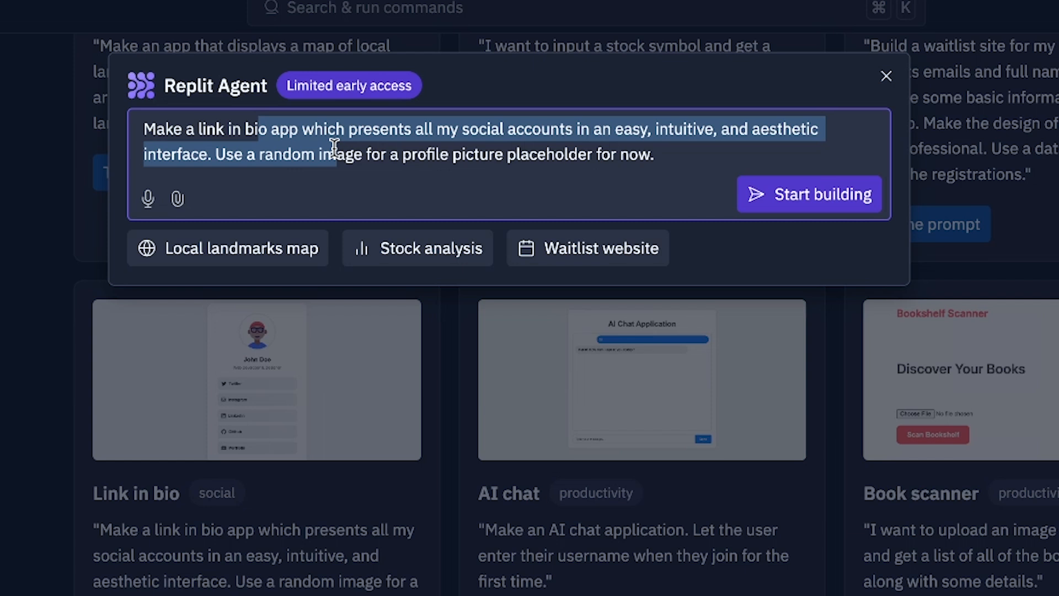
Replace the placeholder image wording with 'the attached' logo and request a question-and-email field
left_click(358, 147)
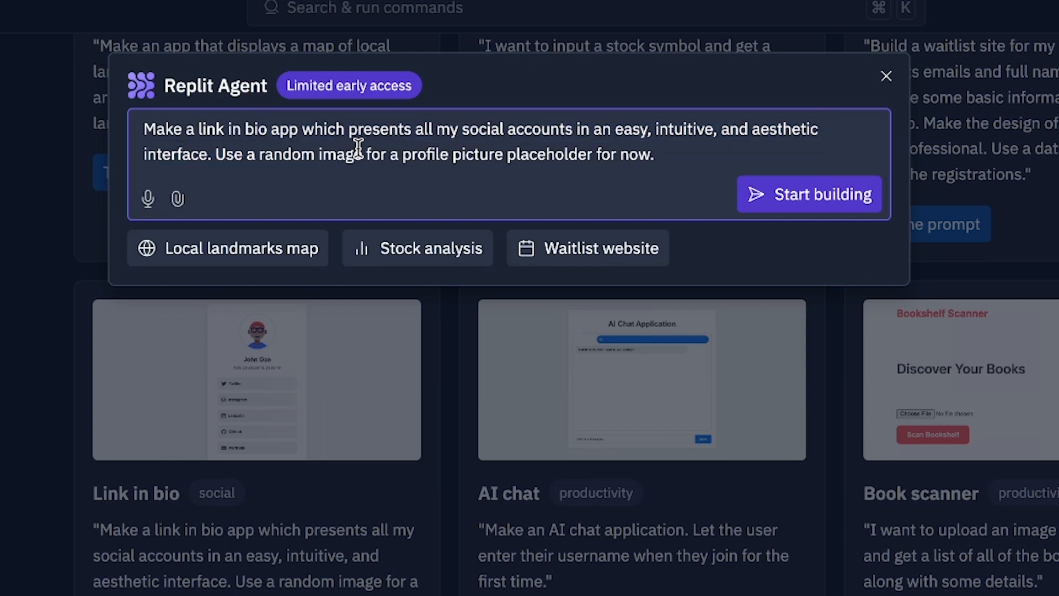
double_click(425, 154)
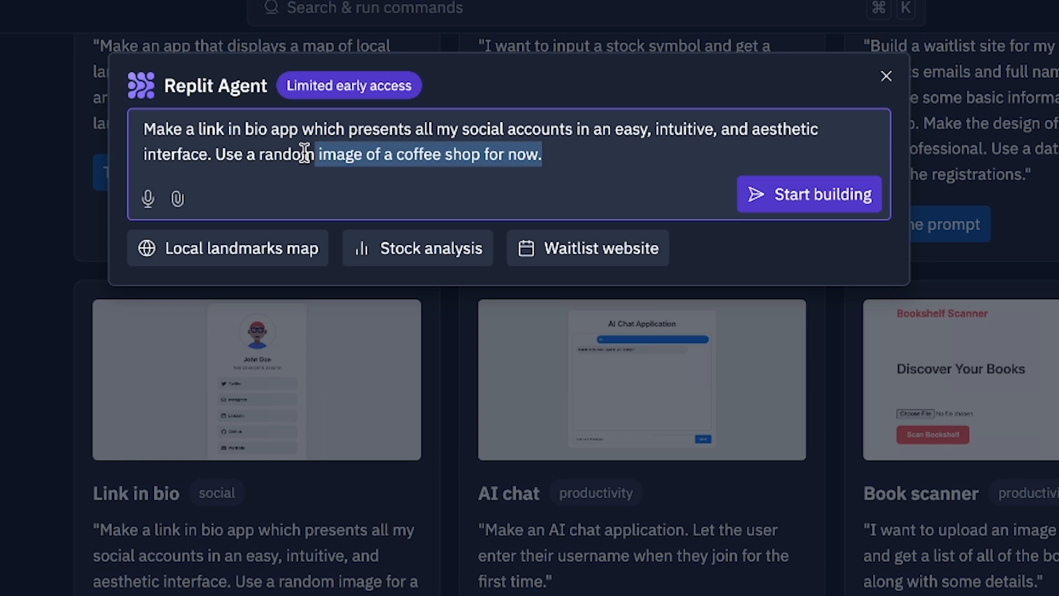
type("the attached")
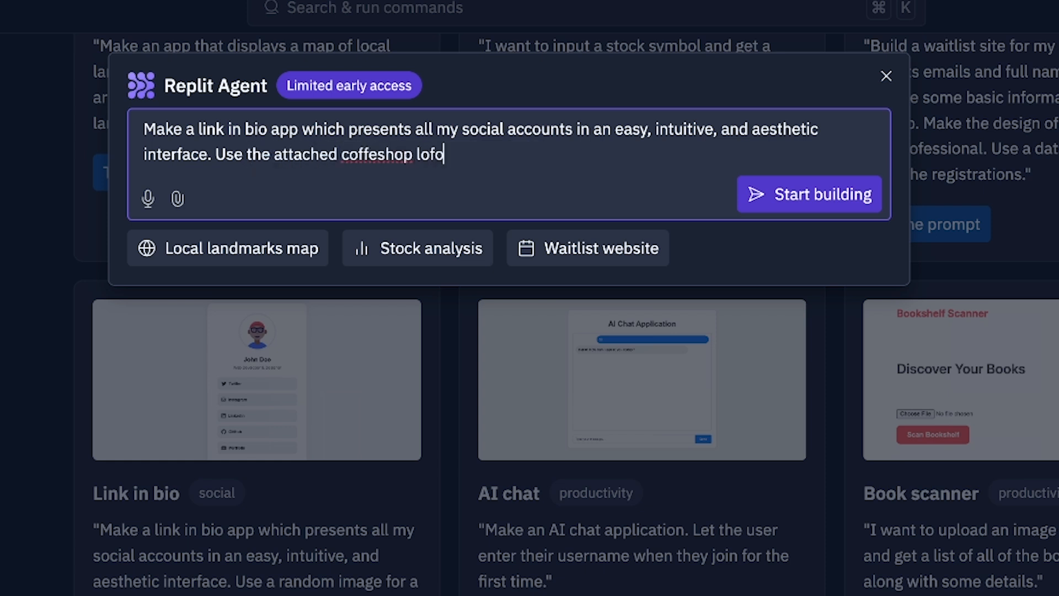
type("also, add a request information field where the user can t")
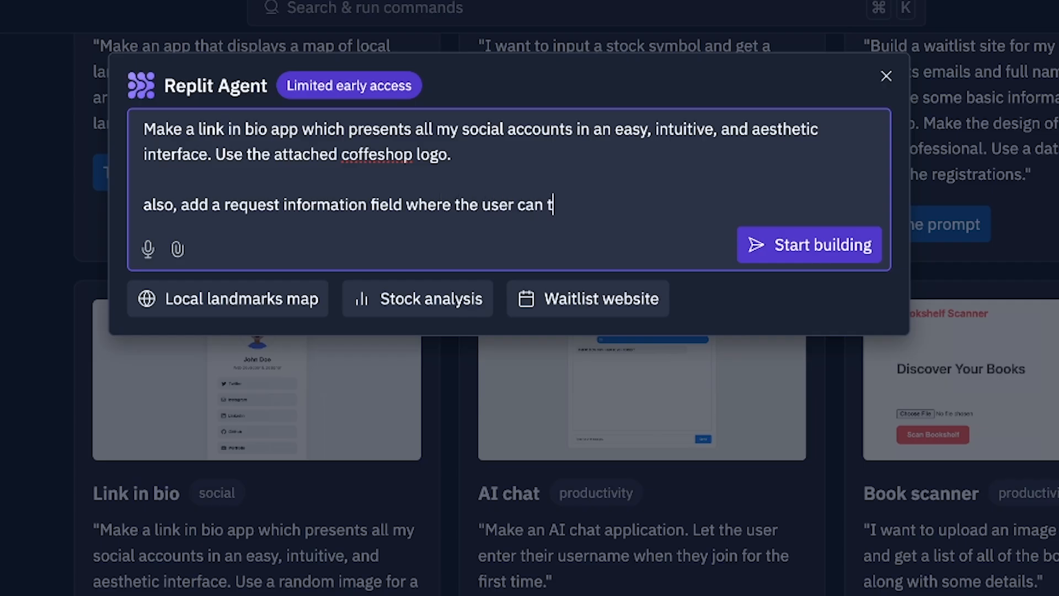
type("ype a question ad")
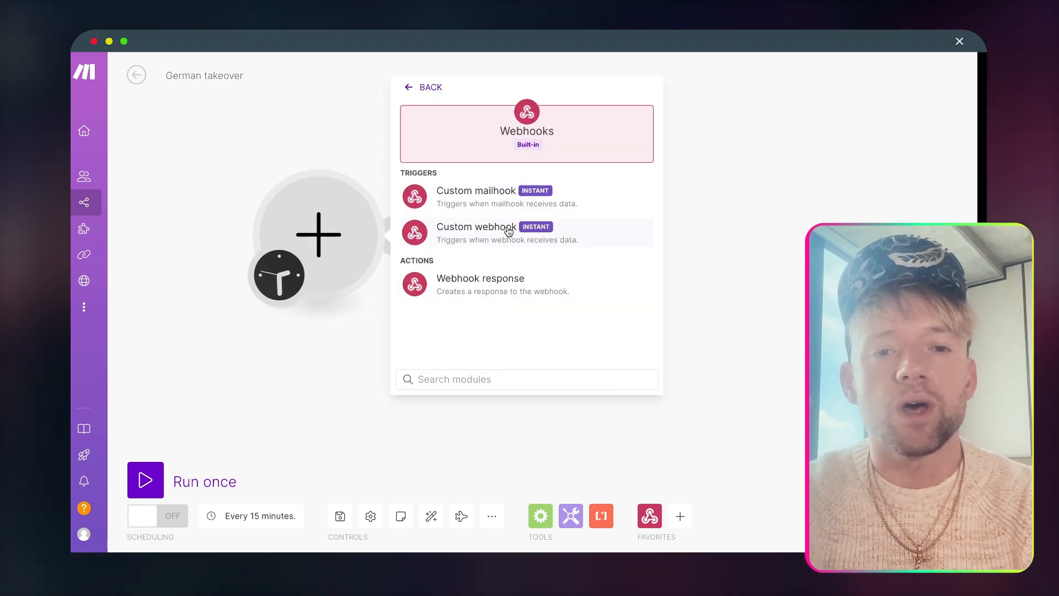
Add a Custom webhook trigger and name the new webhook The German Takeover with an emoji
left_click(475, 226)
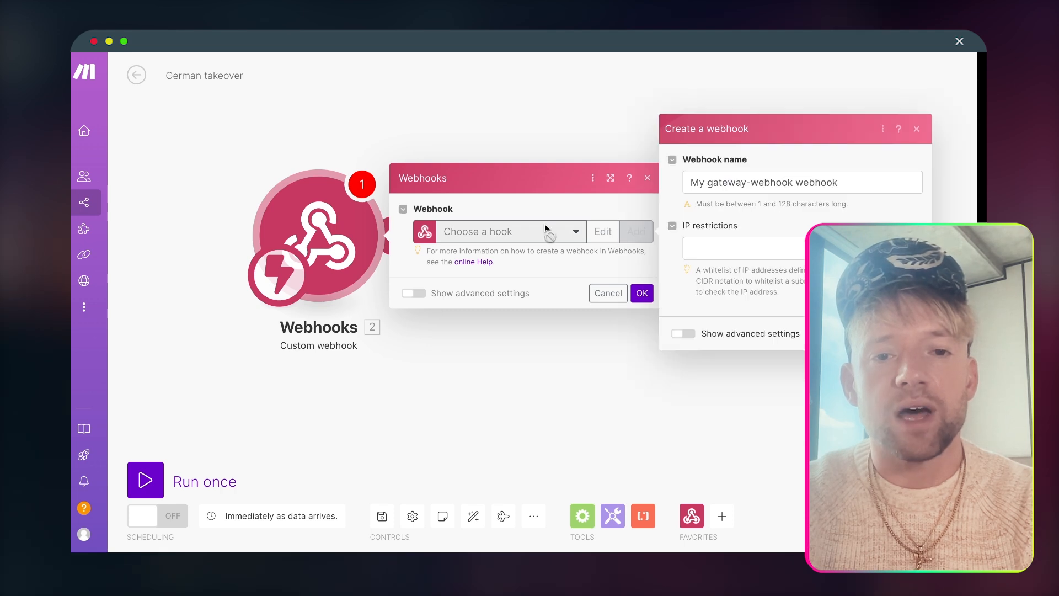
left_click(801, 181)
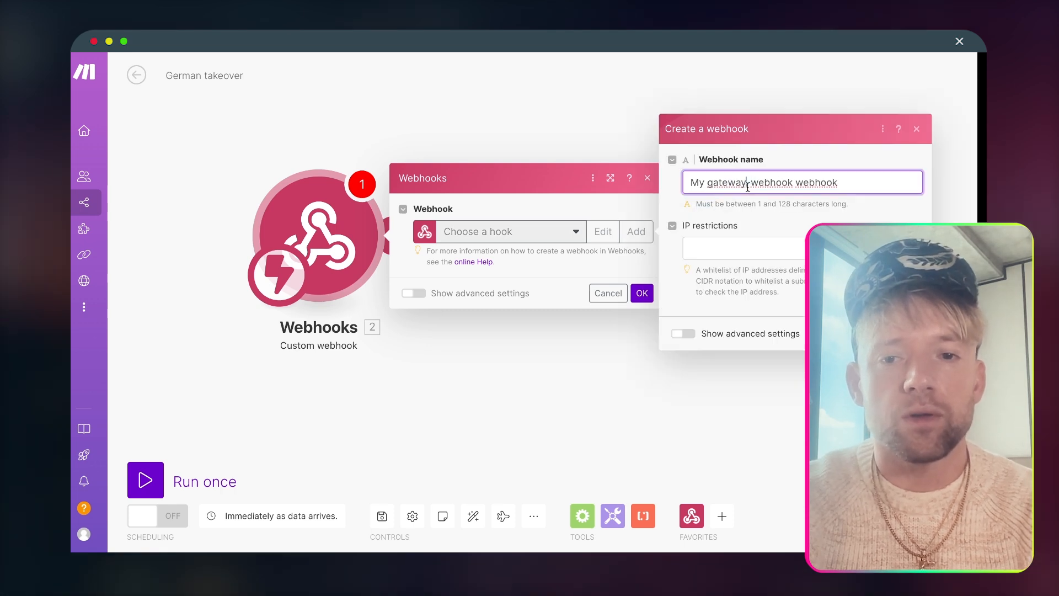
type("The German Takeover")
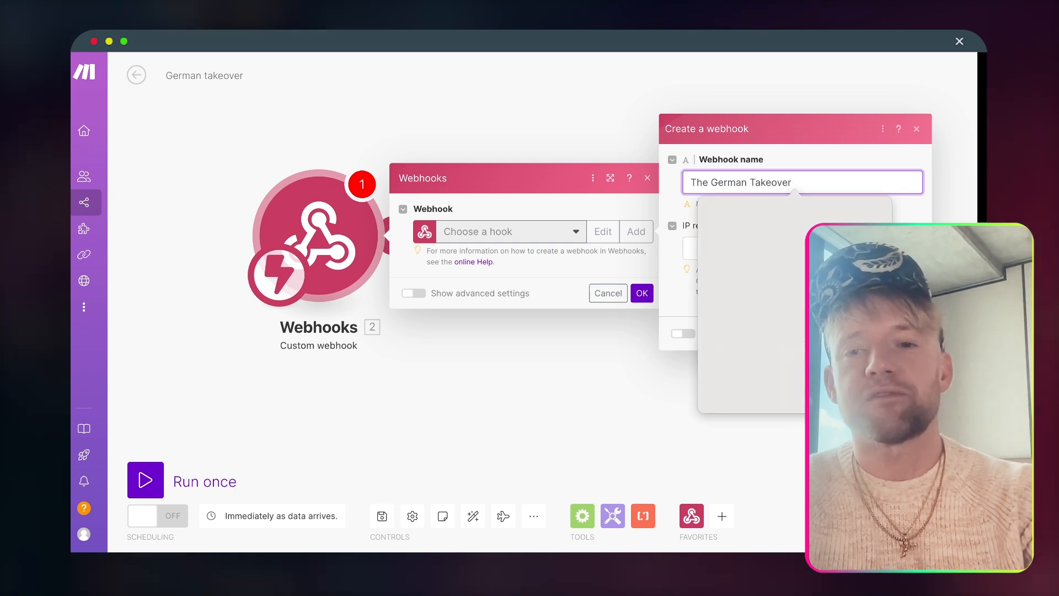
left_click(797, 182)
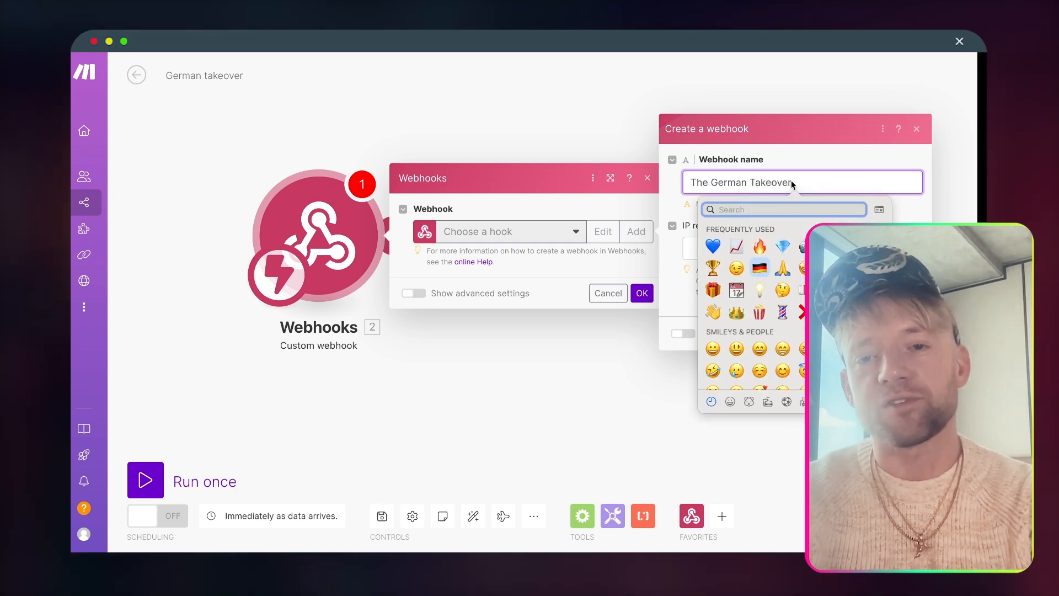
left_click(759, 265)
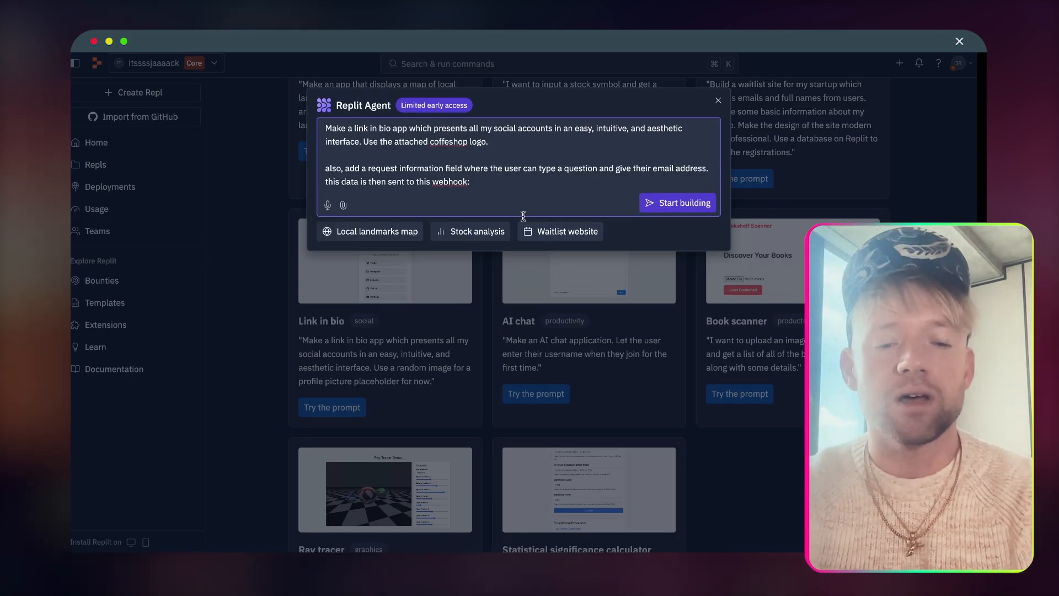
Paste the hook.eu2.make.com webhook URL into the prompt and start building
type("https://hook.eu2.make.com/jvnbledyfph0a4ckrvp33hxmtokwplsb")
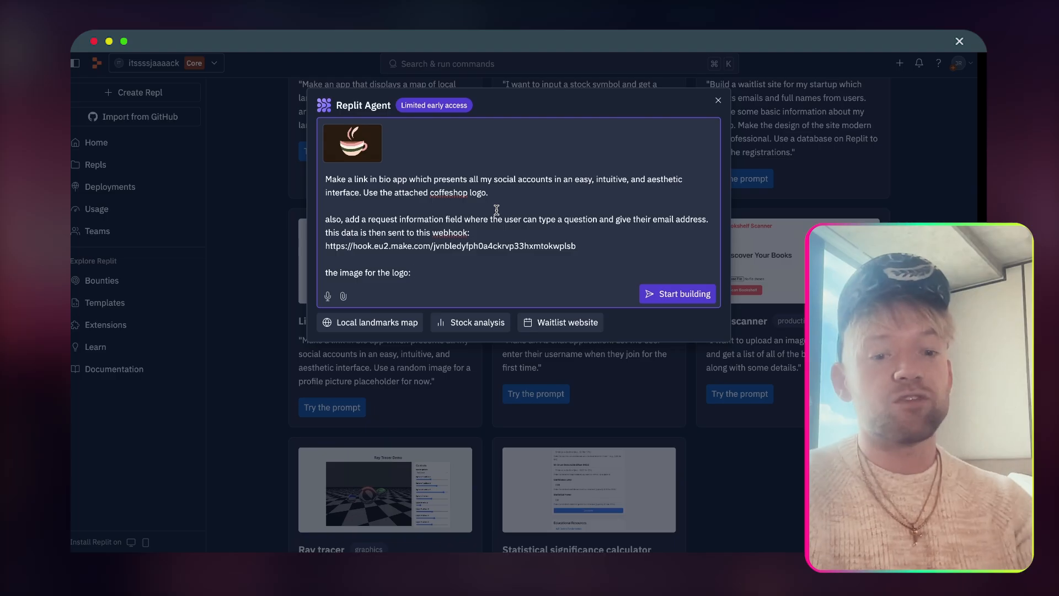
key("cmd+a")
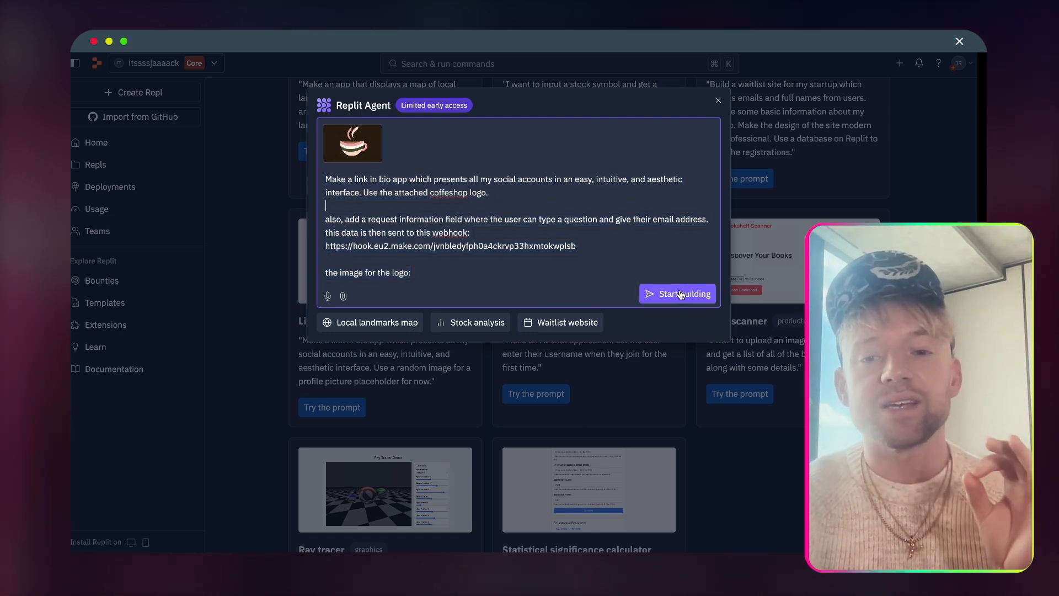
left_click(683, 293)
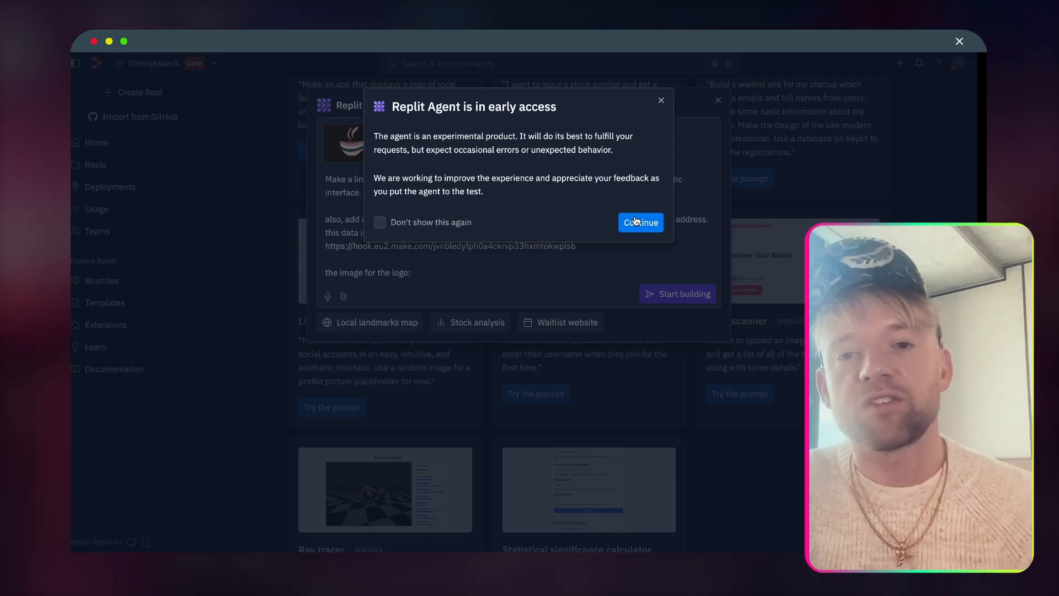
Continue past the early access notice and tick Add custom themes in the agent's plan
left_click(640, 222)
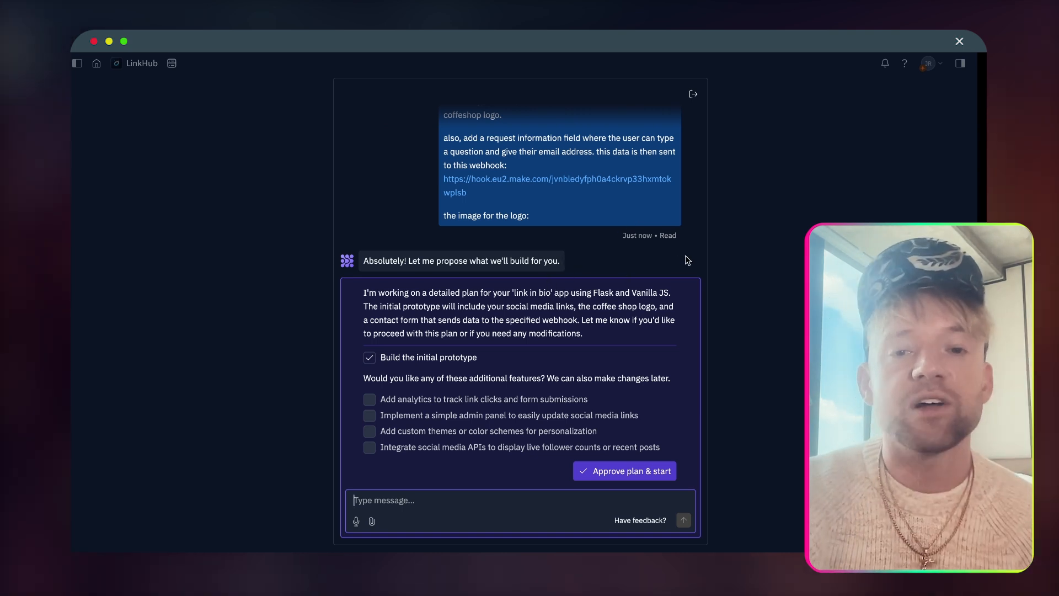
scroll("down", 3)
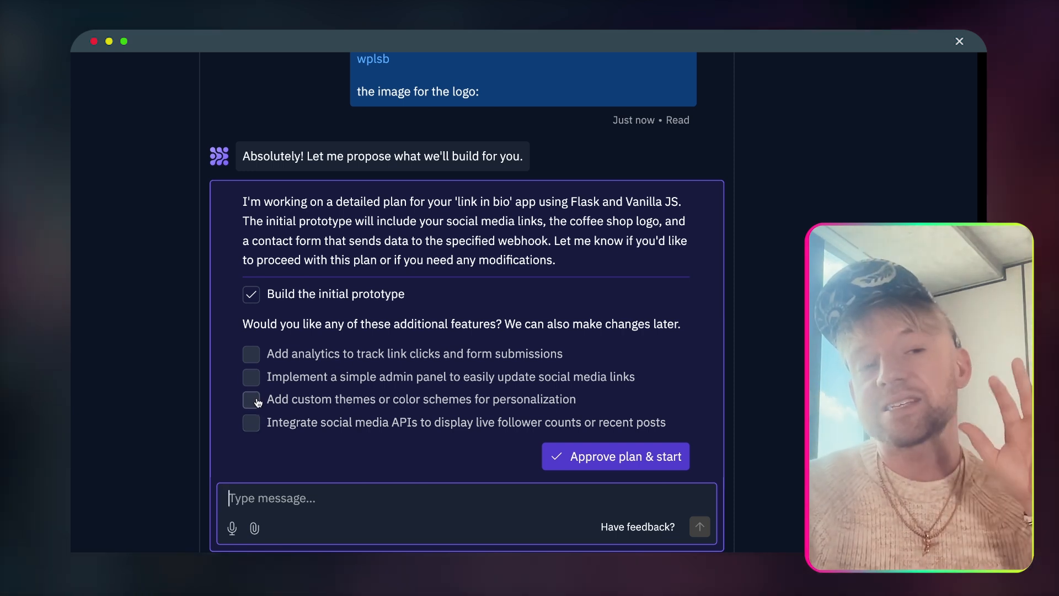
left_click(251, 399)
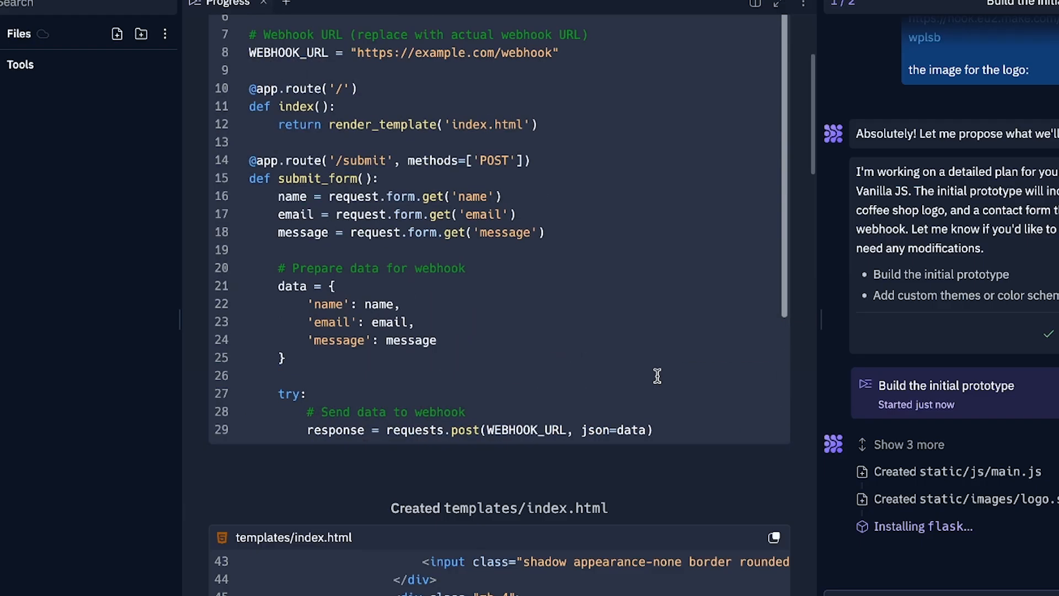
Follow the Progress tab while the agent creates templates, CSS, JS and installs flask and requests
scroll("down", 3)
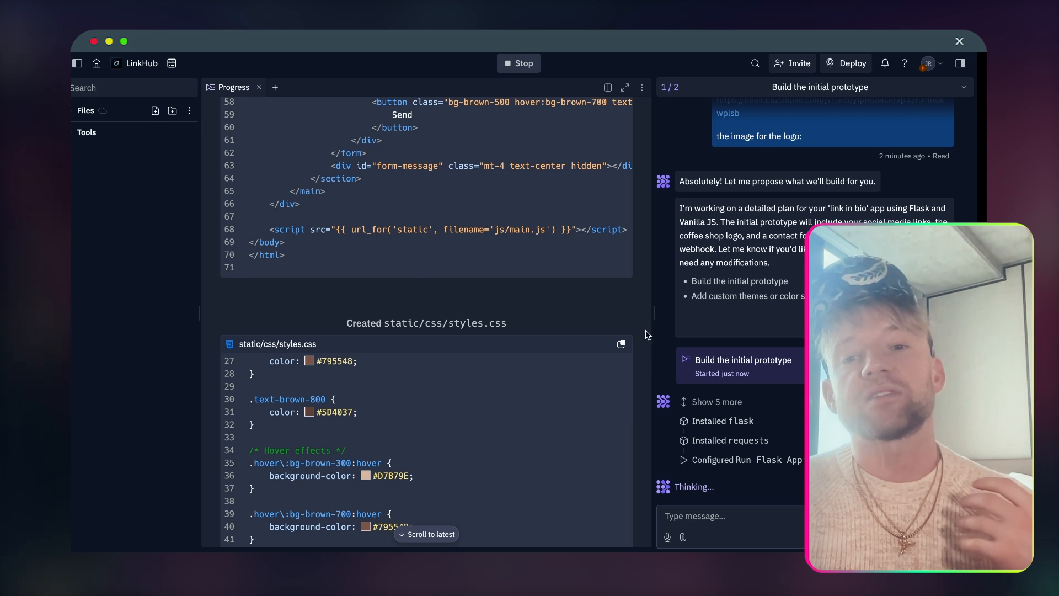
scroll("down", 3)
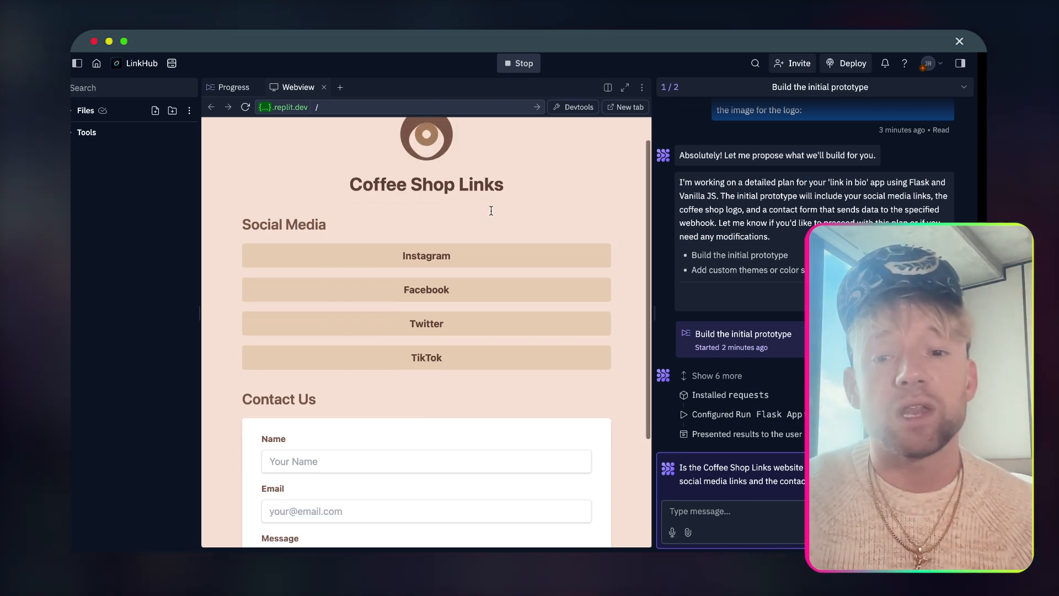
Start a chat reply to the agent: 'yes we can, could…'
scroll("down", 3)
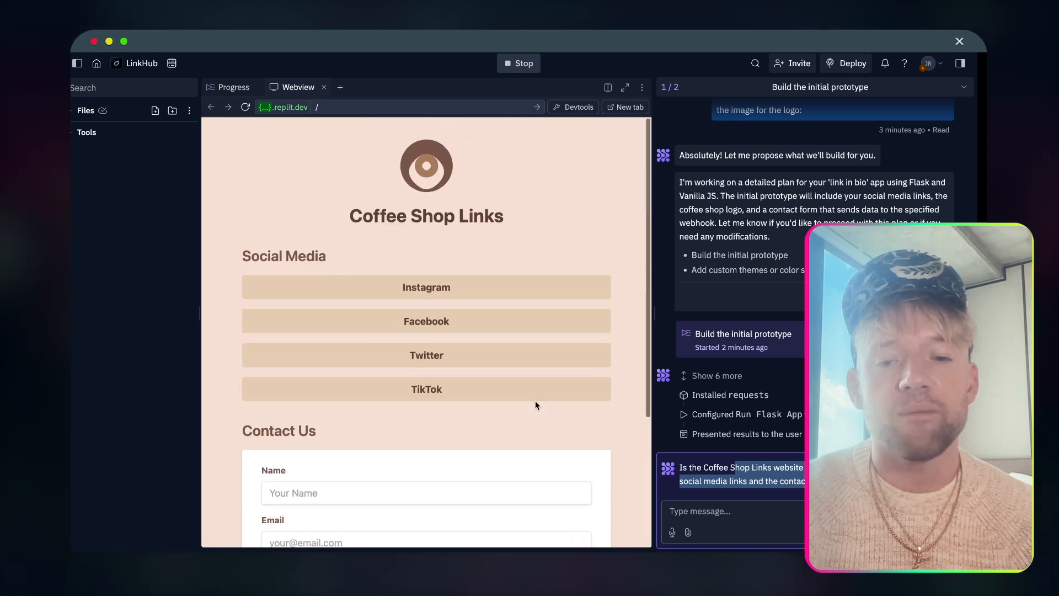
type("yes")
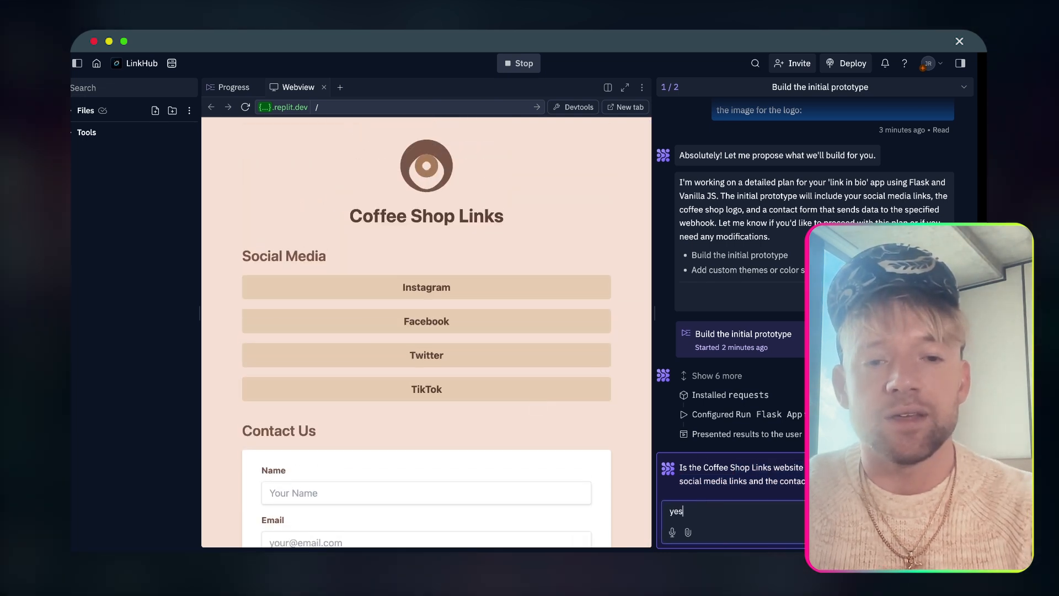
type("we can, could you please use lo")
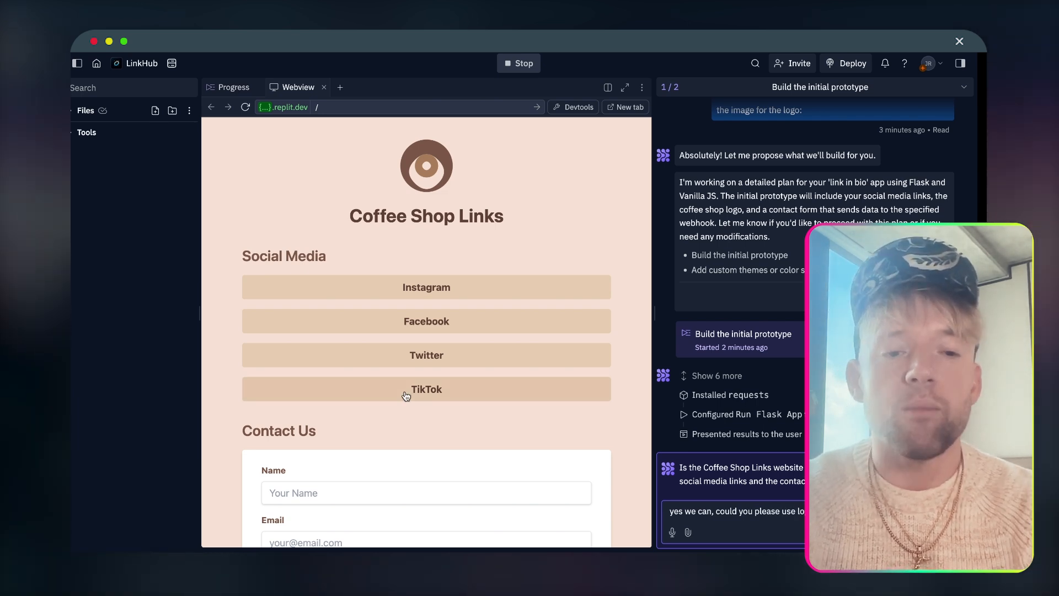
Submit the preview Contact Us form with a test name, email and the message Howdy
type("jack")
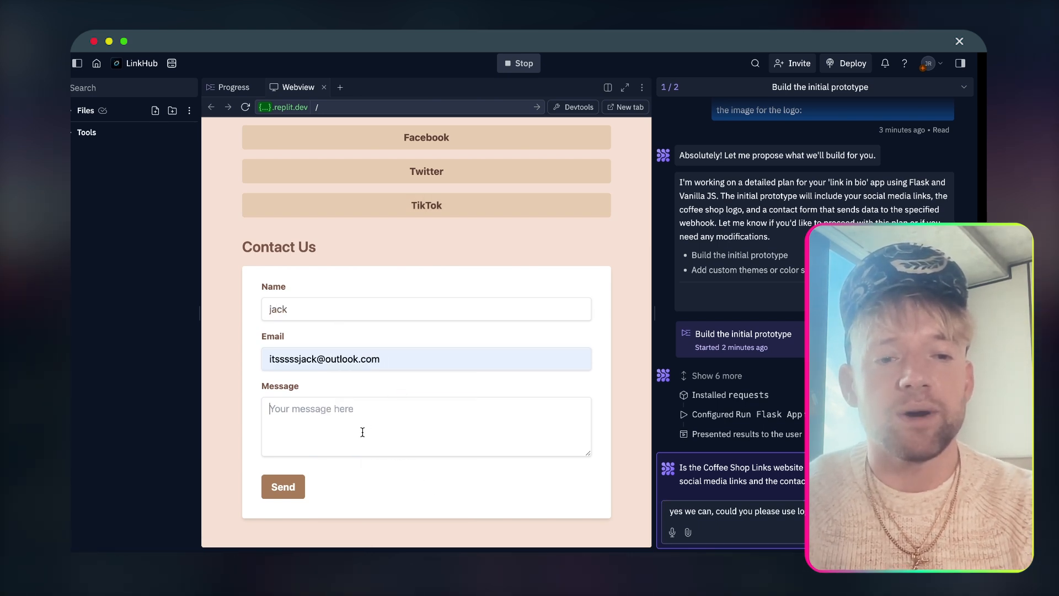
type("Howf")
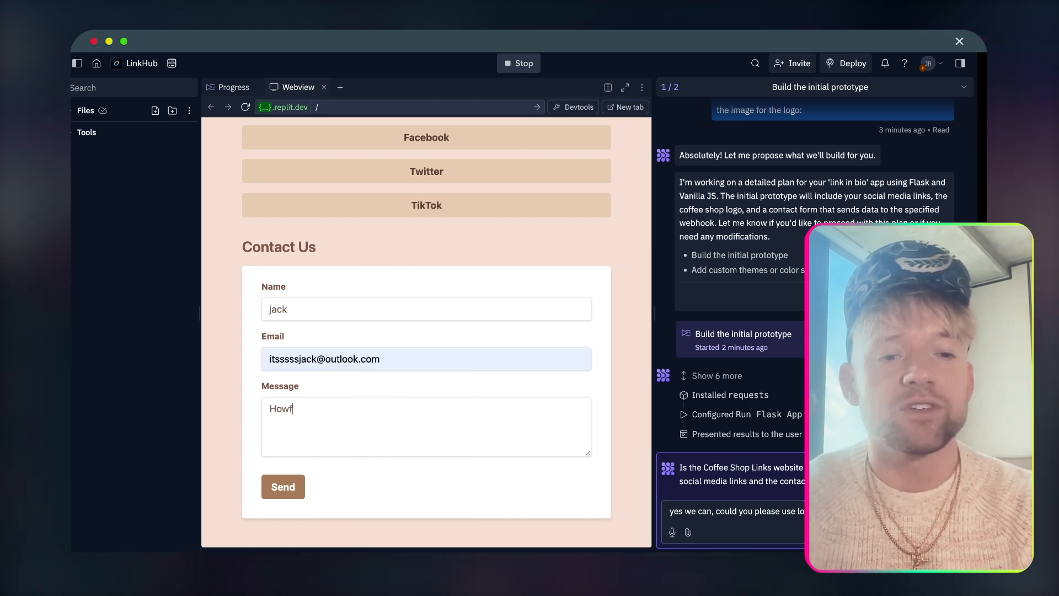
type("dy")
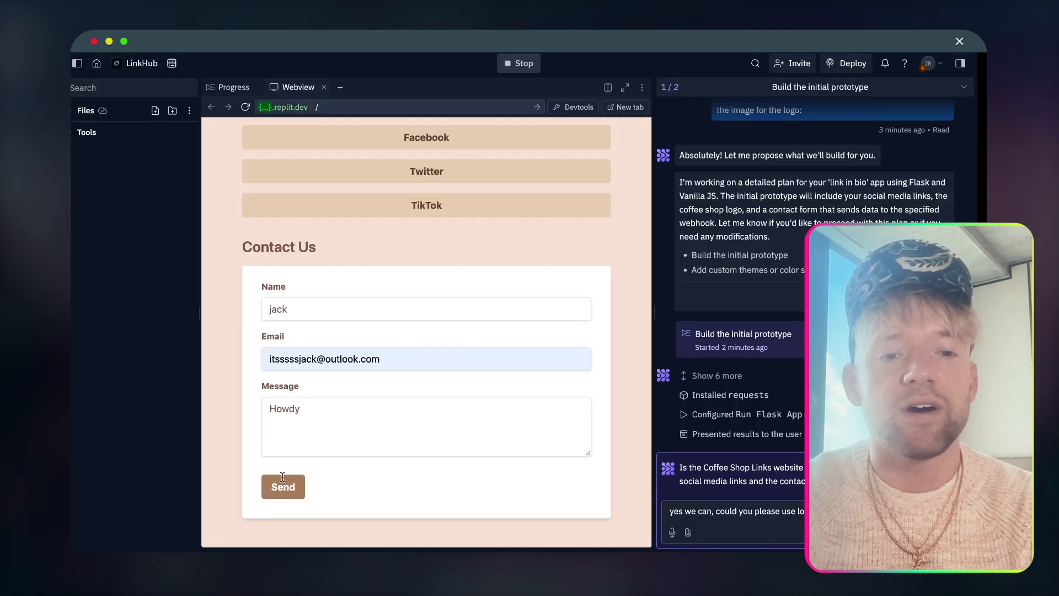
left_click(283, 486)
type("the form is not sending")
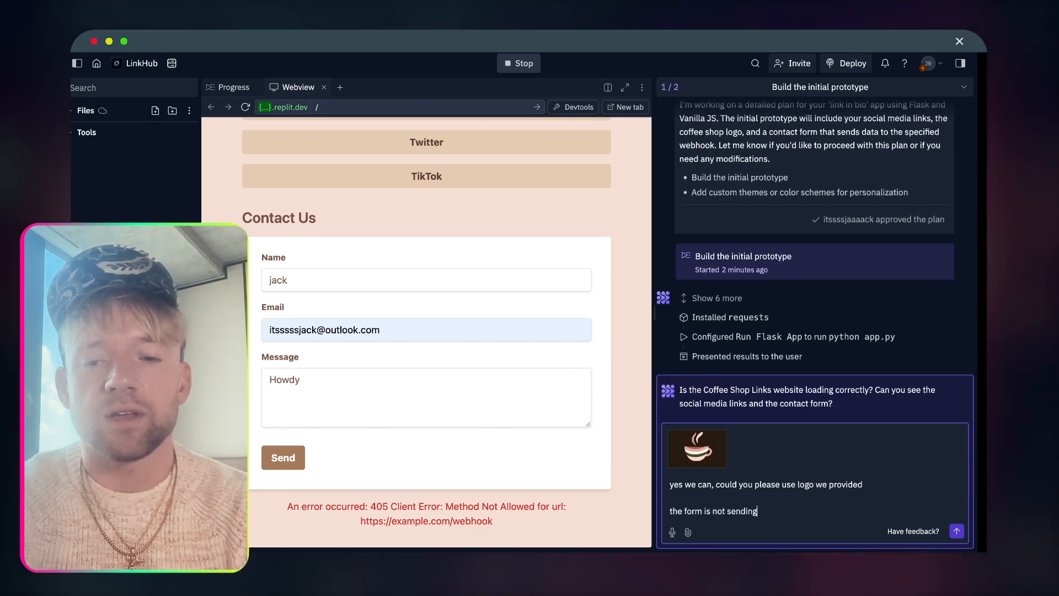
Send feedback asking to fix webhook data sending and improve the font, design and everything else
type("over the")
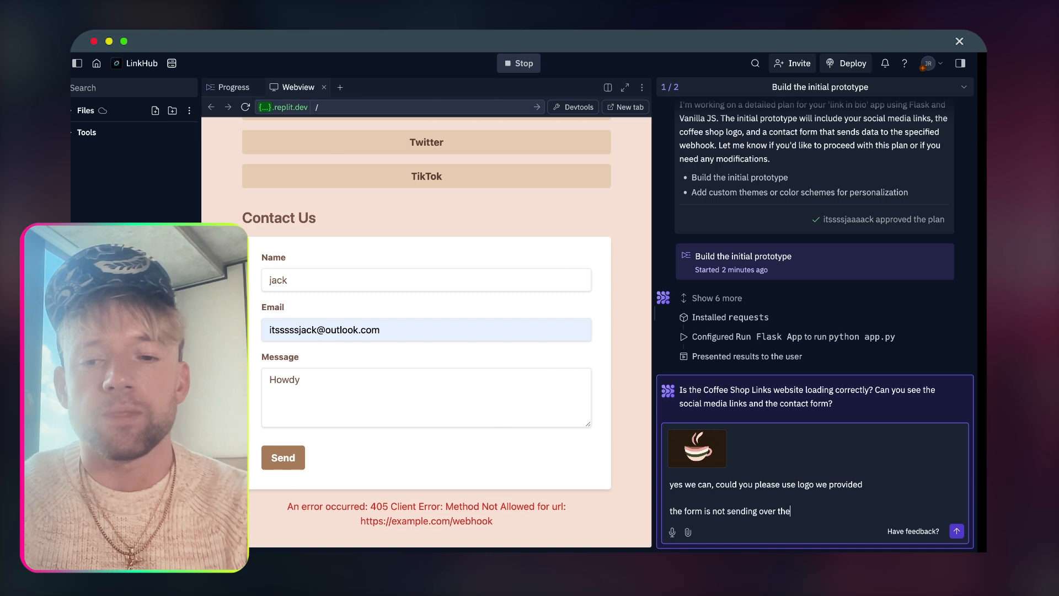
type("data to the webhook.")
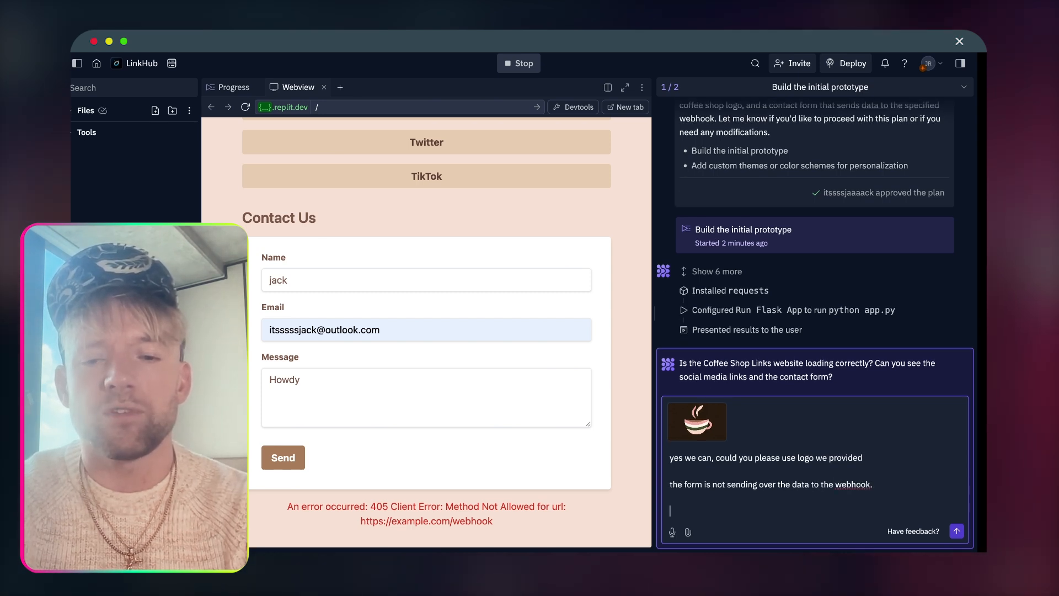
type("improve the font, d")
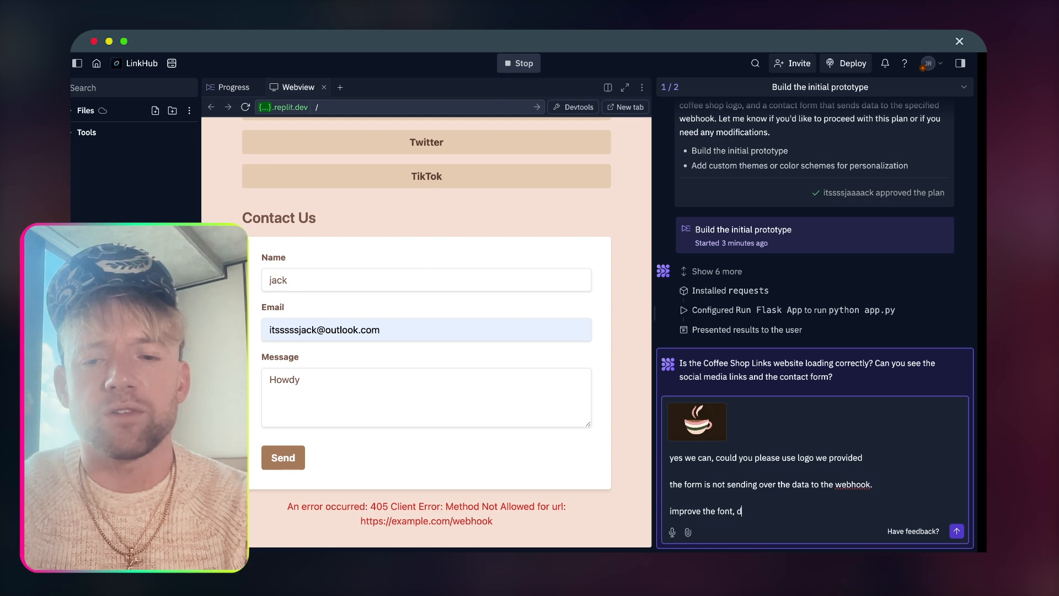
type("esign and")
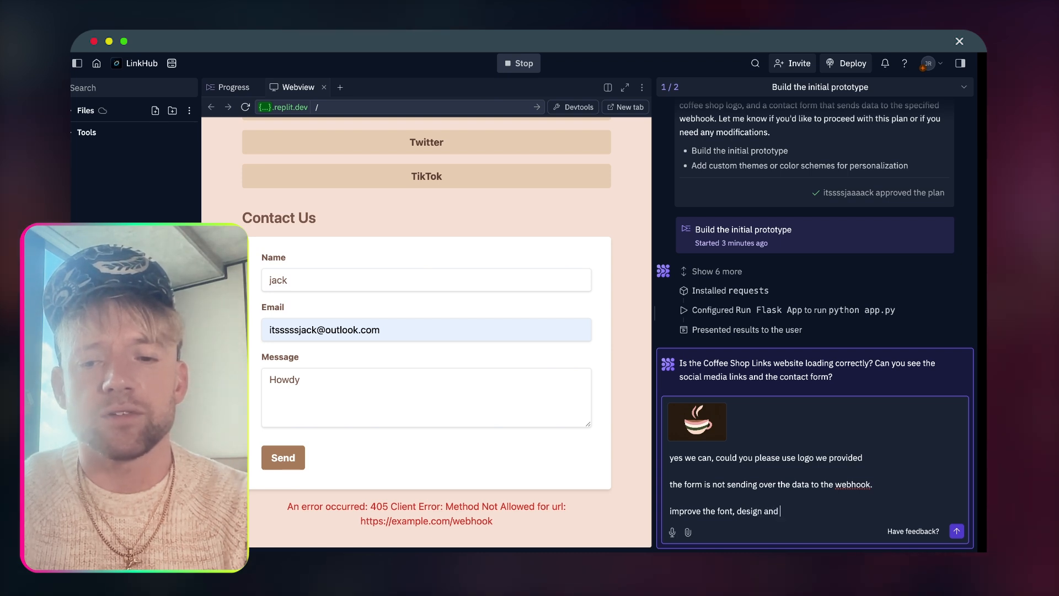
type("everything els")
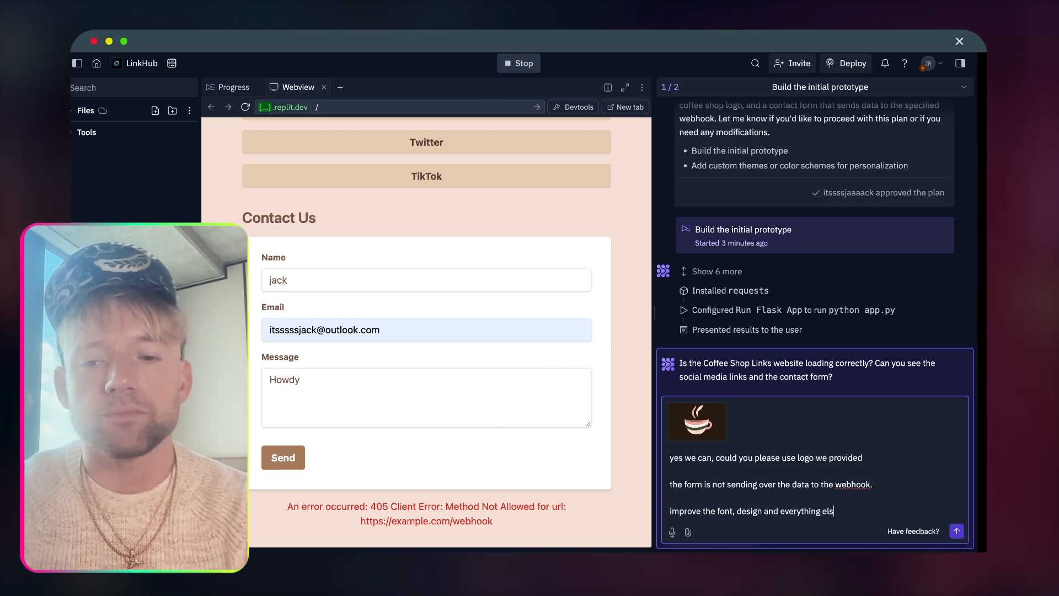
left_click(956, 531)
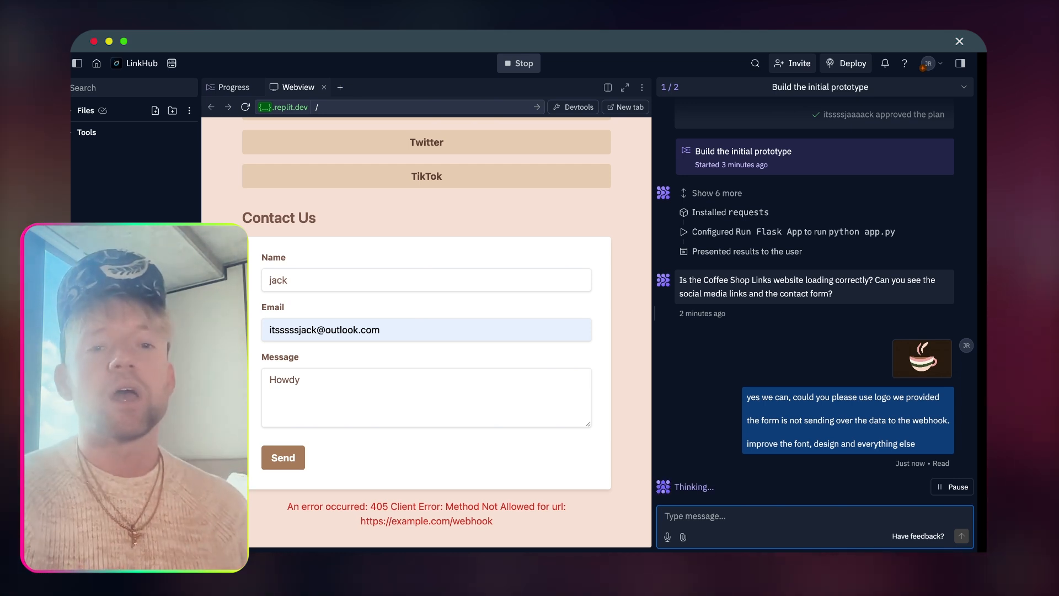
Scroll the Webview to review the agent's dark-themed redesign with rounded green link buttons
scroll("down", 3)
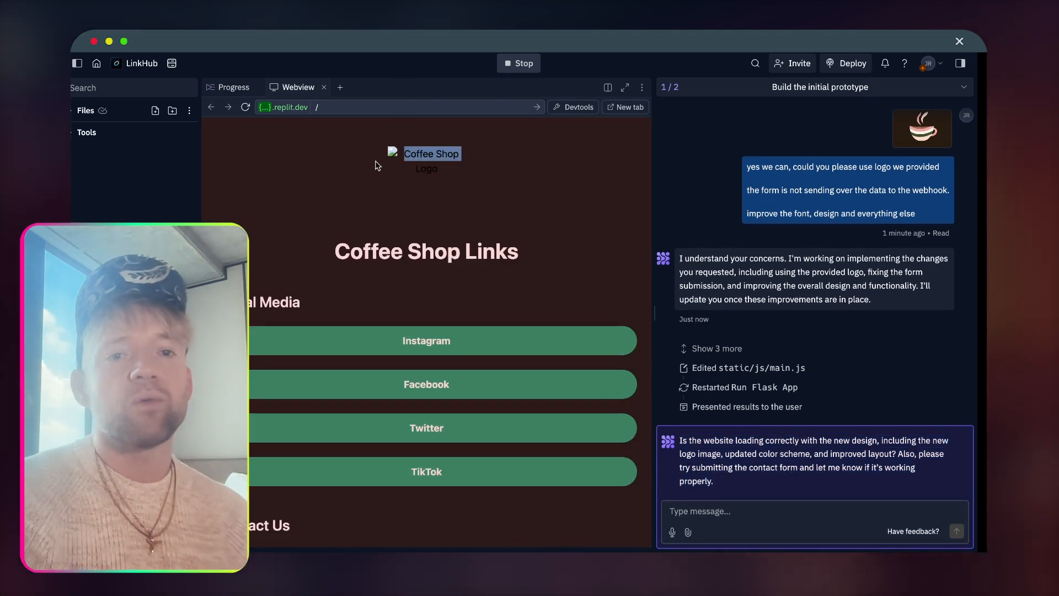
Submit the redesigned contact form with autofilled name and email and the message 'Howdy'
scroll("down", 3)
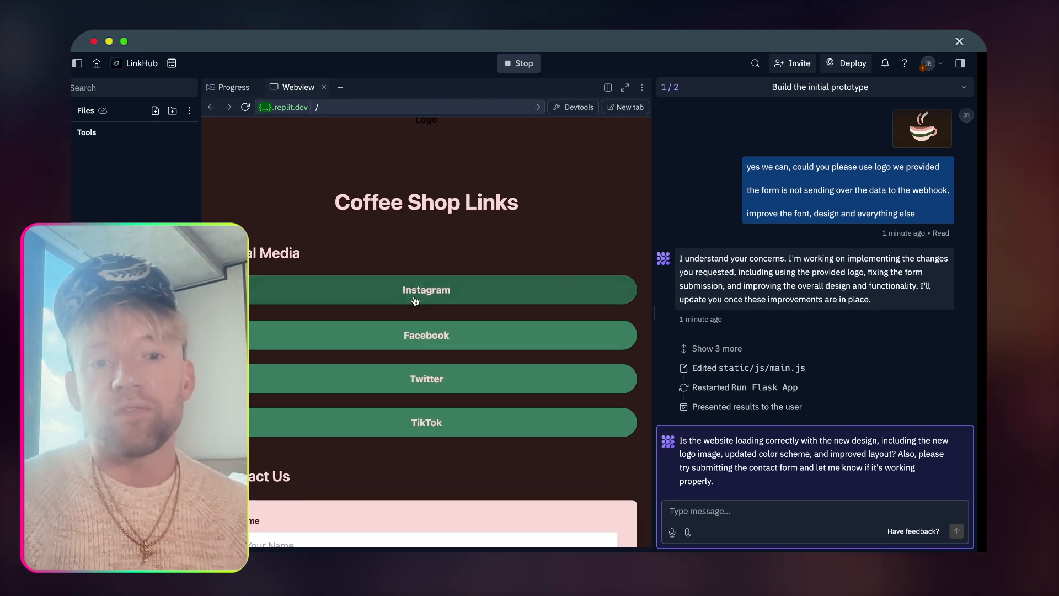
scroll("down", 3)
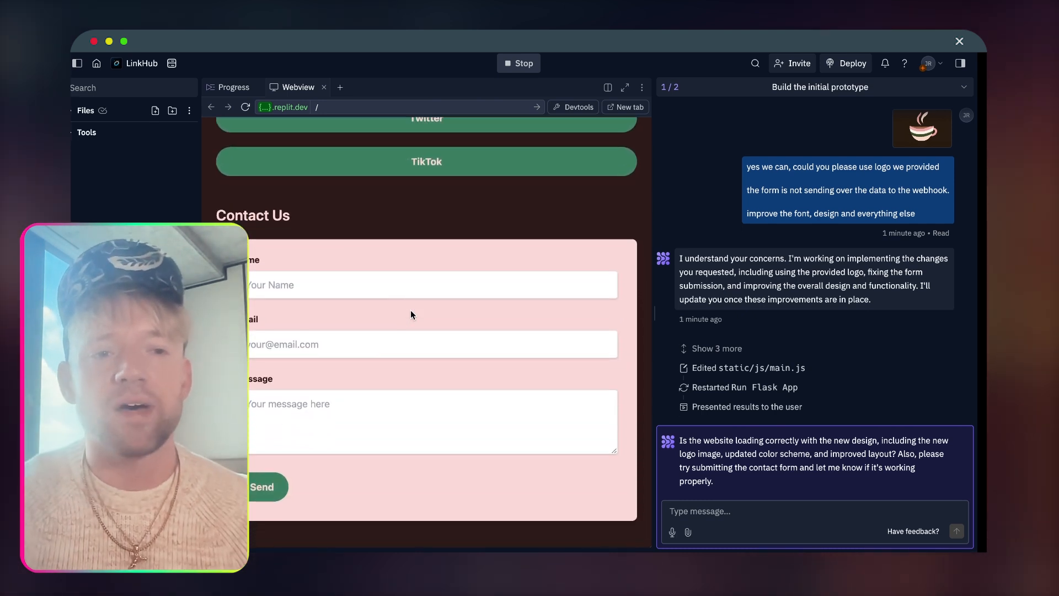
left_click(431, 271)
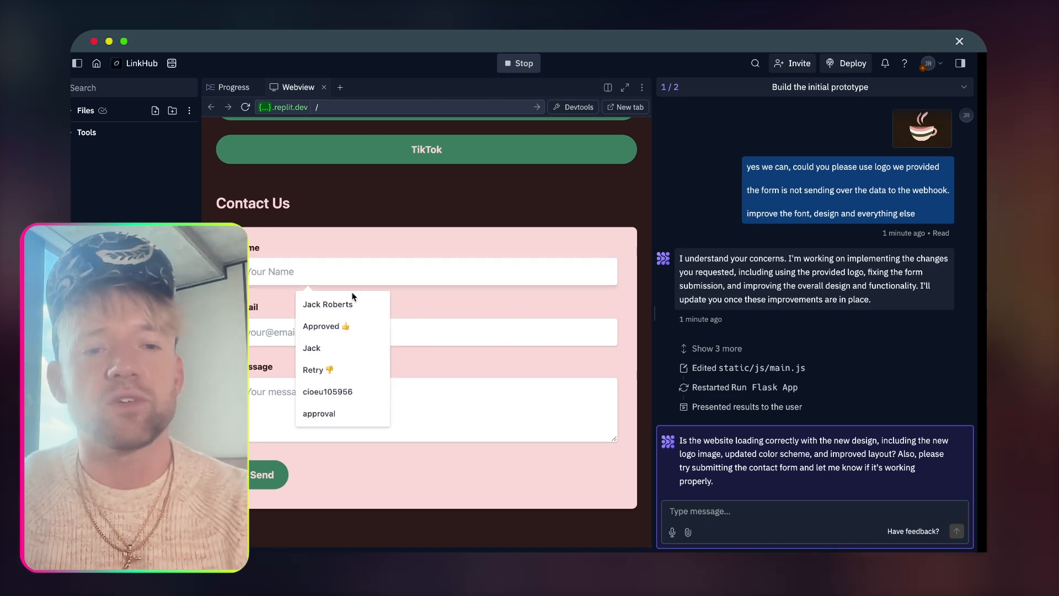
left_click(328, 303)
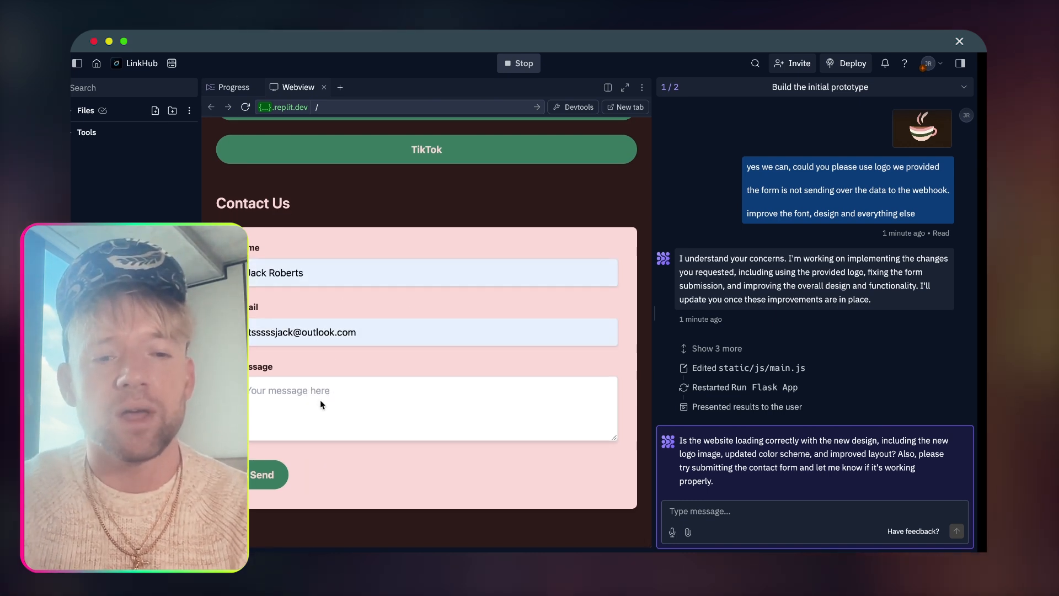
type("Howdy")
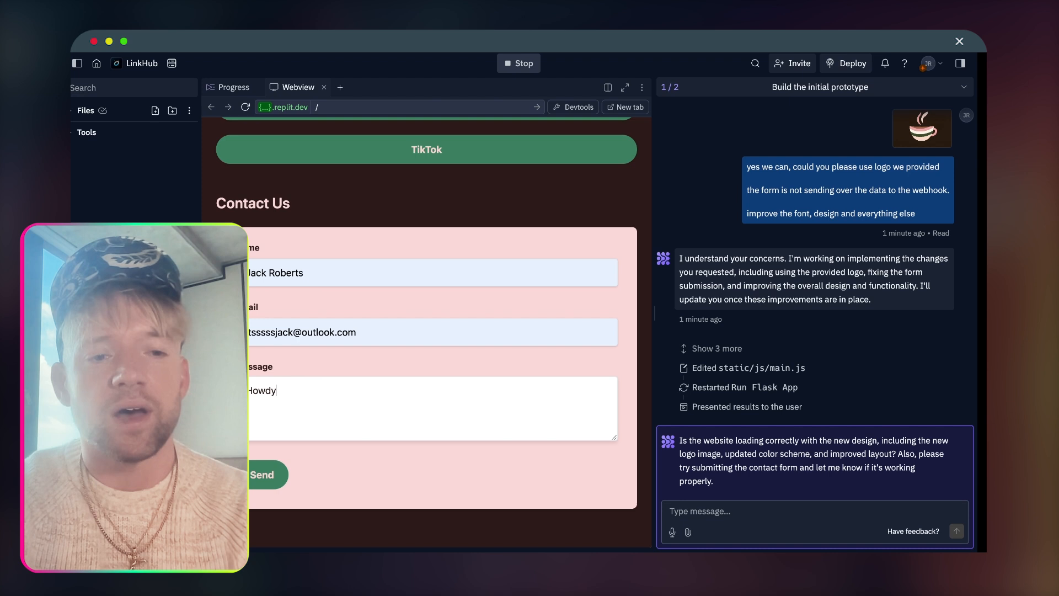
left_click(261, 474)
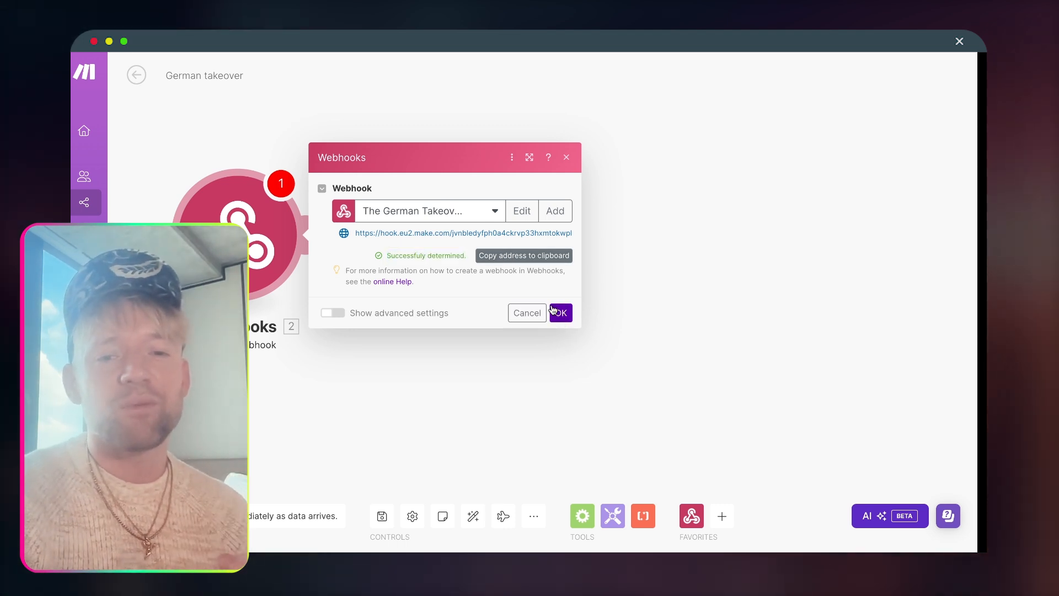
Start the webhook listening, then submit the form with autofilled details and 'hey good looking, what's cooking?'
left_click(560, 313)
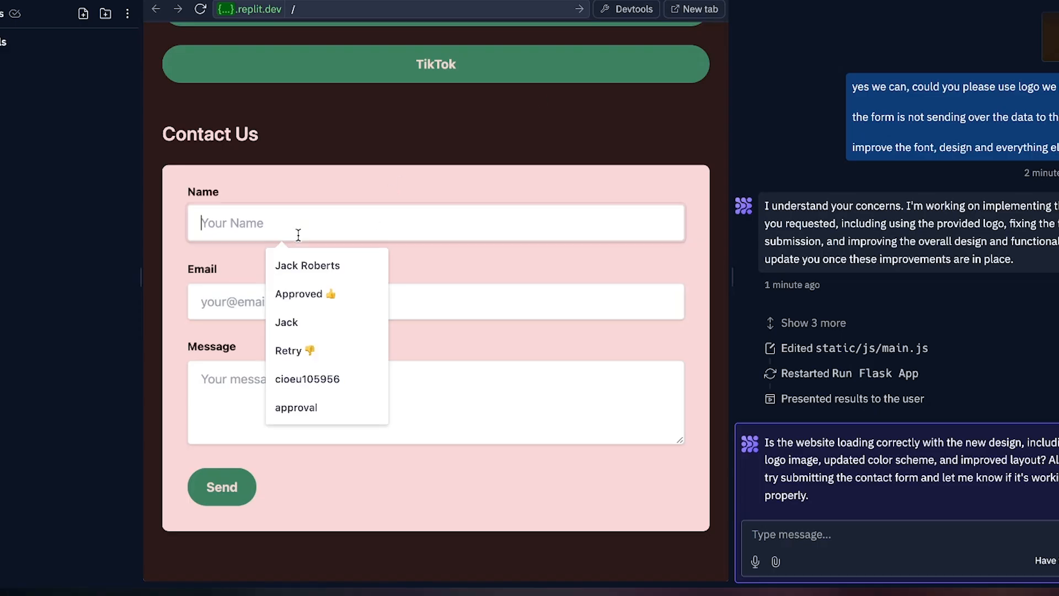
left_click(307, 265)
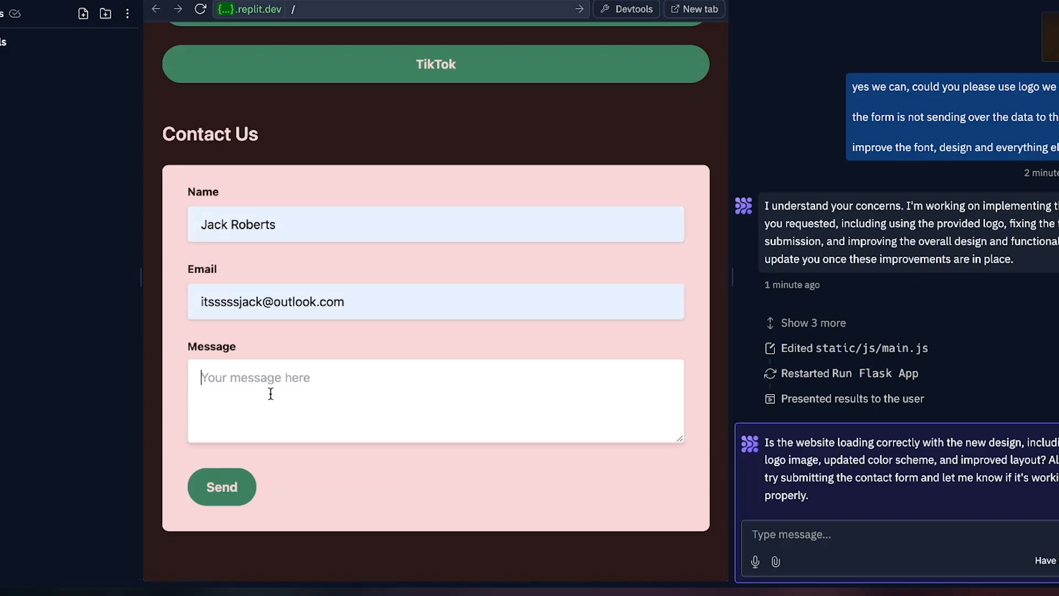
type("hey good")
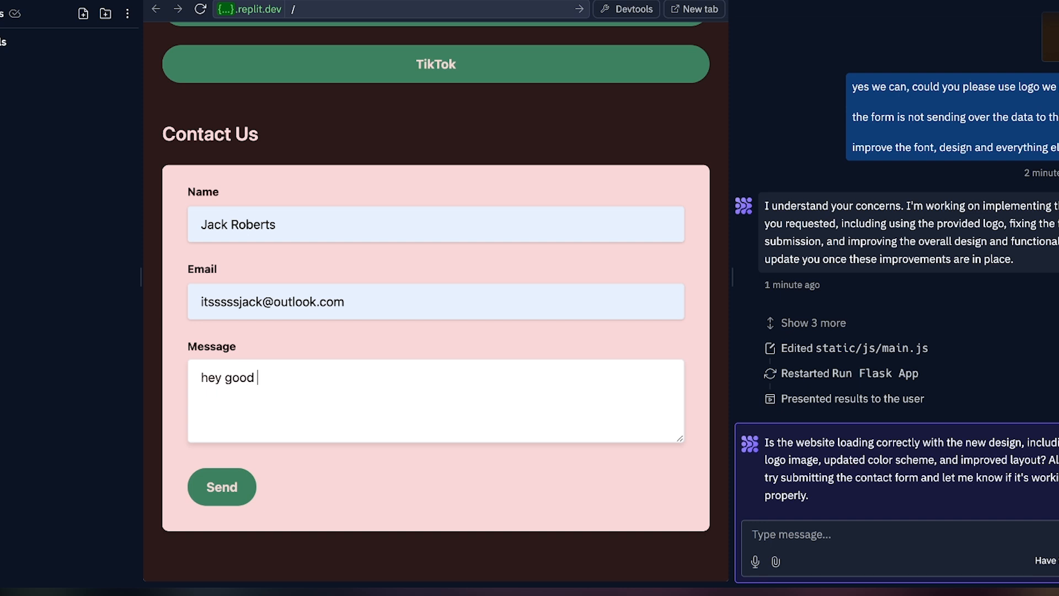
type("looking, what'")
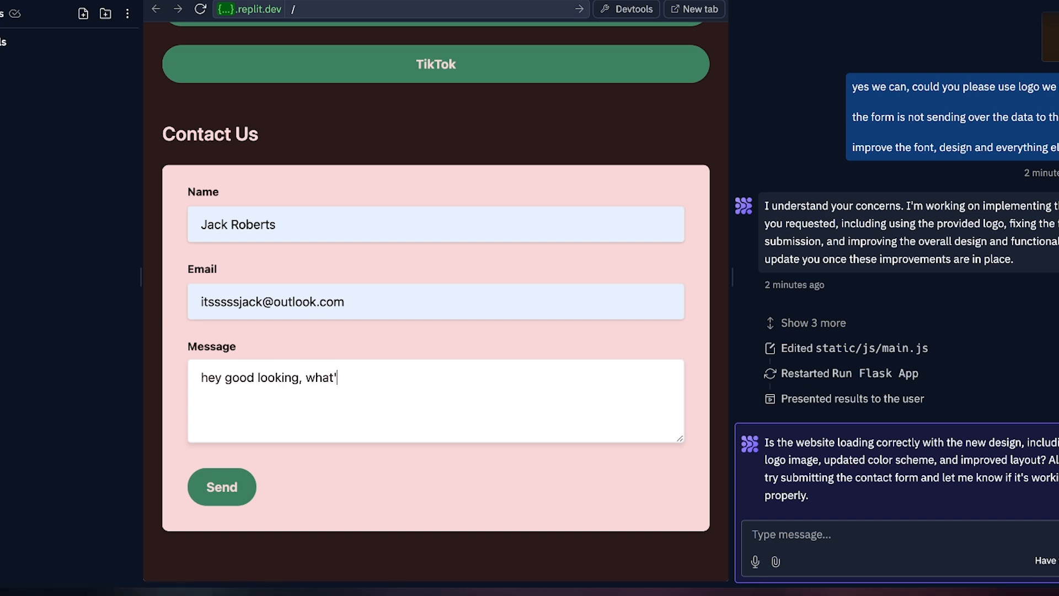
type("s cooking?")
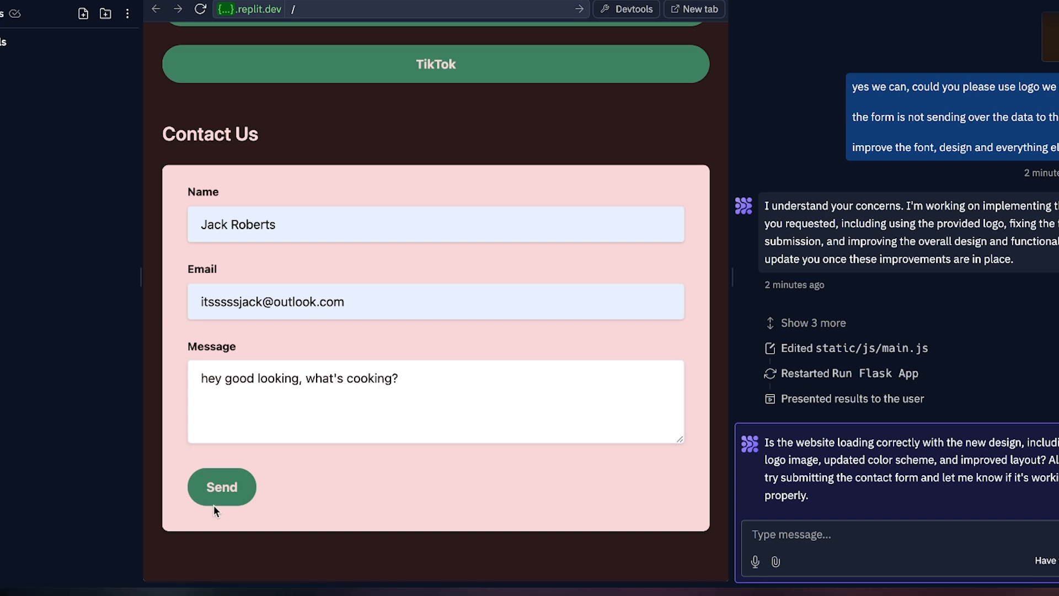
left_click(222, 487)
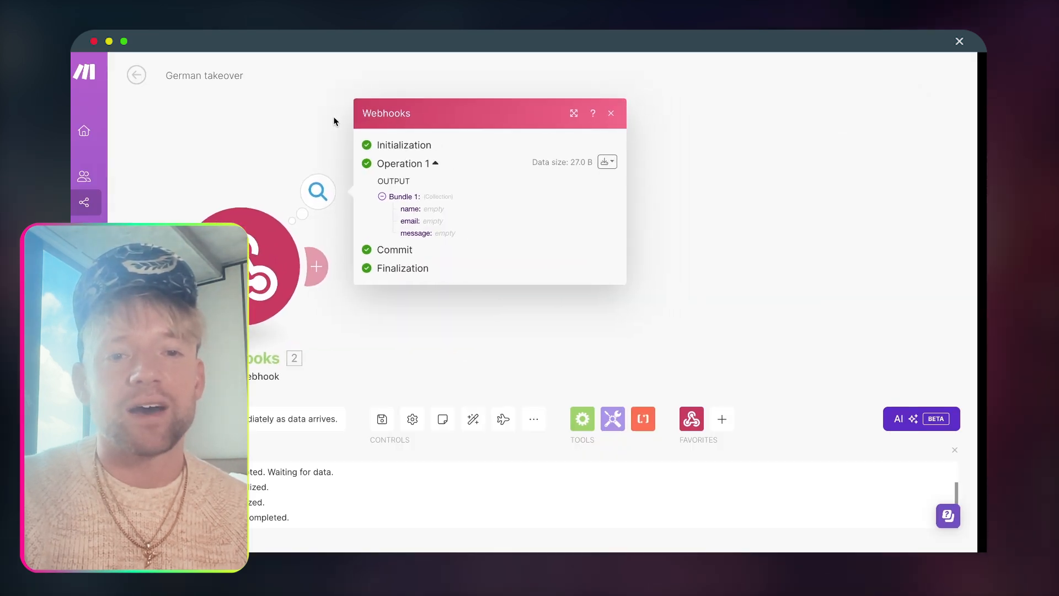
Highlight the empty webhook values, then resubmit the contact form with a saved name and email
left_click_drag(424, 208, 446, 233)
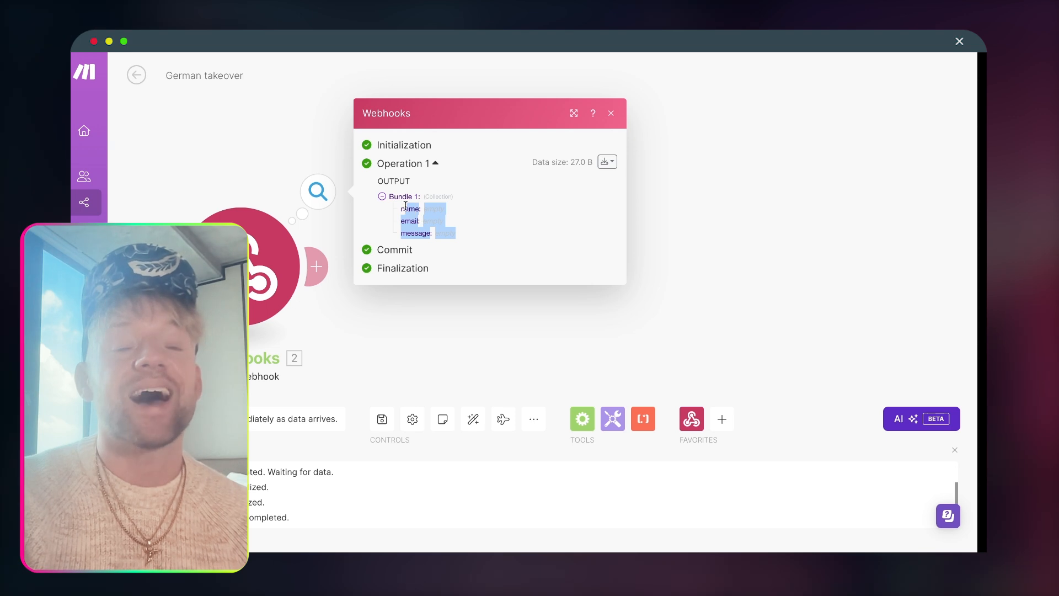
left_click(609, 113)
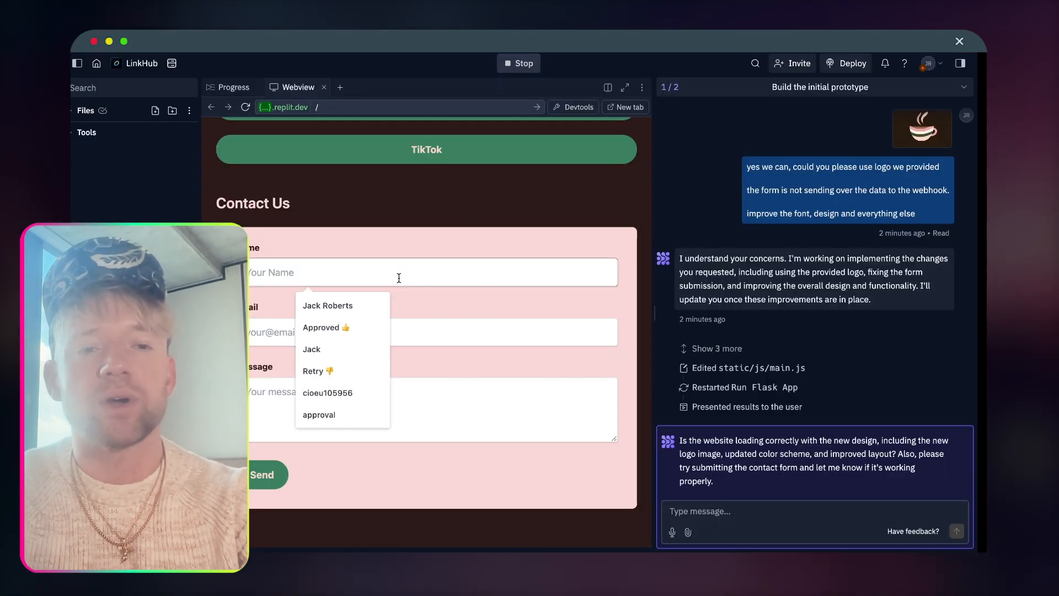
left_click(325, 327)
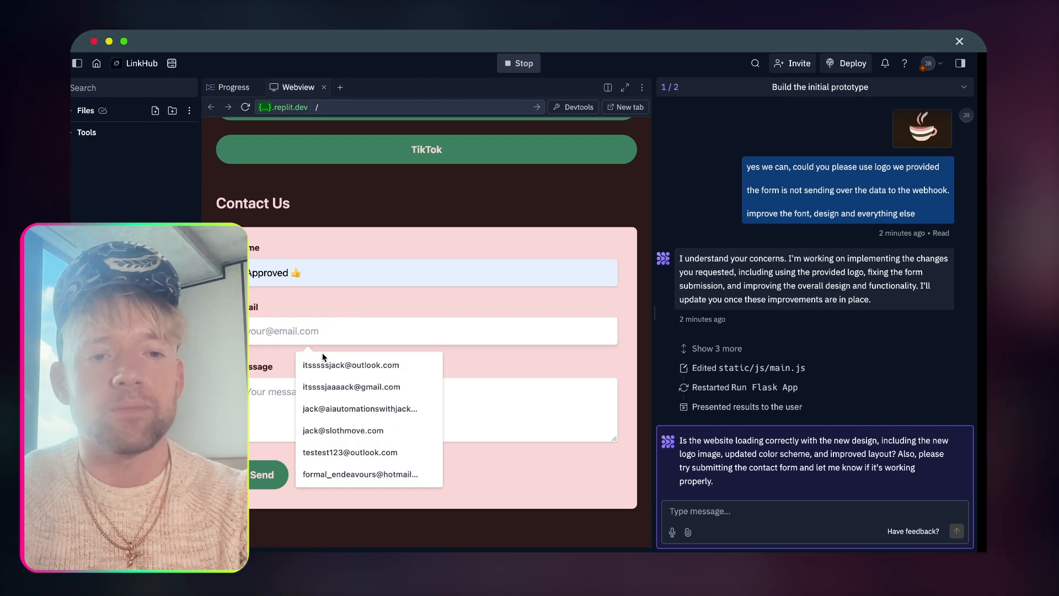
left_click(351, 364)
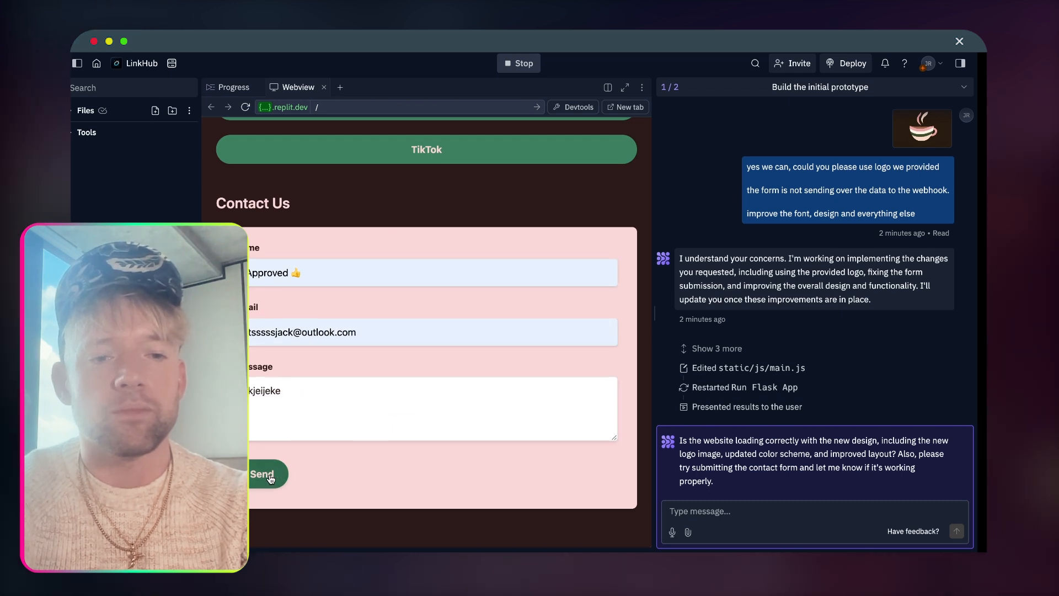
left_click(262, 473)
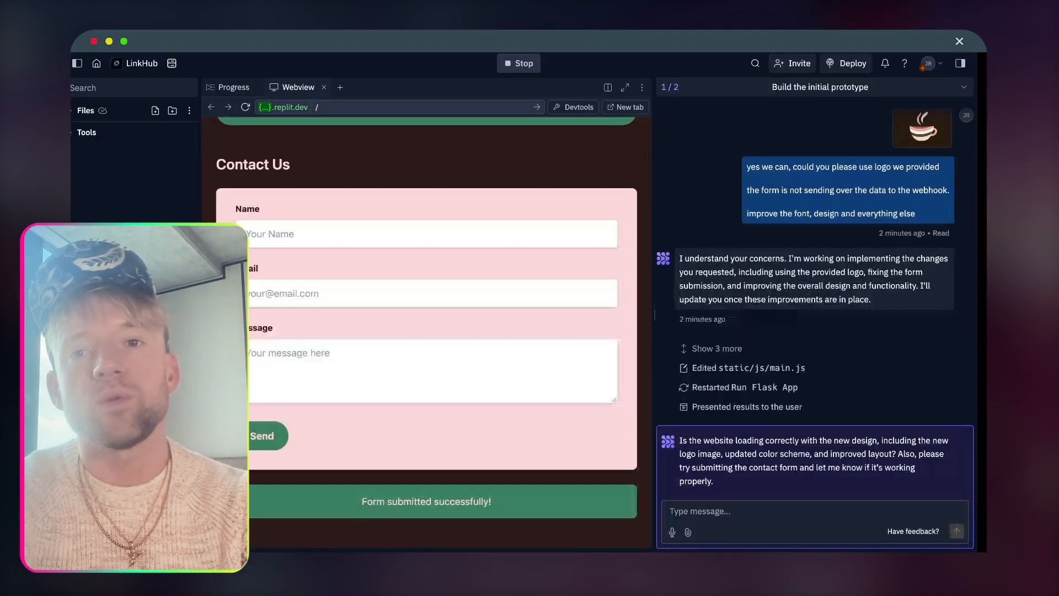
Tell the agent the form sends empty content, the logo isn't showing, and to improve the button UI
type("the design is worse, go with white background.")
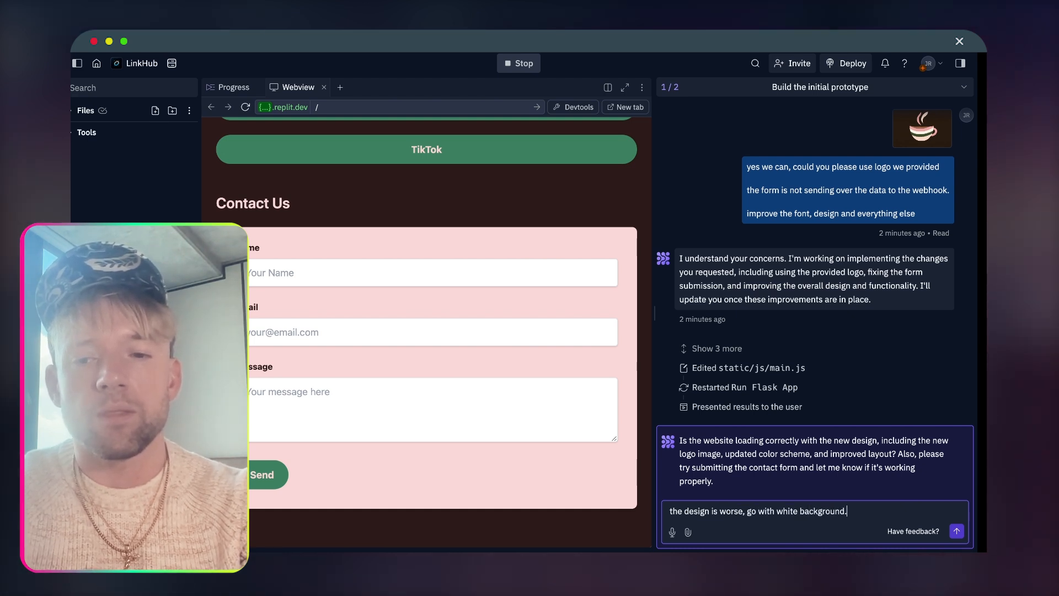
type("the form is sending over the data in the co")
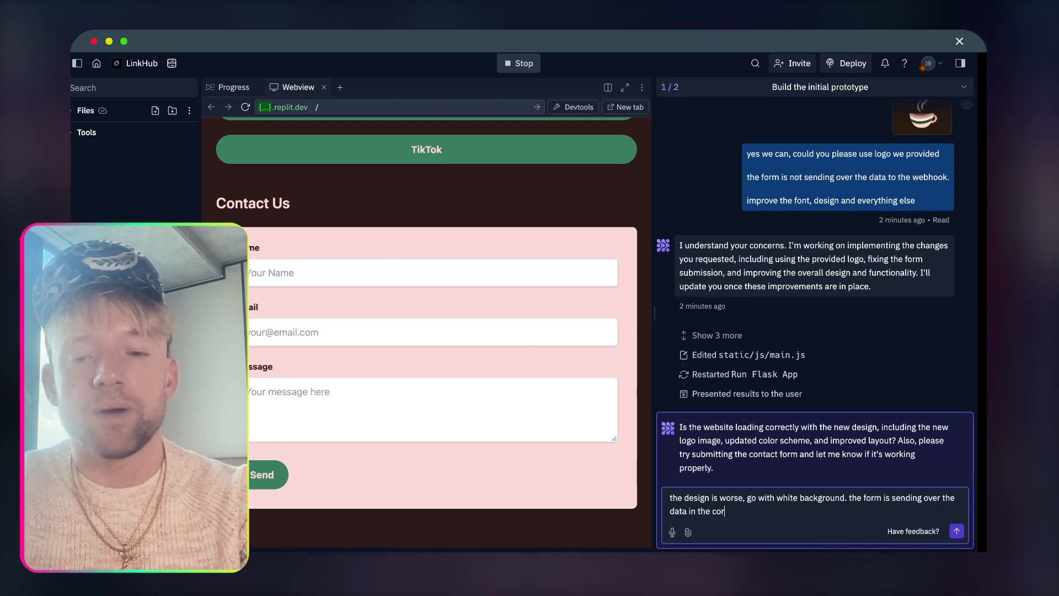
type("rect format")
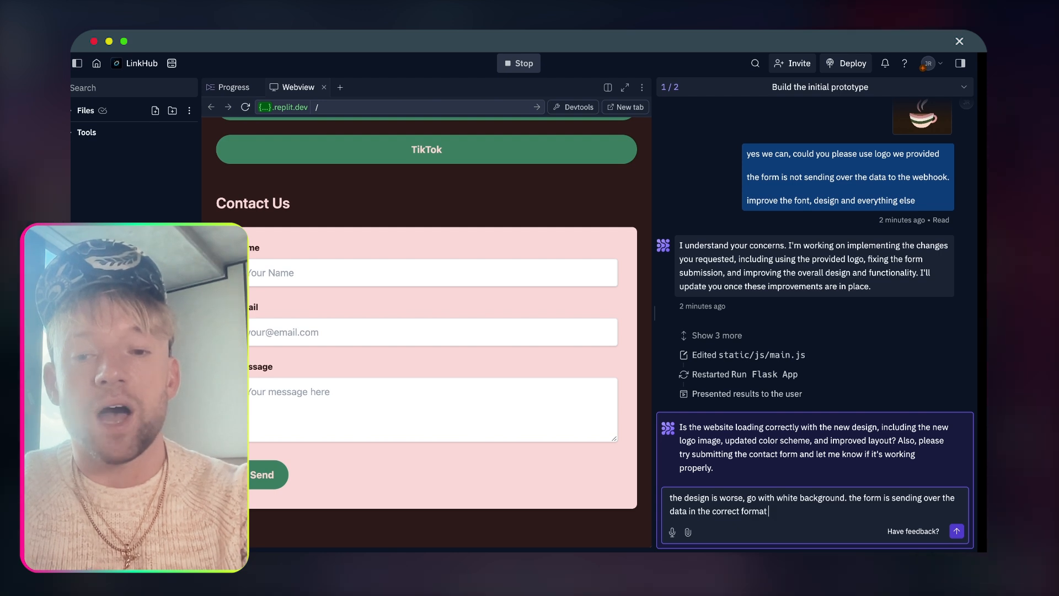
type("however it is not posting any of the content. the logo")
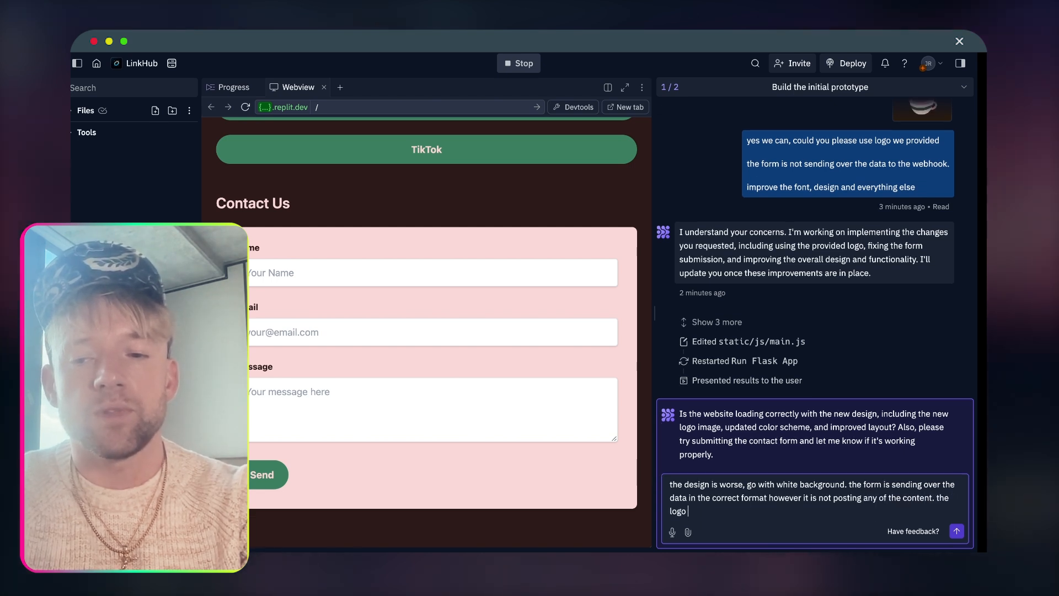
type("is now showin")
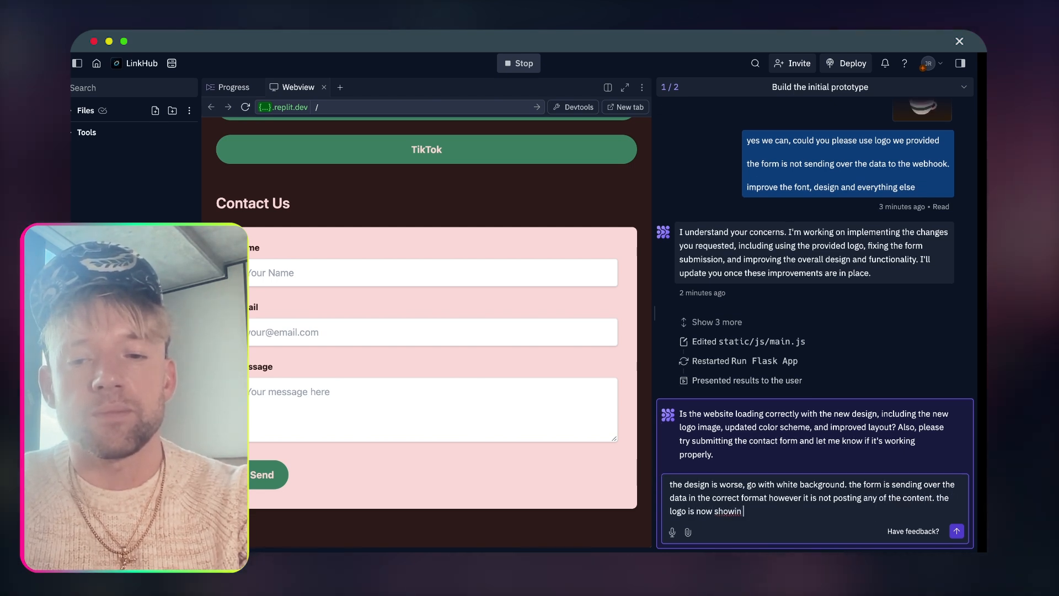
type("g")
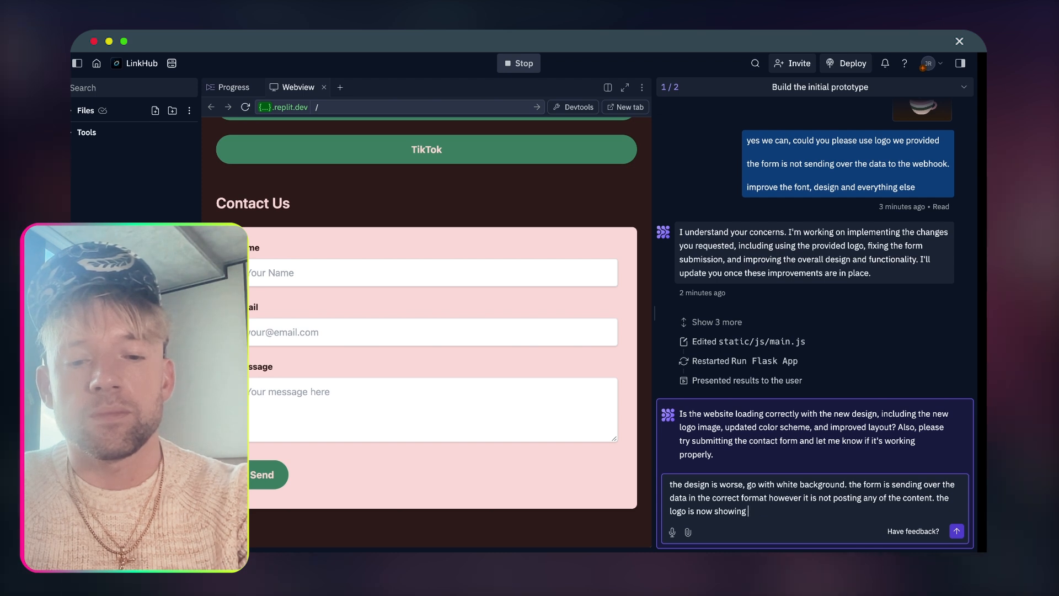
type("either")
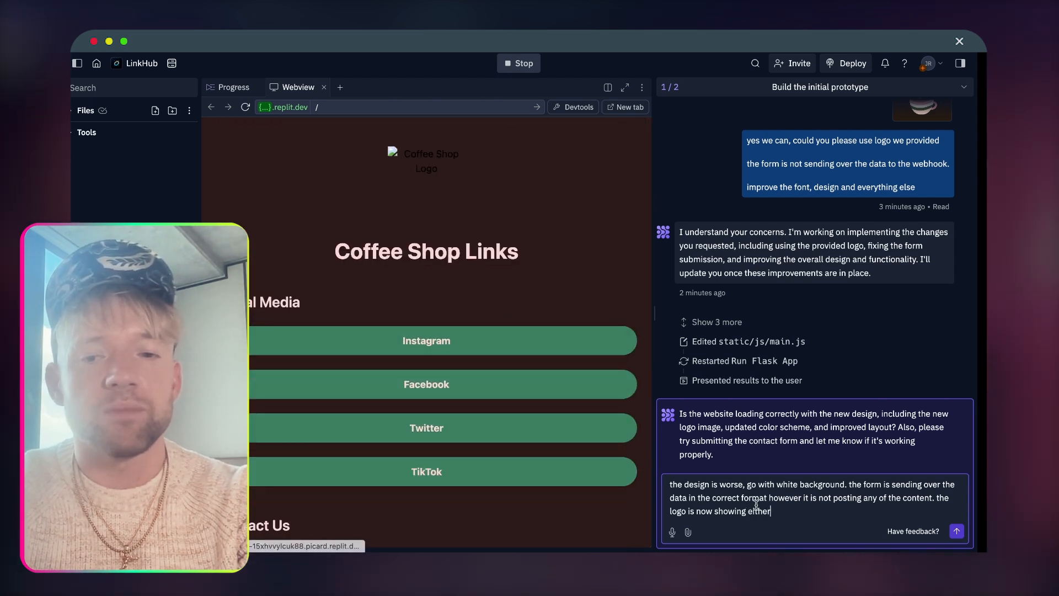
type("improve th")
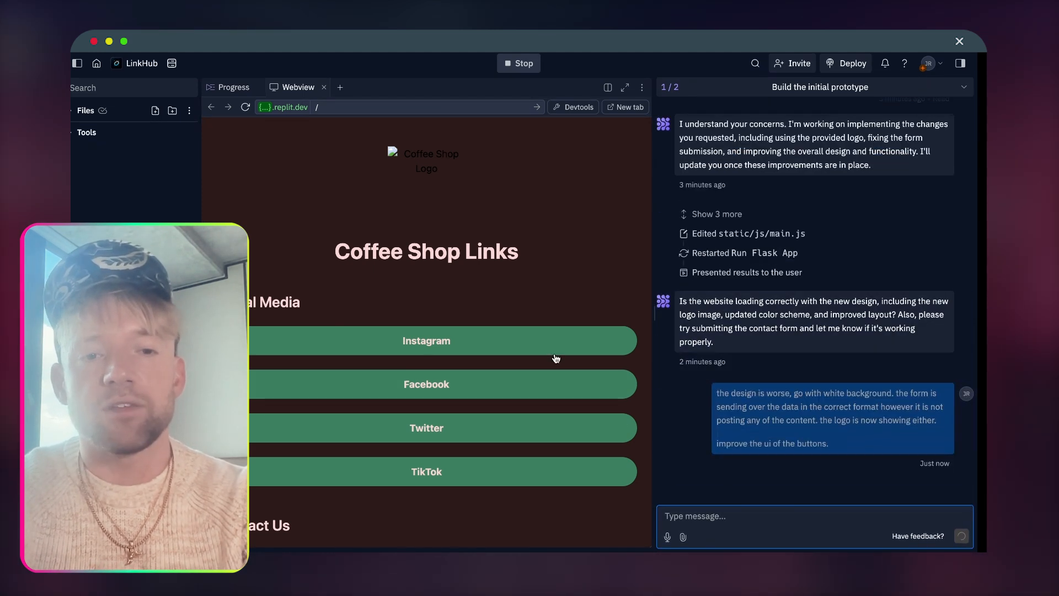
left_click(960, 527)
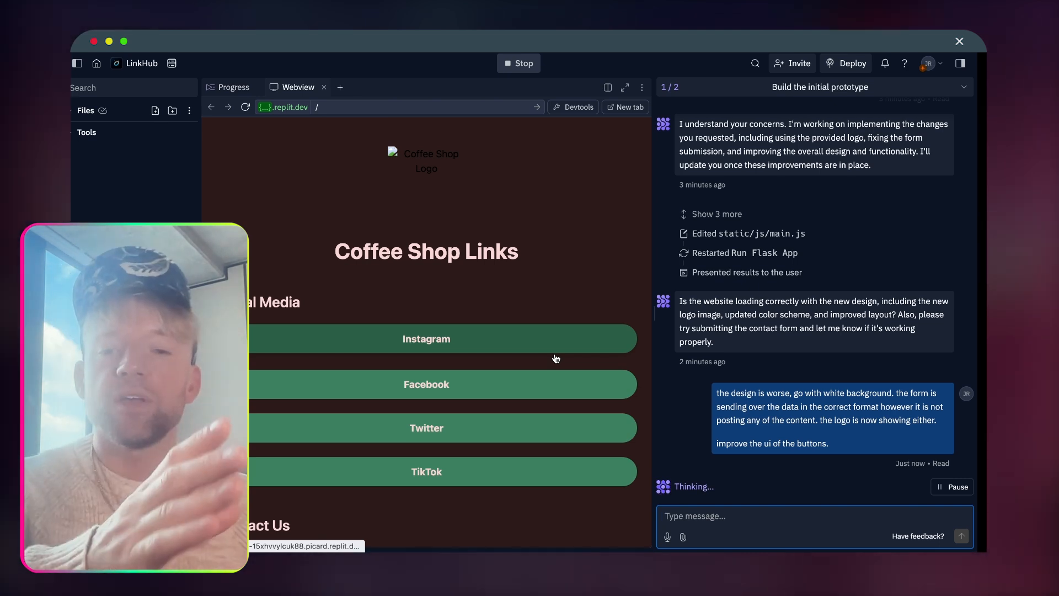
Scroll the Webview preview to the contact form after the agent's white-background rework
scroll("down", 3)
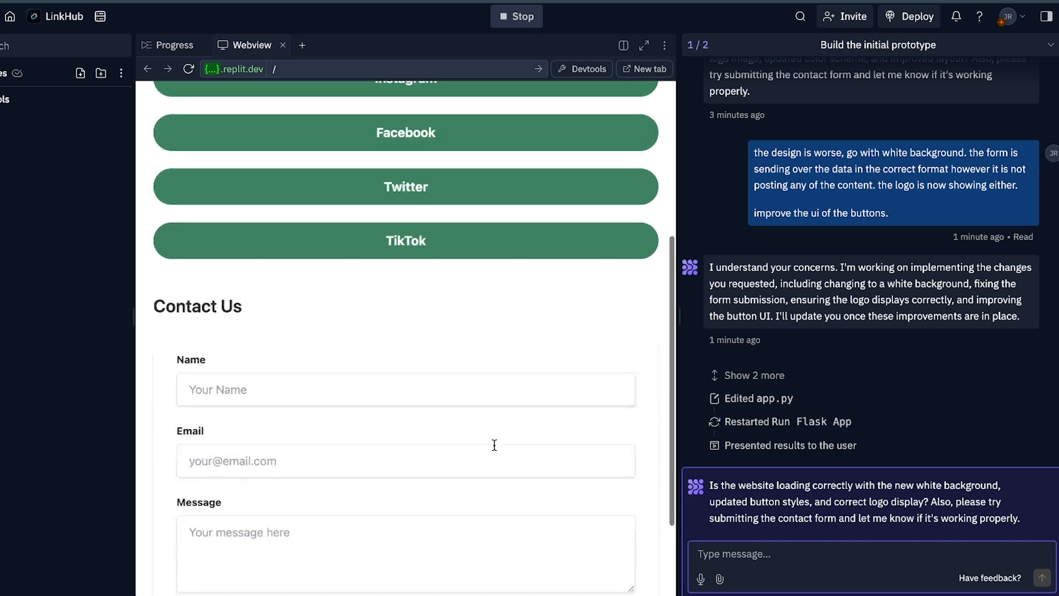
Submit the contact form with test message 'Approved 👍' and name 'weferferw'
type("Approved 👍")
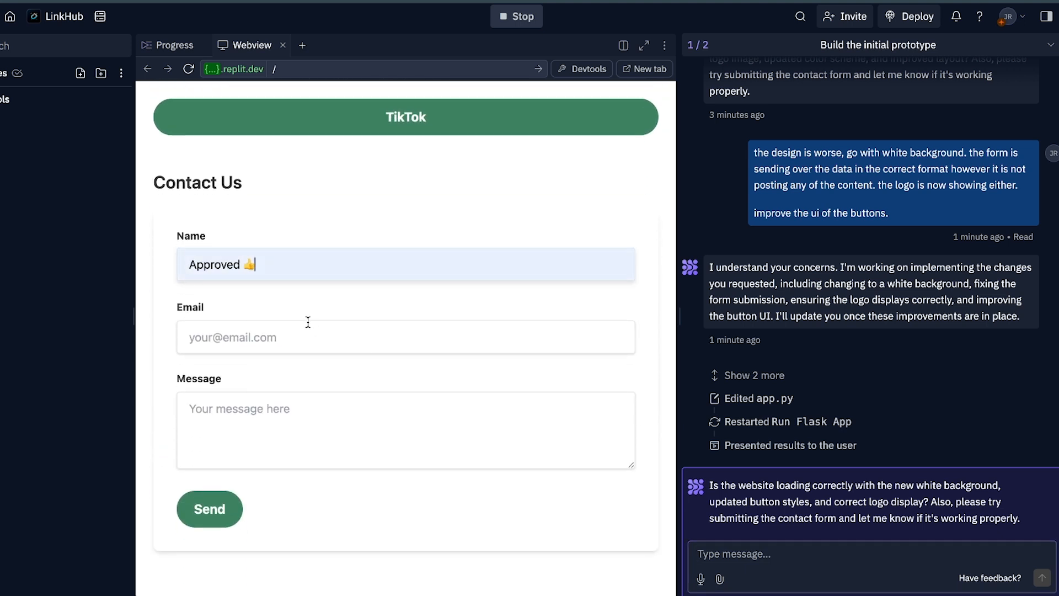
type("weferferwfr")
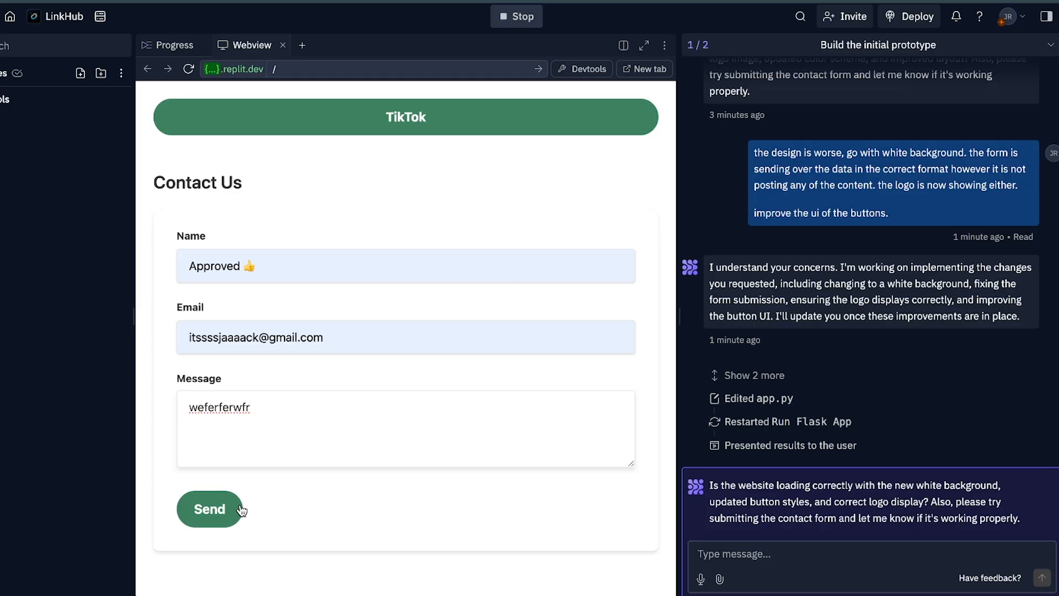
left_click(209, 509)
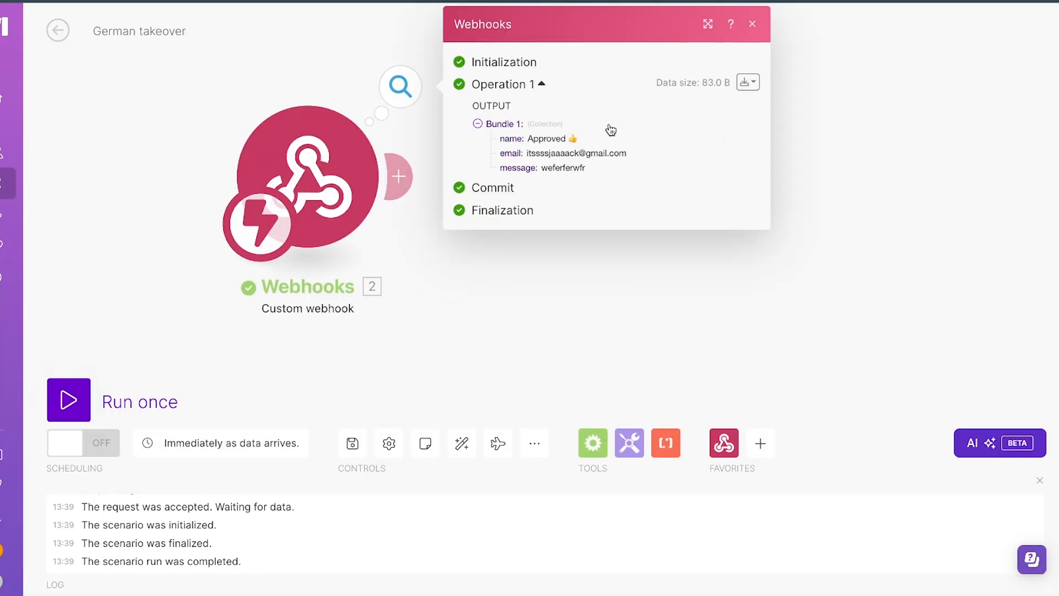
Drag from the Webhooks module handle to add a new module and show the app picker
left_click_drag(529, 153, 586, 168)
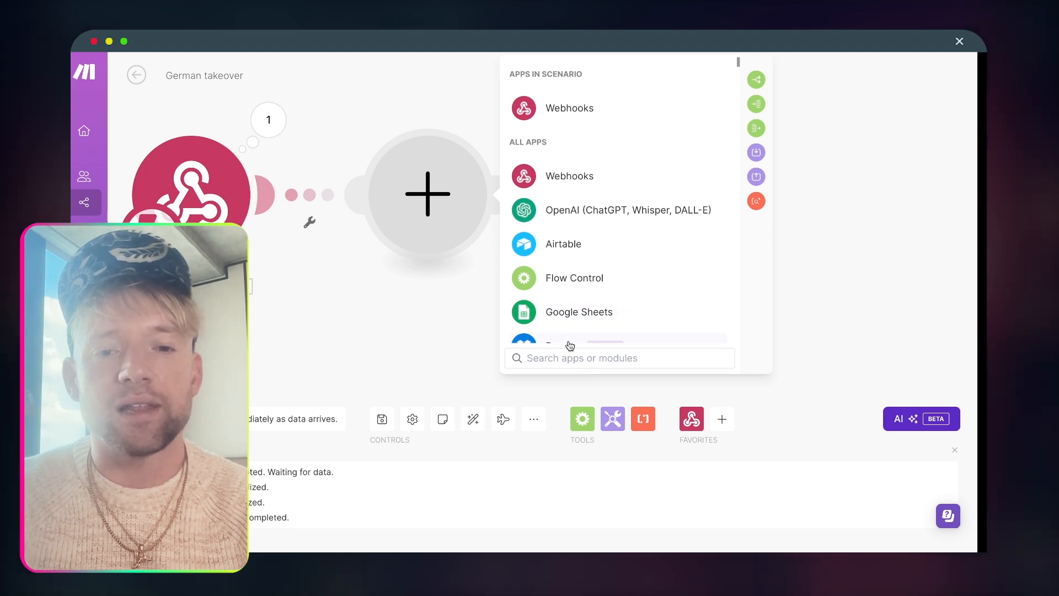
Add an OpenAI Create a Completion module using the GPT-4o model
left_click(628, 211)
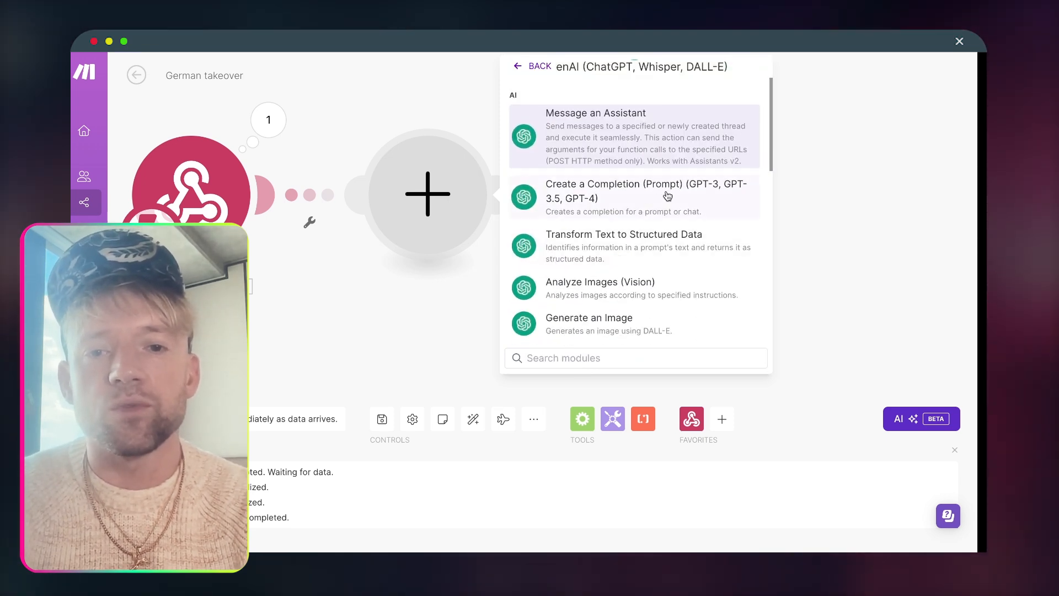
left_click(623, 197)
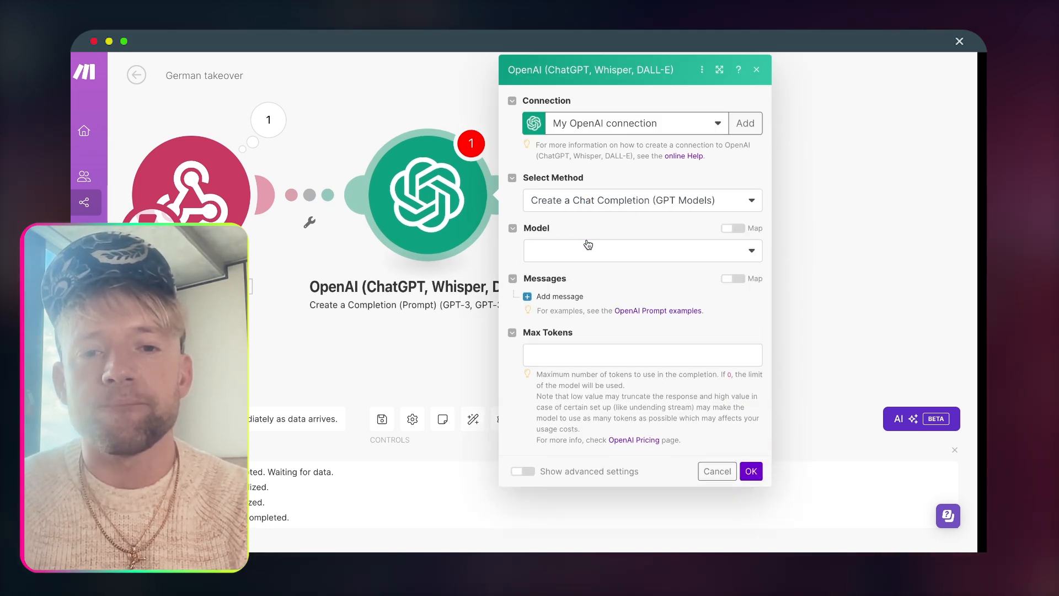
left_click(557, 295)
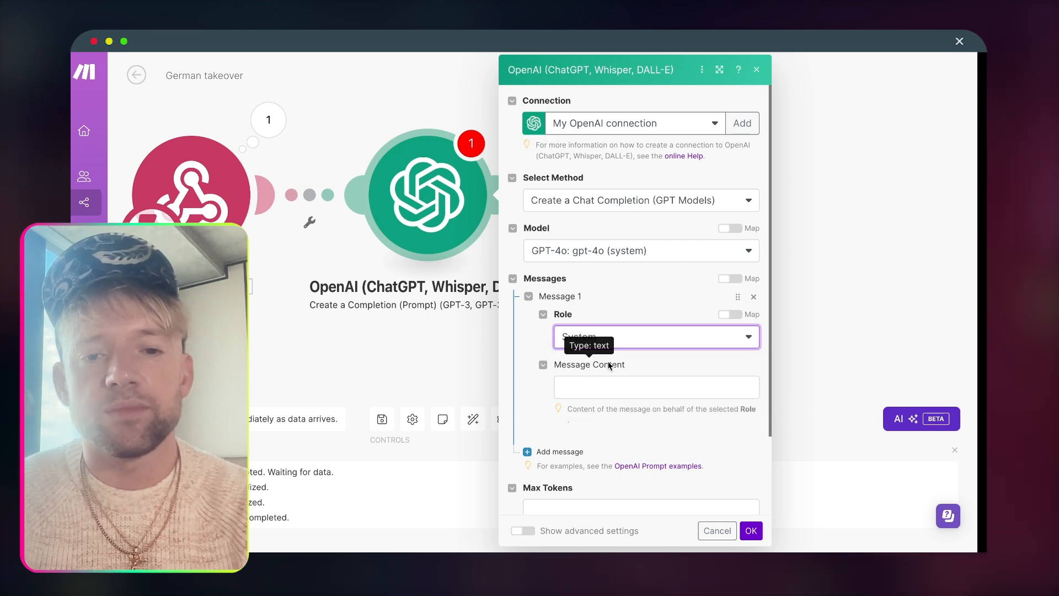
Prompt it to write a welcome email for a coffee shop based on the submitted message, and save
type("hey, write a nice welcome email for this p")
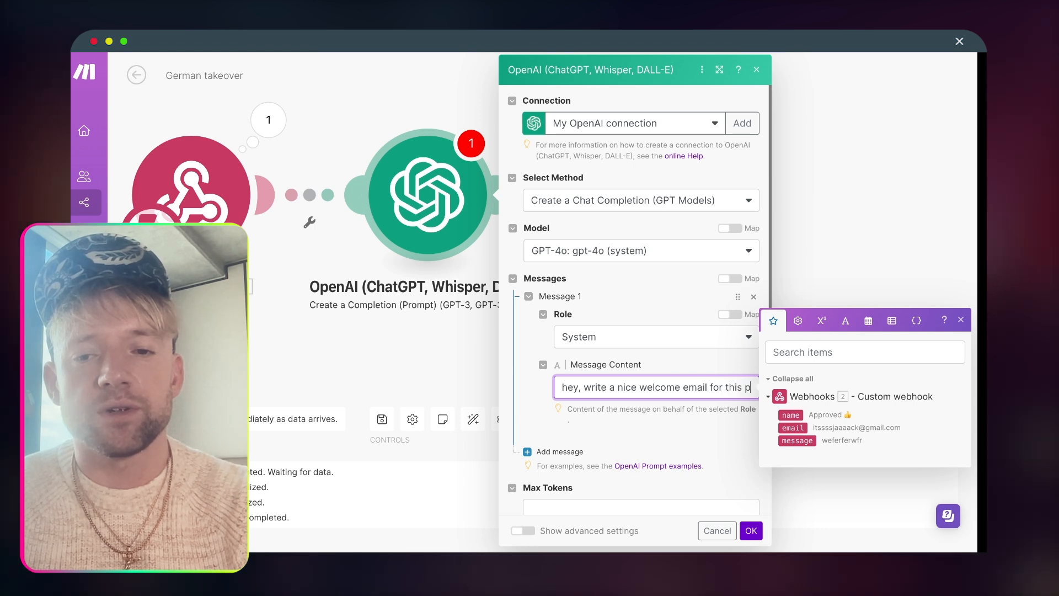
type("erson based on this")
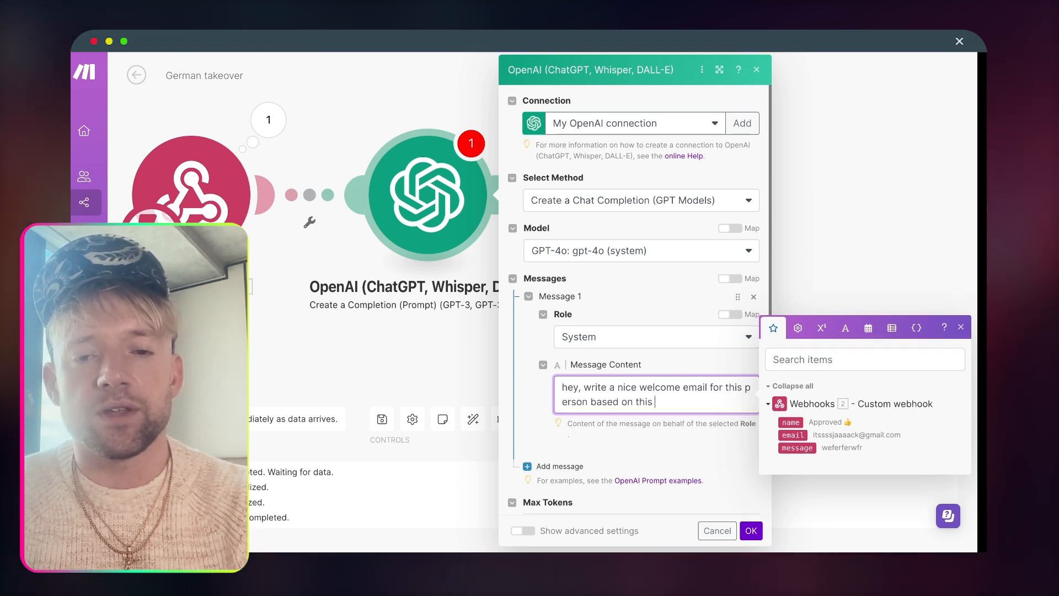
type("messahe")
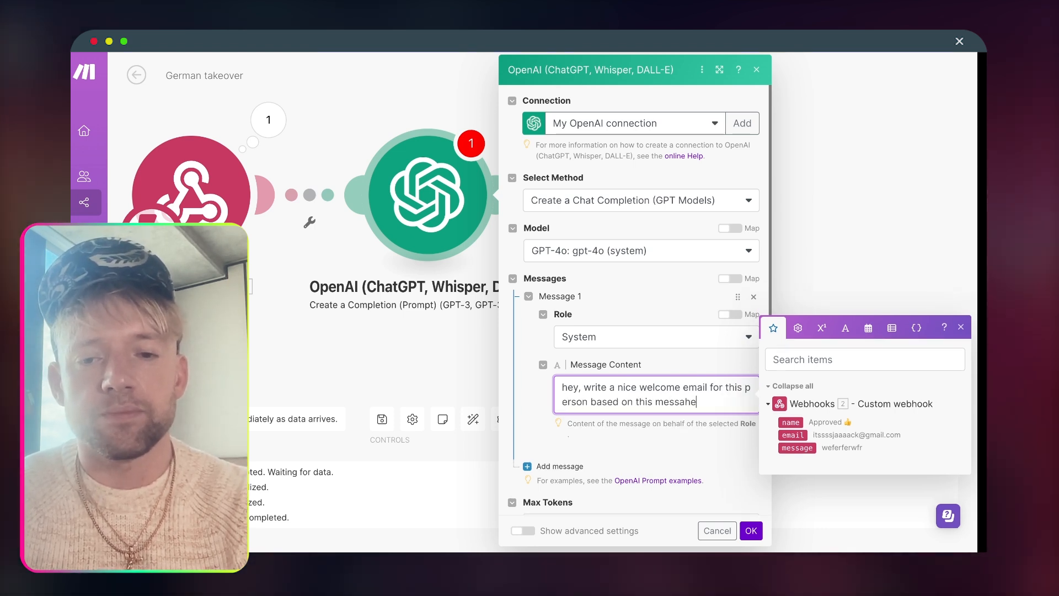
type("message:")
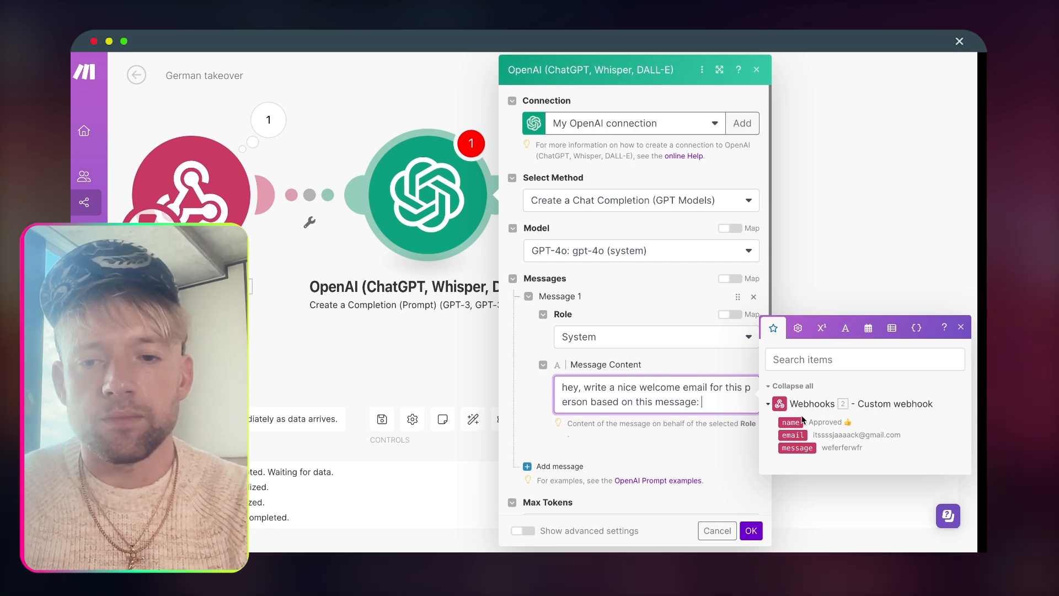
type("m")
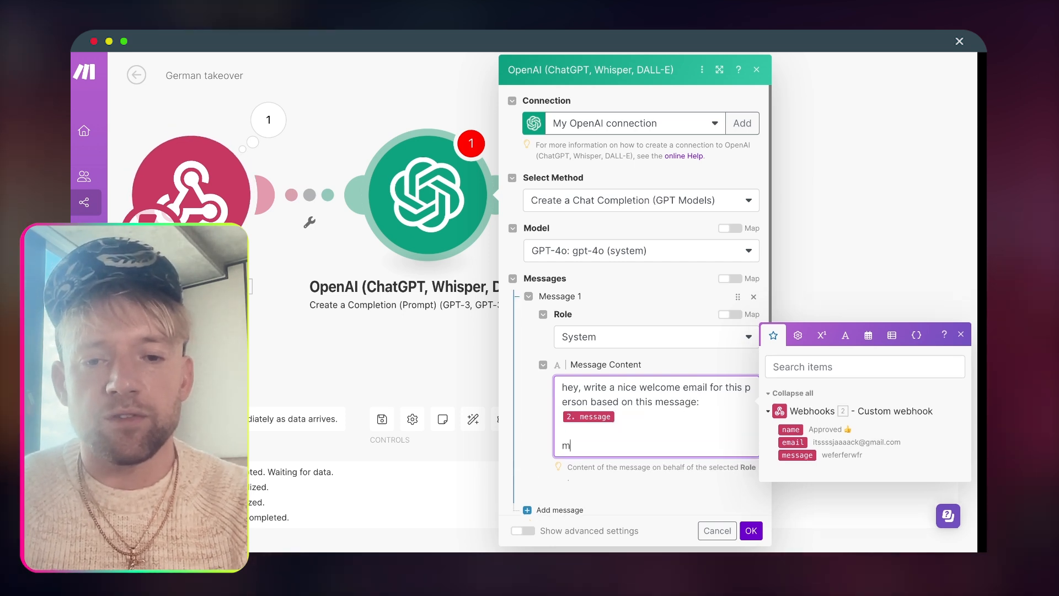
type("y business is a coff")
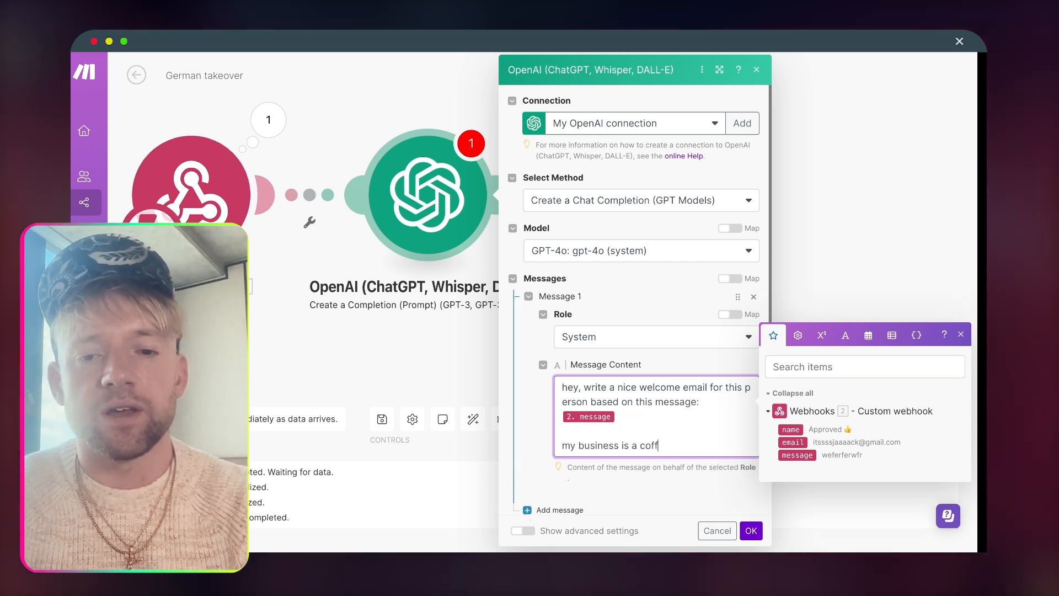
type("ee shoo")
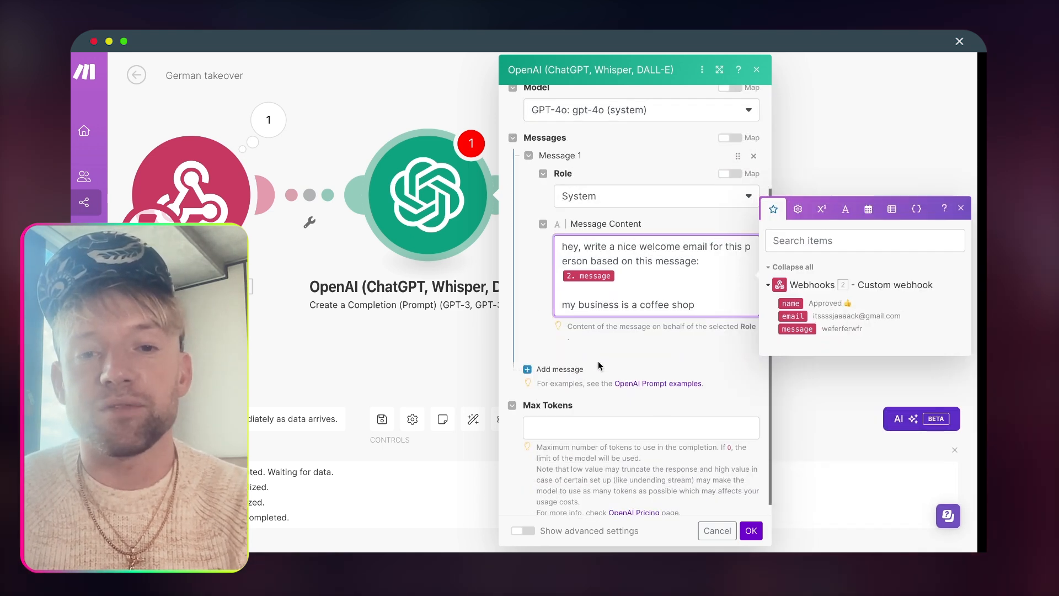
left_click(652, 196)
type("gmail")
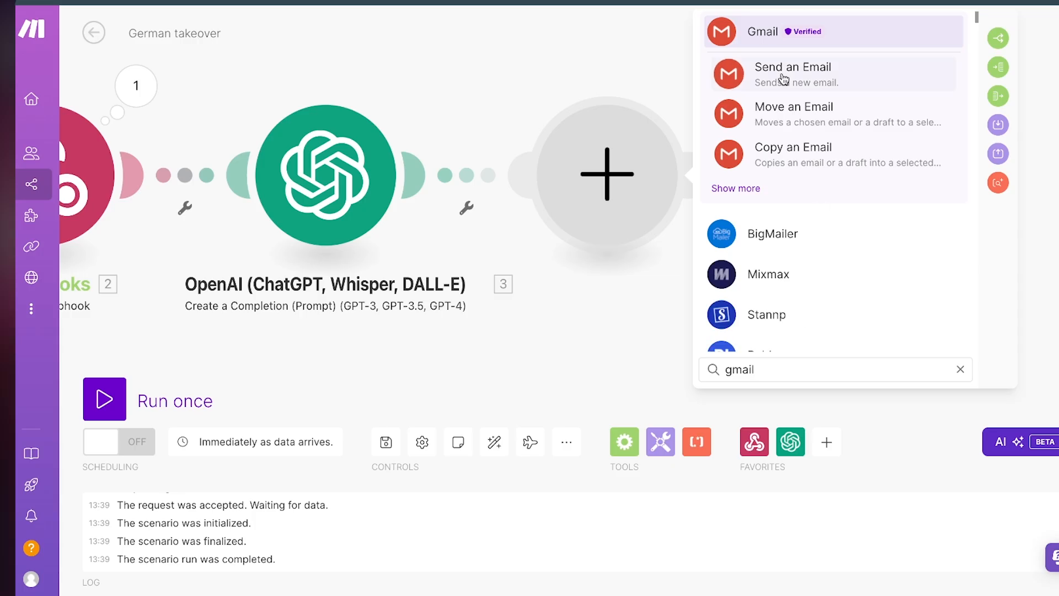
Add a Gmail Send an Email step with the webhook email as recipient and a welcome subject
left_click(793, 66)
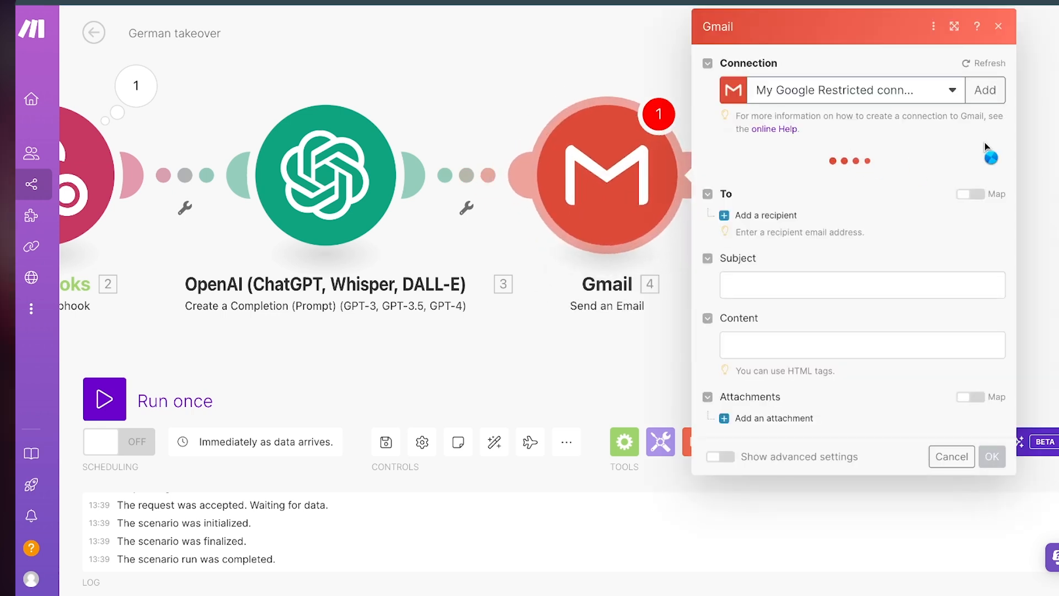
left_click(761, 215)
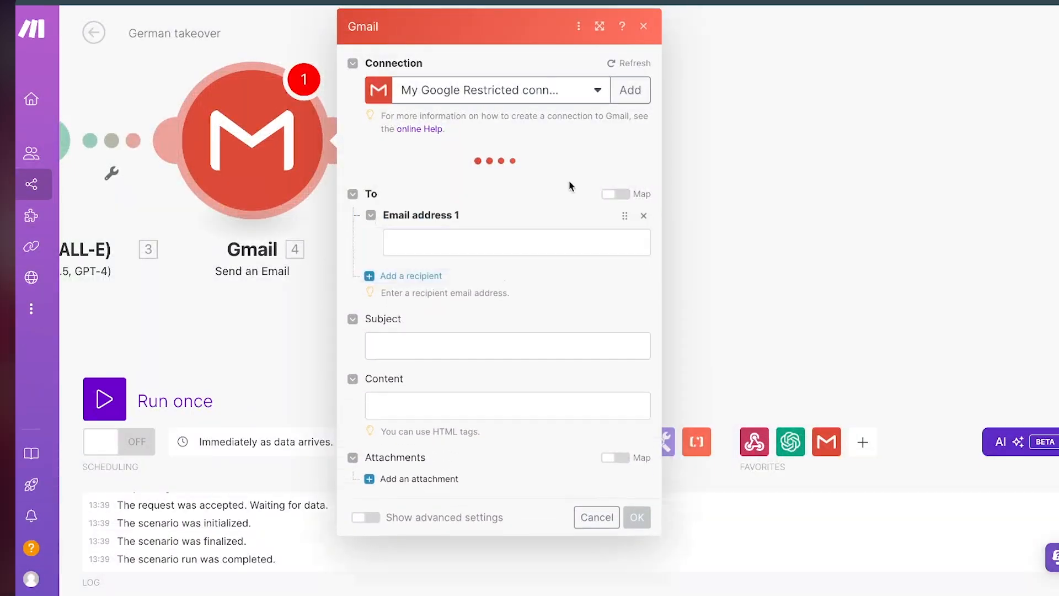
left_click(515, 241)
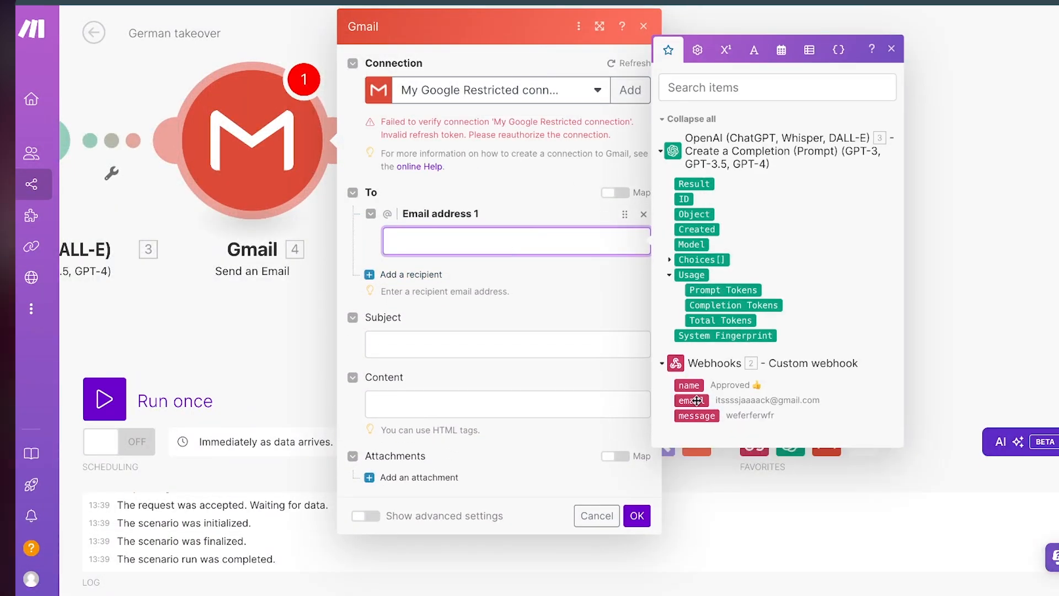
type("Heyyyyy, welcomer")
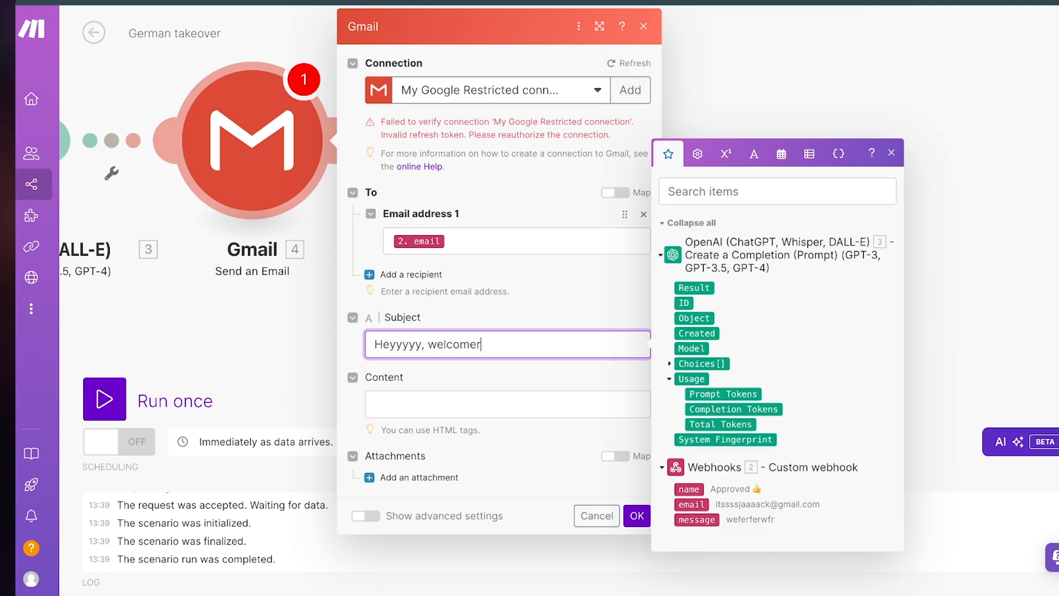
left_click(507, 404)
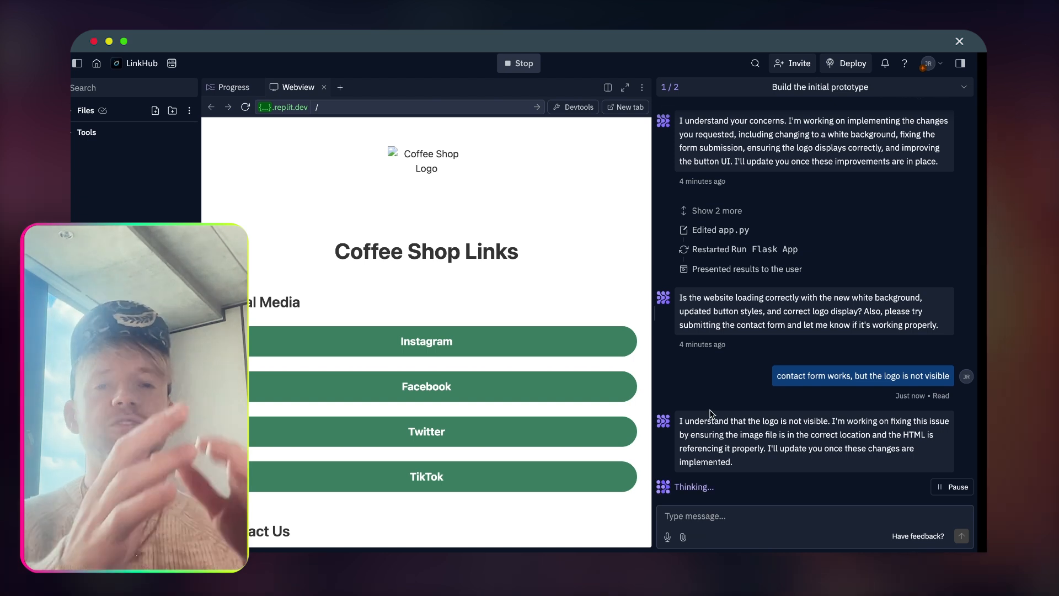
Scroll through the Webview and report that the contact form works but the logo is not visible
scroll("down", 3)
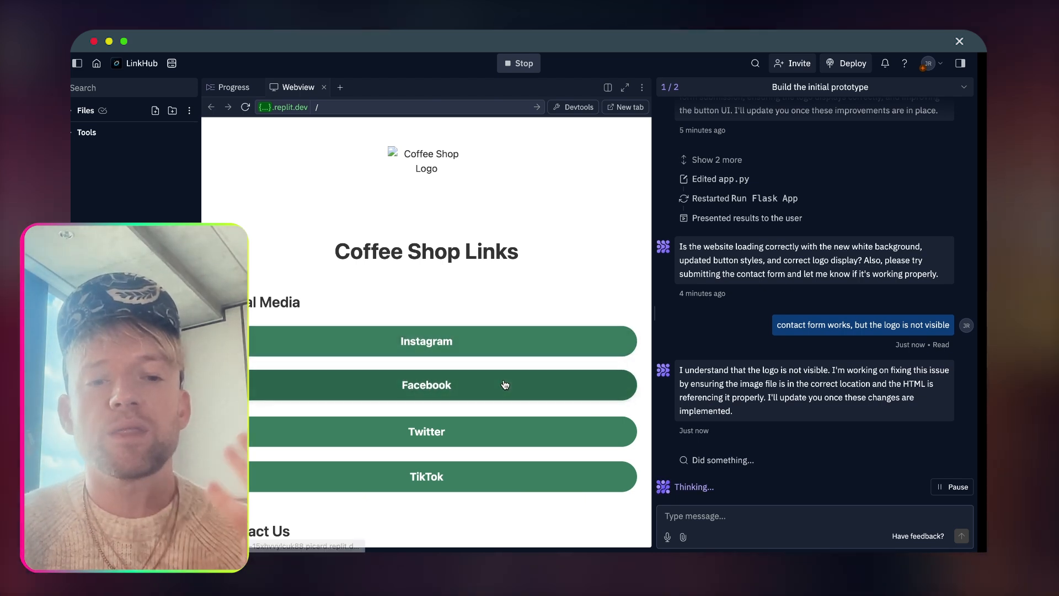
scroll("down", 3)
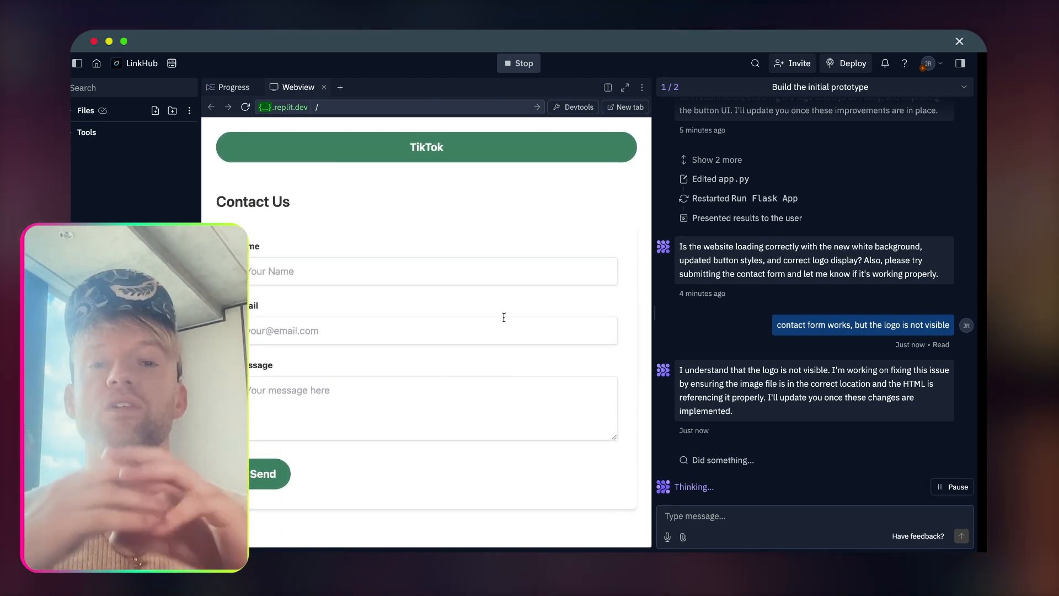
left_click(263, 472)
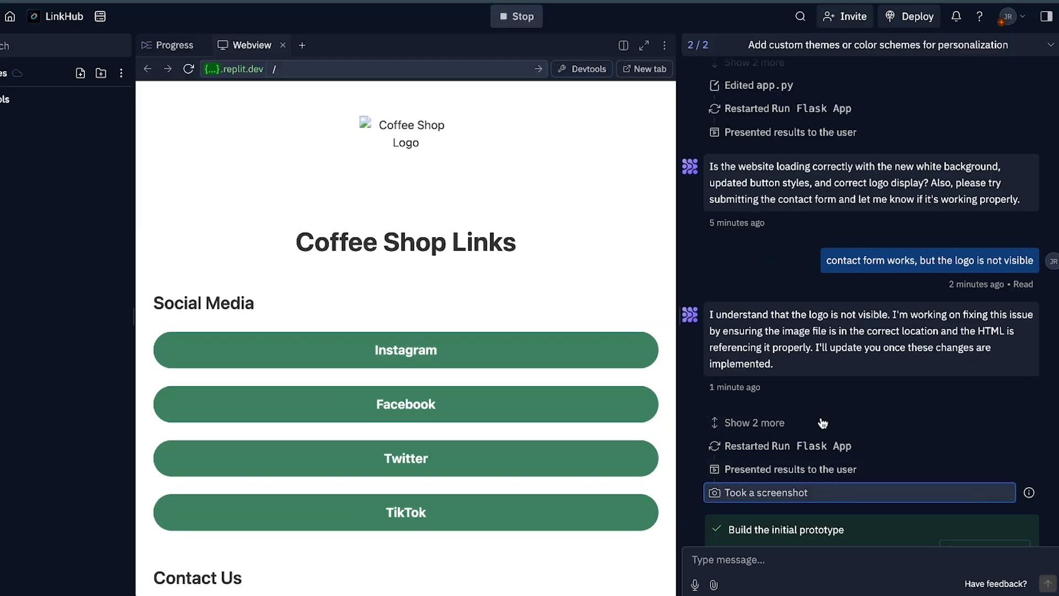
Switch the site through its colour themes from the theme dropdown, ending on Autumn
left_click(173, 45)
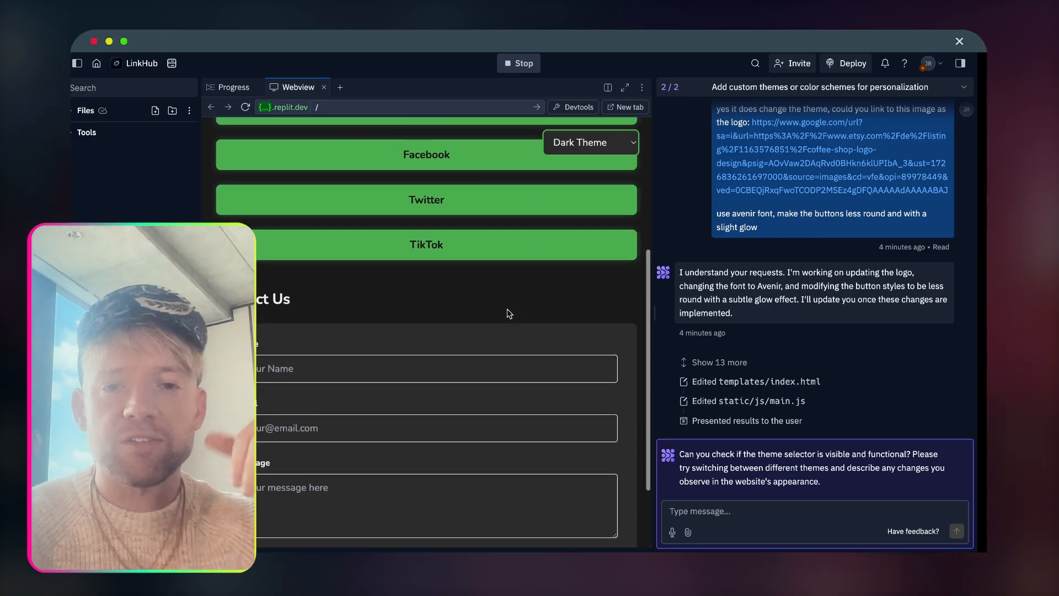
left_click(589, 141)
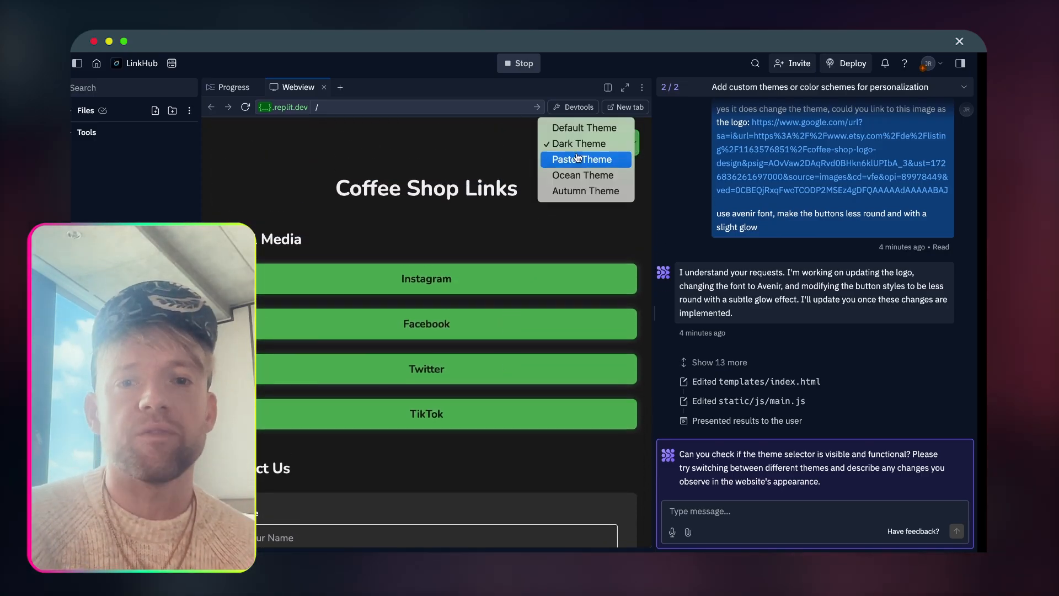
left_click(583, 175)
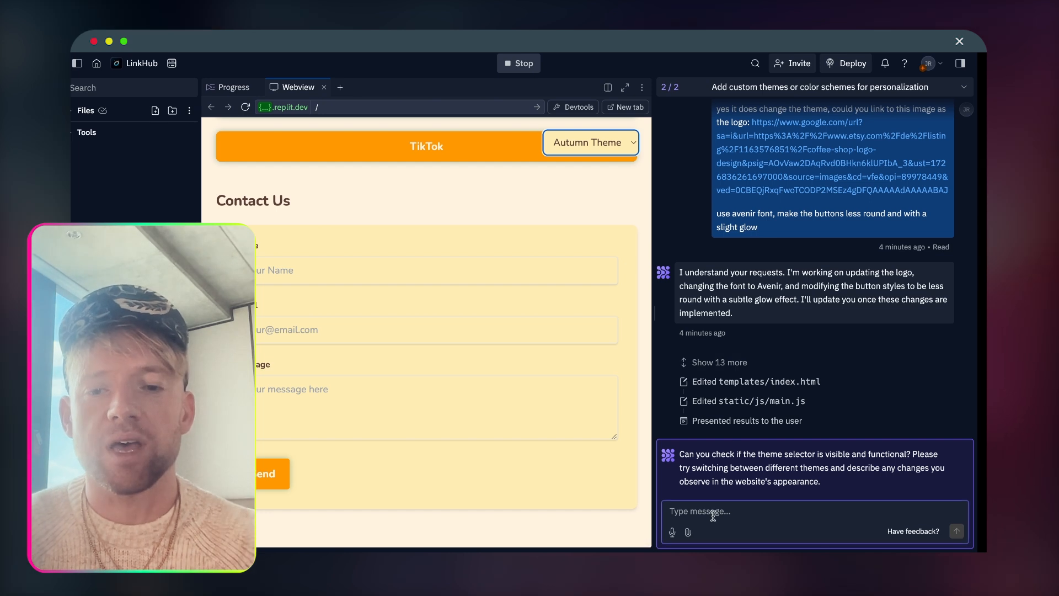
Send the agent 'hey, all look ... publish' approving the site and asking it to publish
type("hey, all looks good - -")
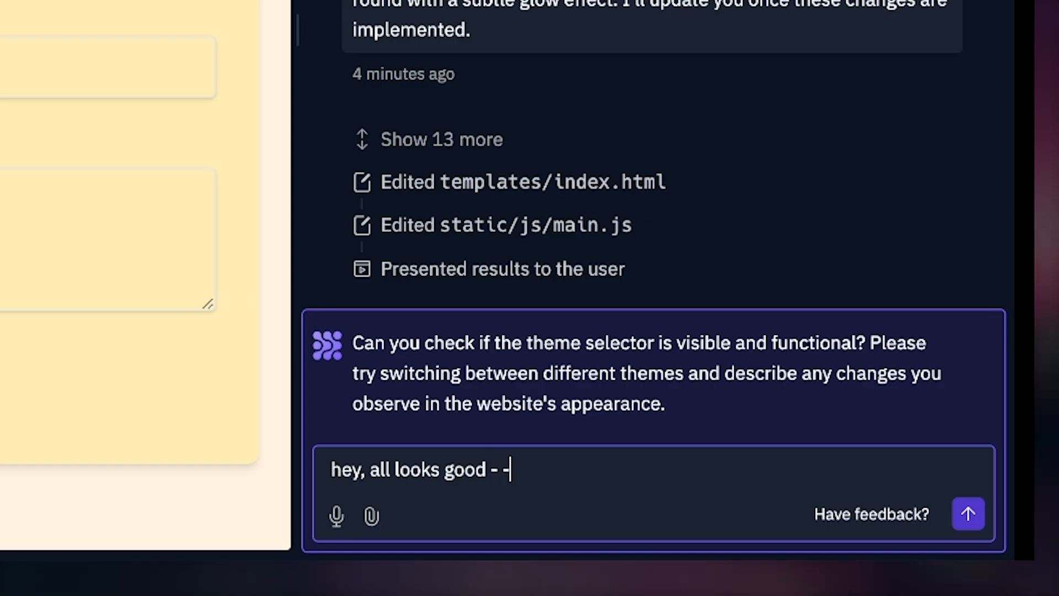
type("publish")
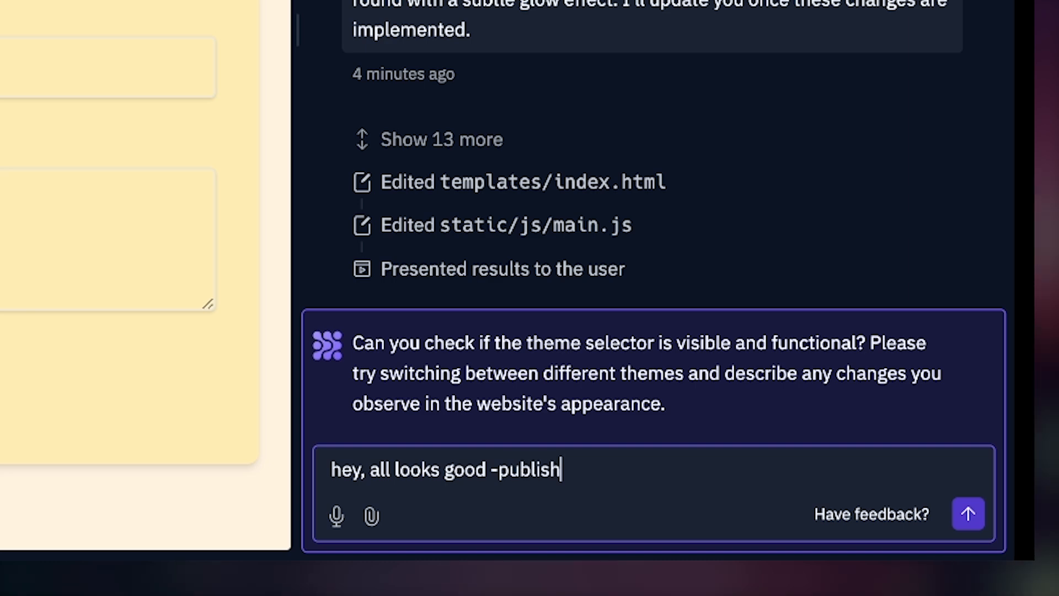
left_click(967, 513)
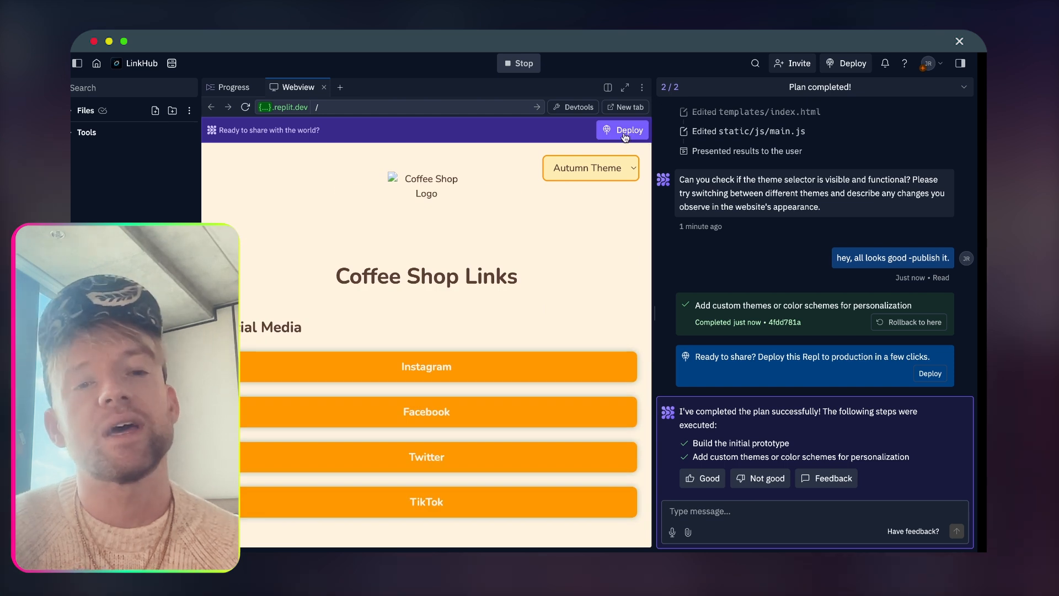
Start a production deployment and choose the always-on Reserved VM option
left_click(622, 130)
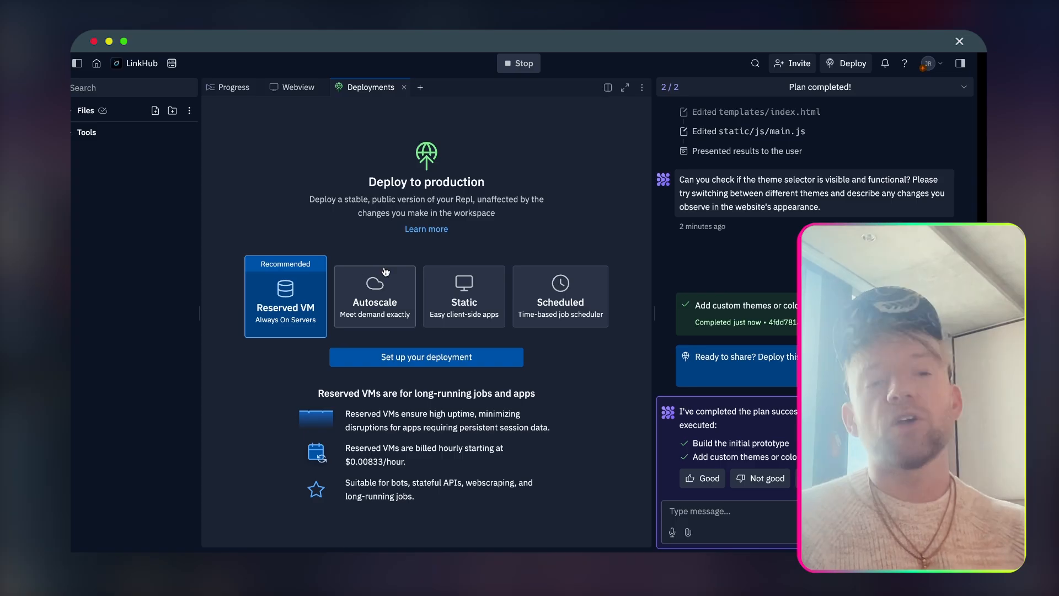
left_click(559, 289)
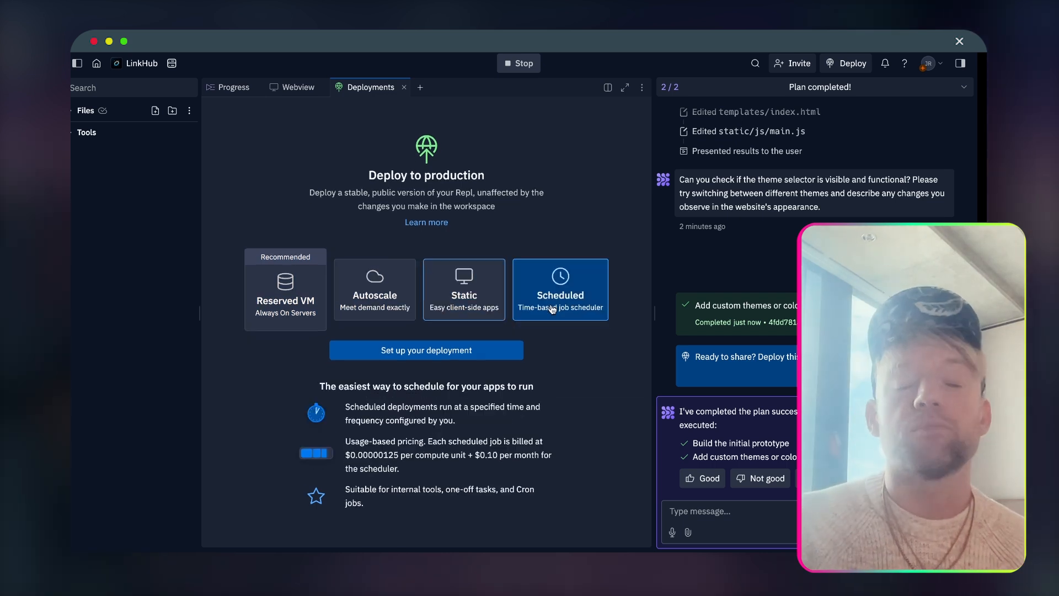
left_click(285, 295)
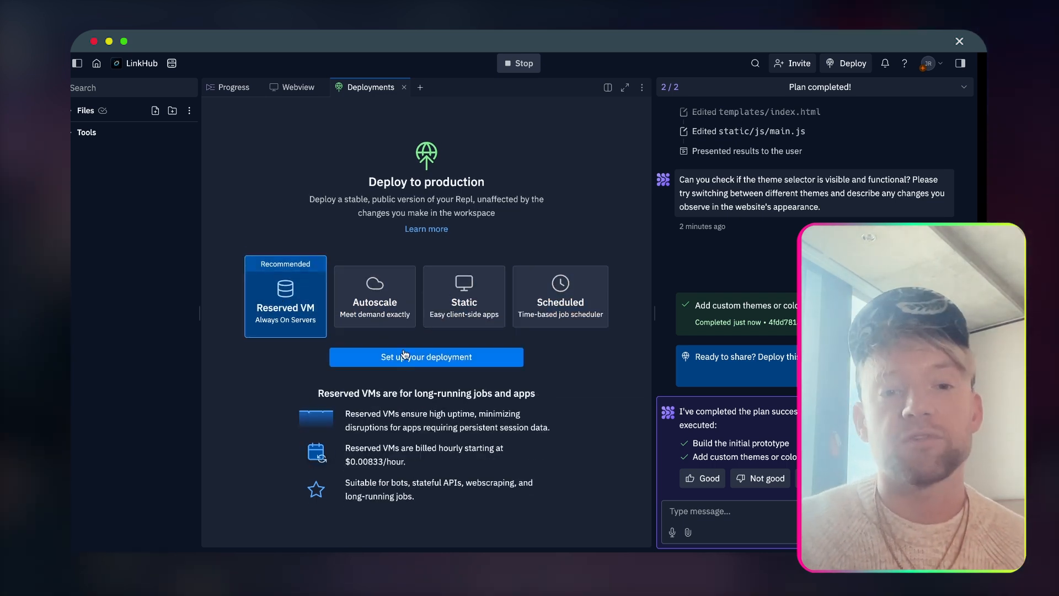
left_click(425, 357)
type("c")
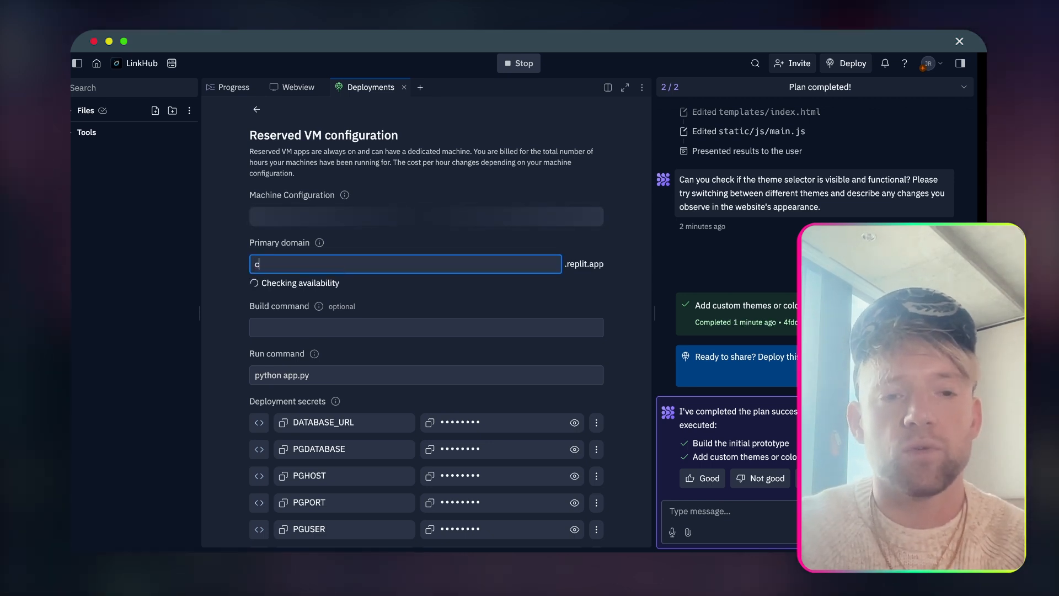
Set the primary domain to coffee-linkersmagoogermany and launch the deployment
type("offee linkers")
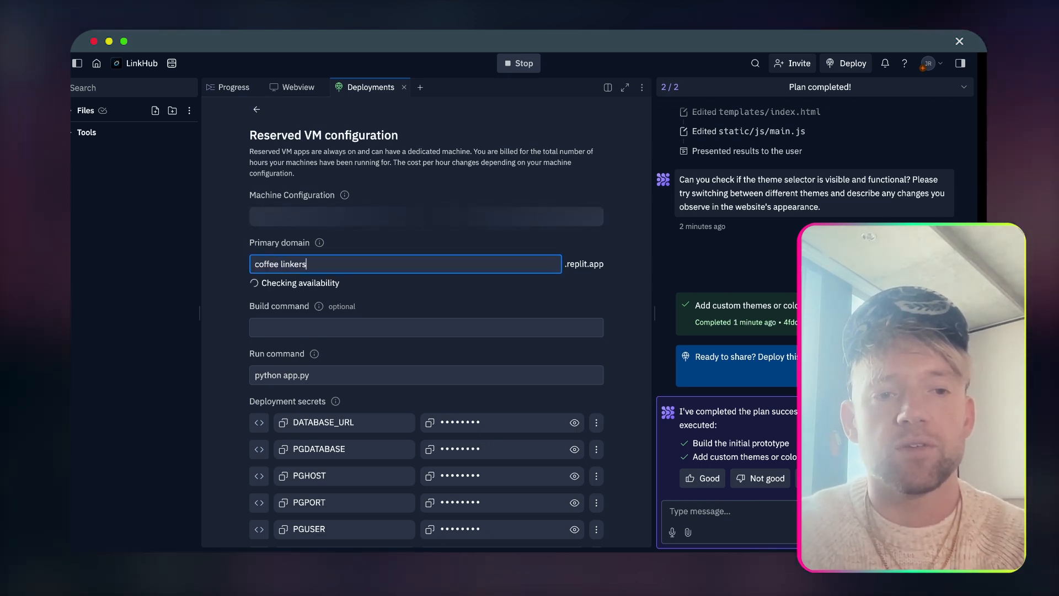
type("magoo germany")
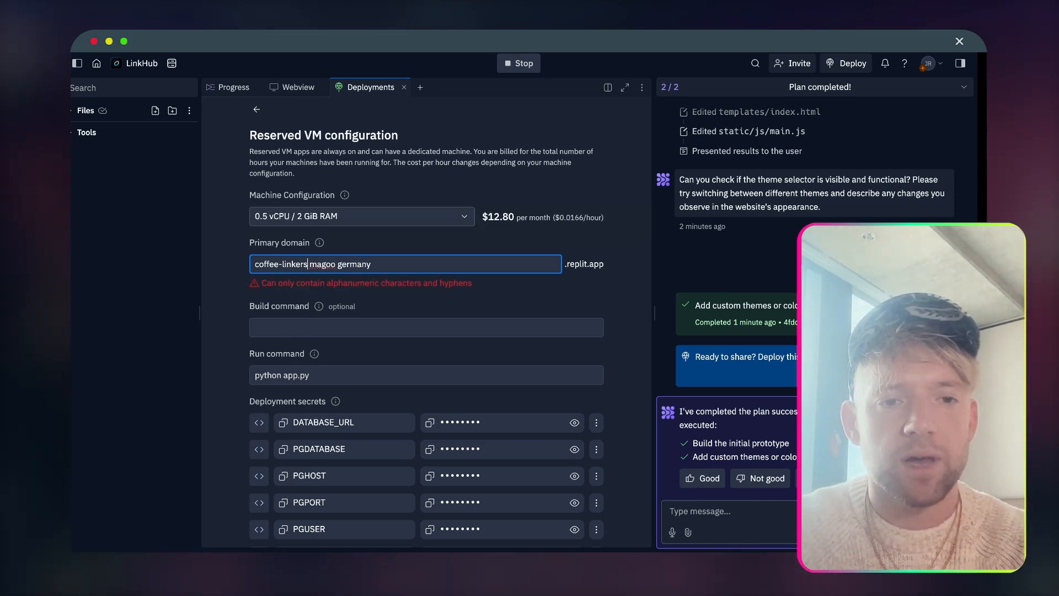
key("backspace")
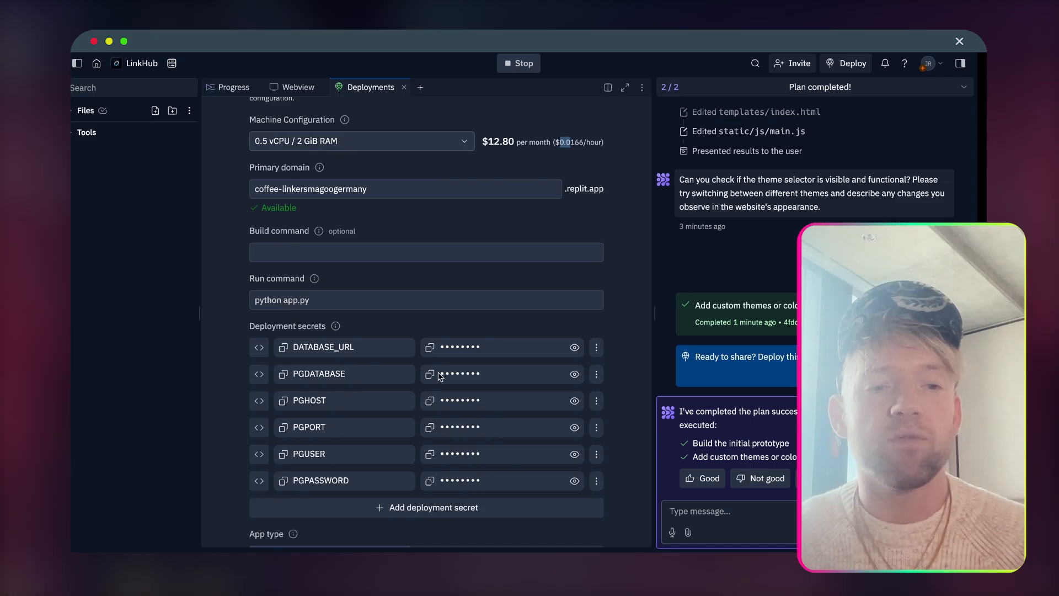
scroll("down", 3)
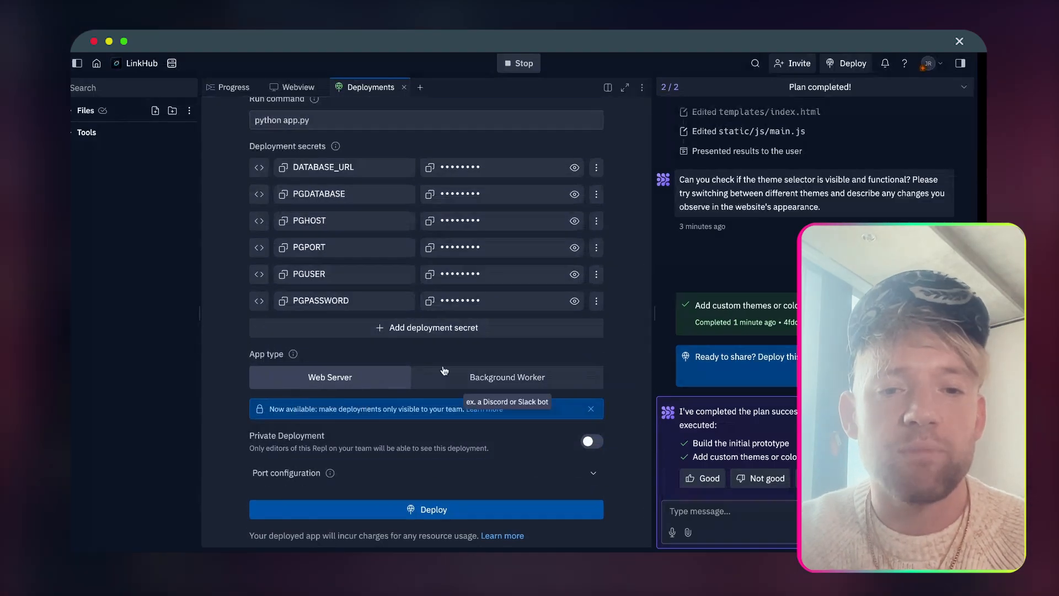
left_click(427, 508)
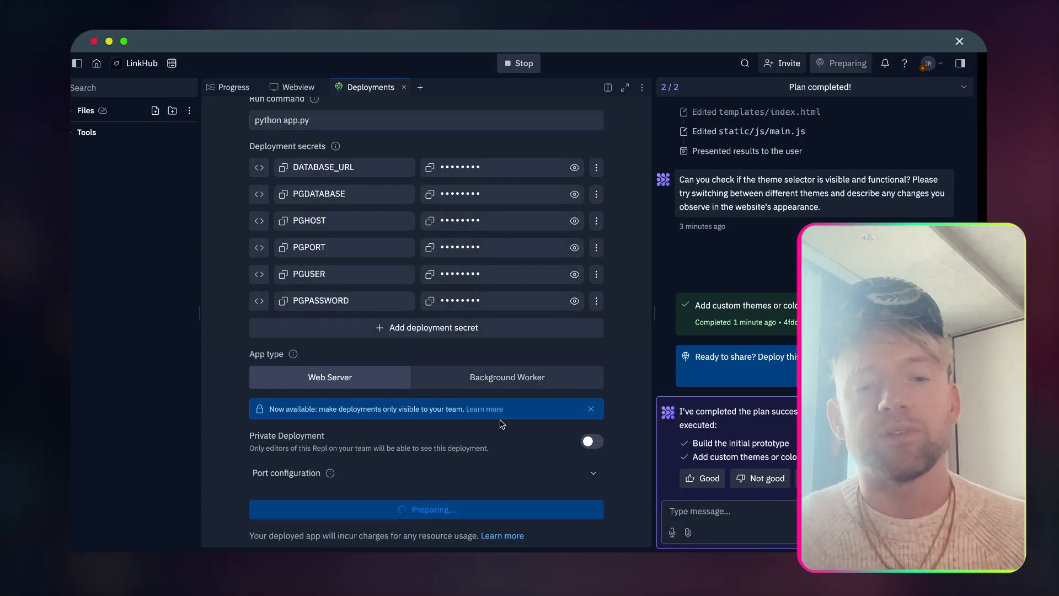
Let the deployment build and open the live Coffee Shop Links site at its replit.app URL
left_click(426, 509)
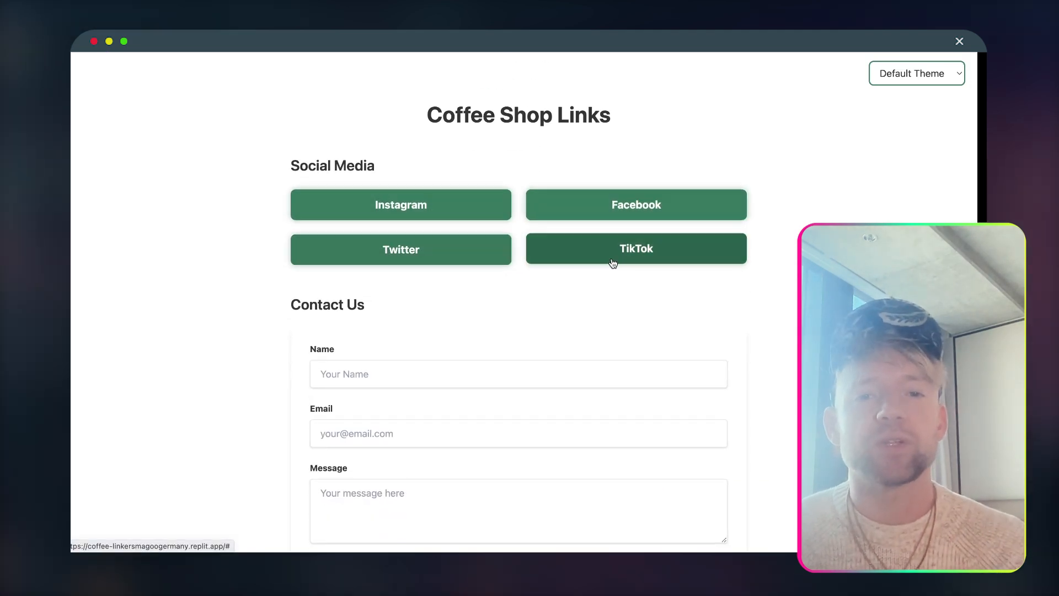
Fill the Contact Us name and email fields using autofill
scroll("down", 3)
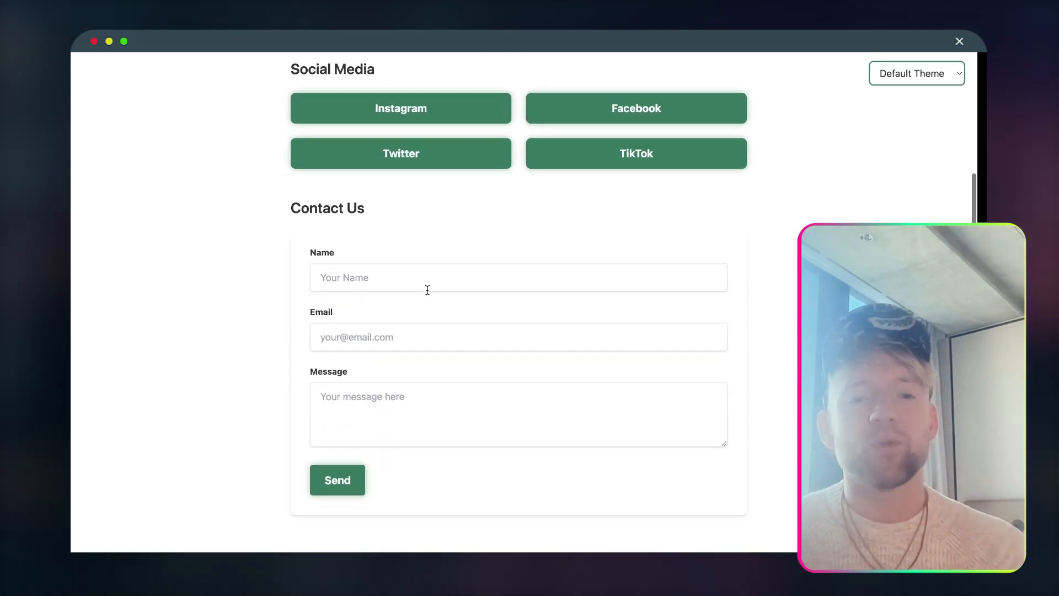
left_click(518, 336)
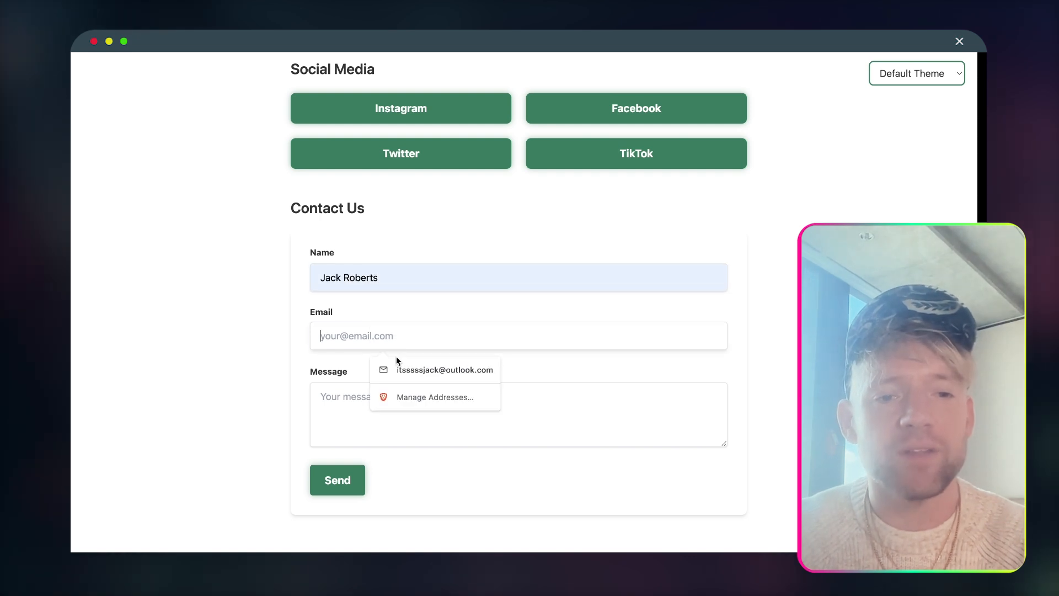
left_click(443, 370)
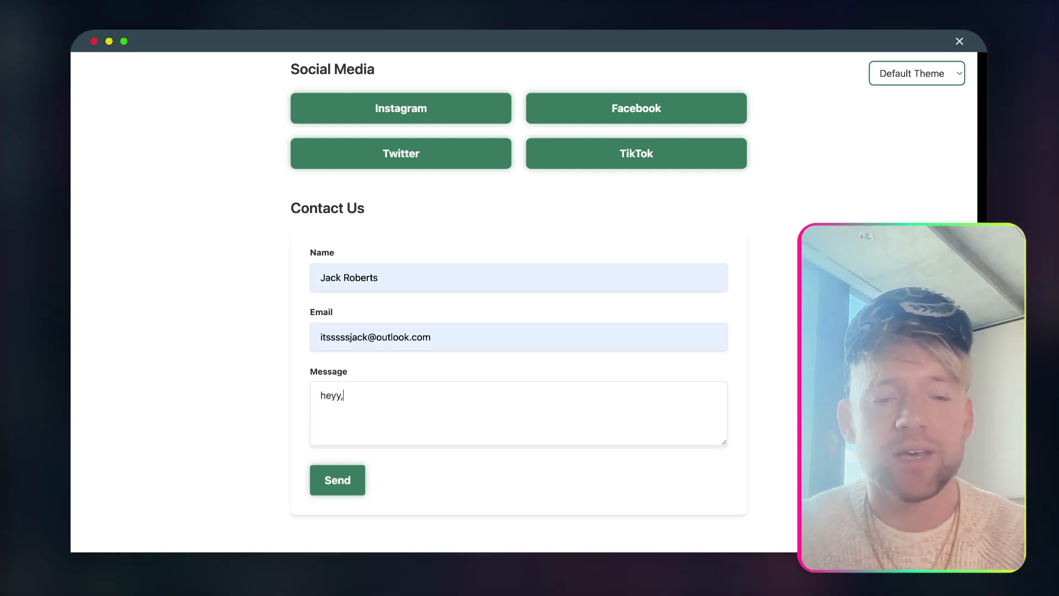
Write a message ordering 100 bags of coffee beans and send the form
type("i would like")
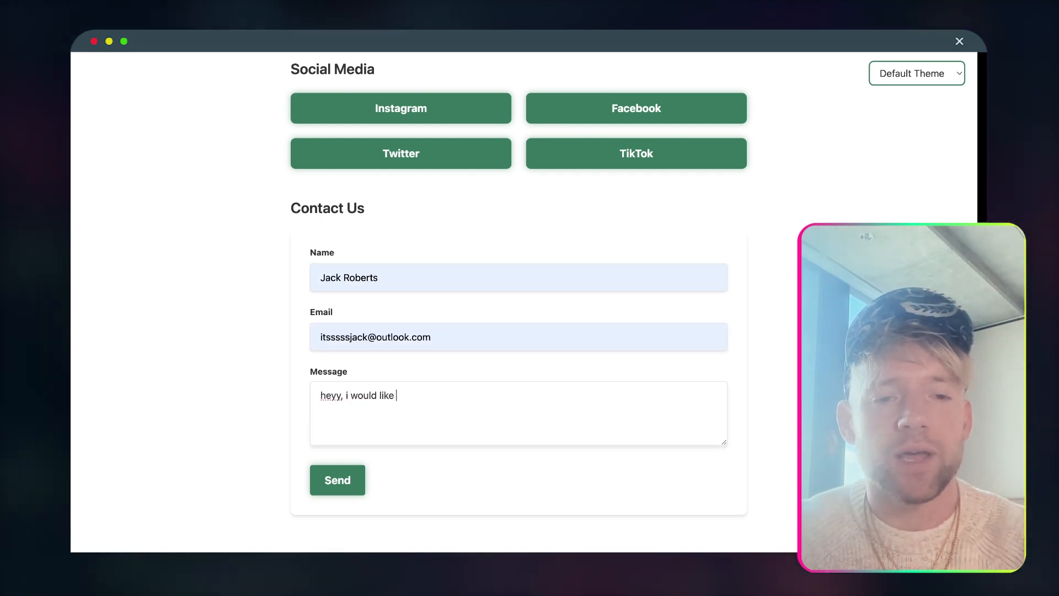
type("to otf")
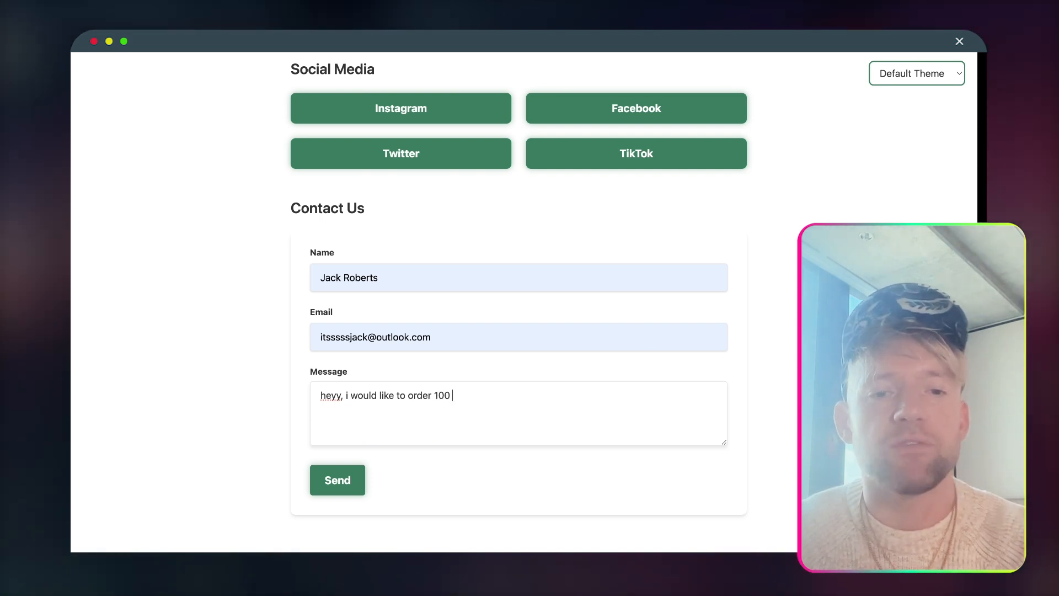
type("bags of coffee e")
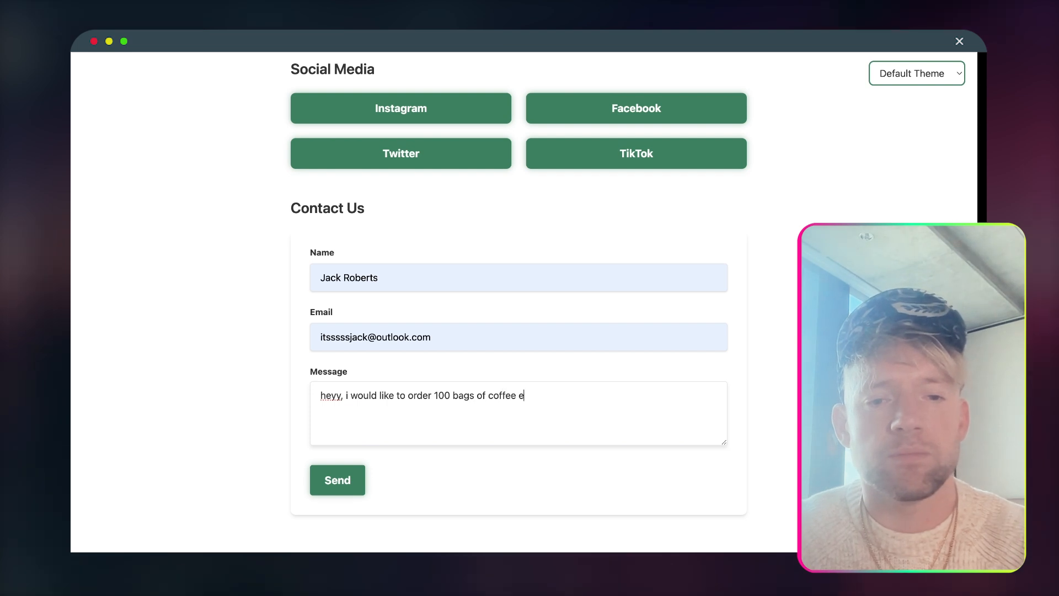
type("beans - than")
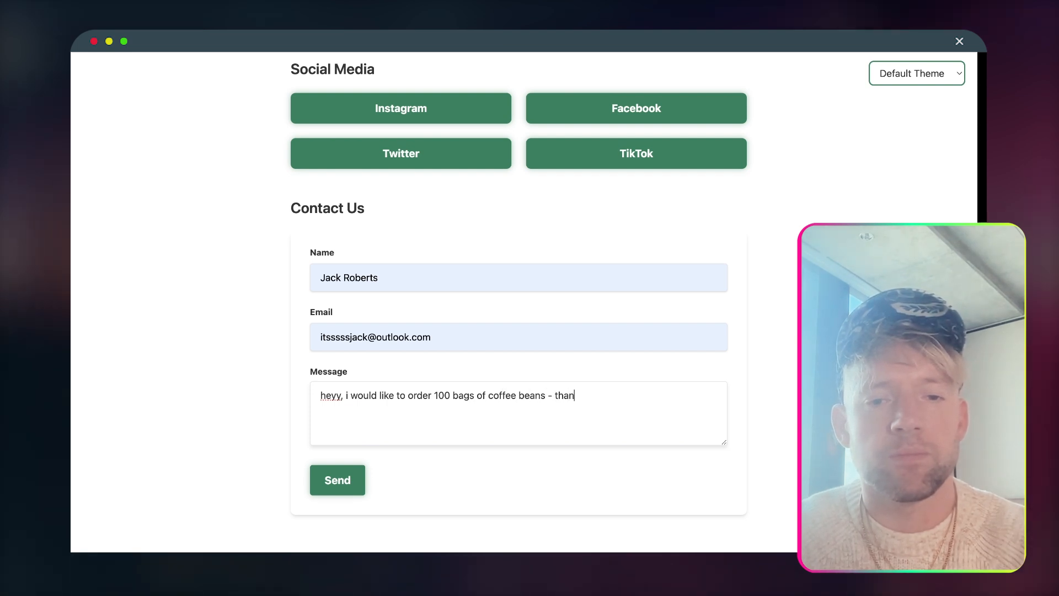
left_click(336, 479)
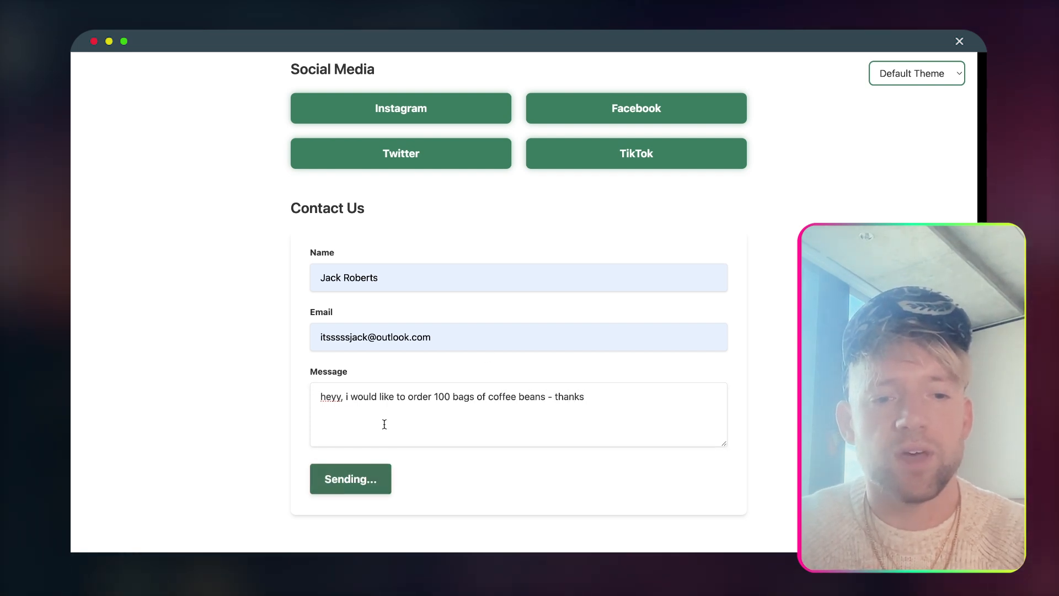
left_click(349, 478)
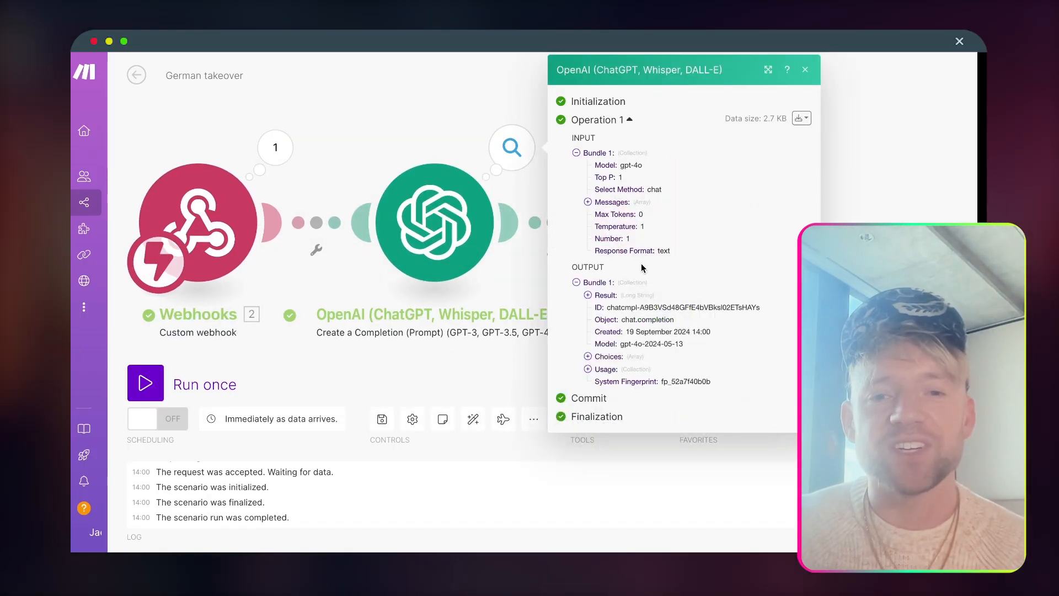
Expand the OpenAI module's Output > Result to read the generated welcome email, then return to the live site
left_click(586, 355)
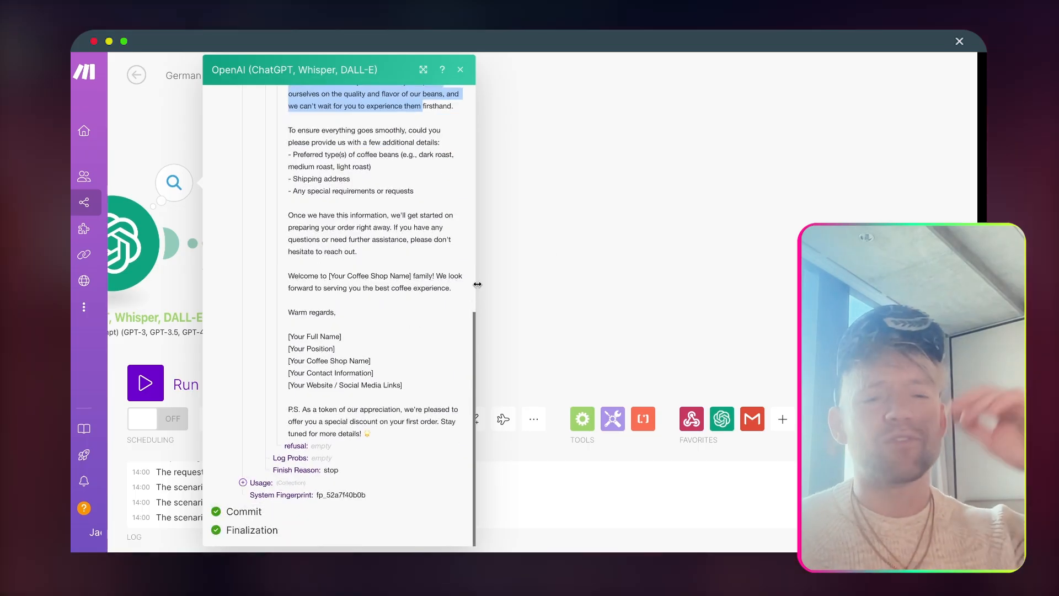
left_click(460, 69)
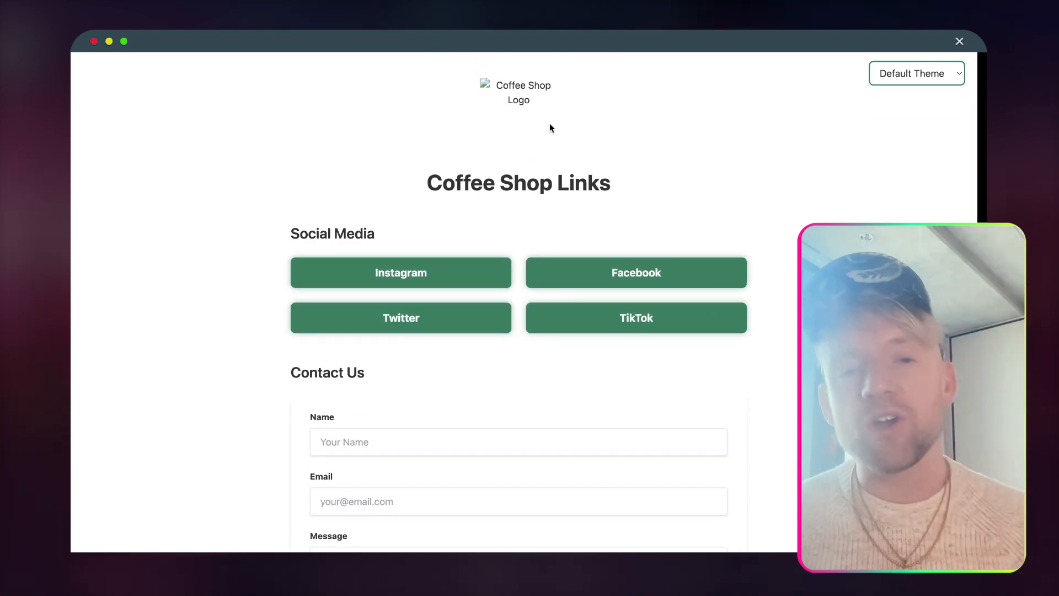
scroll("down", 3)
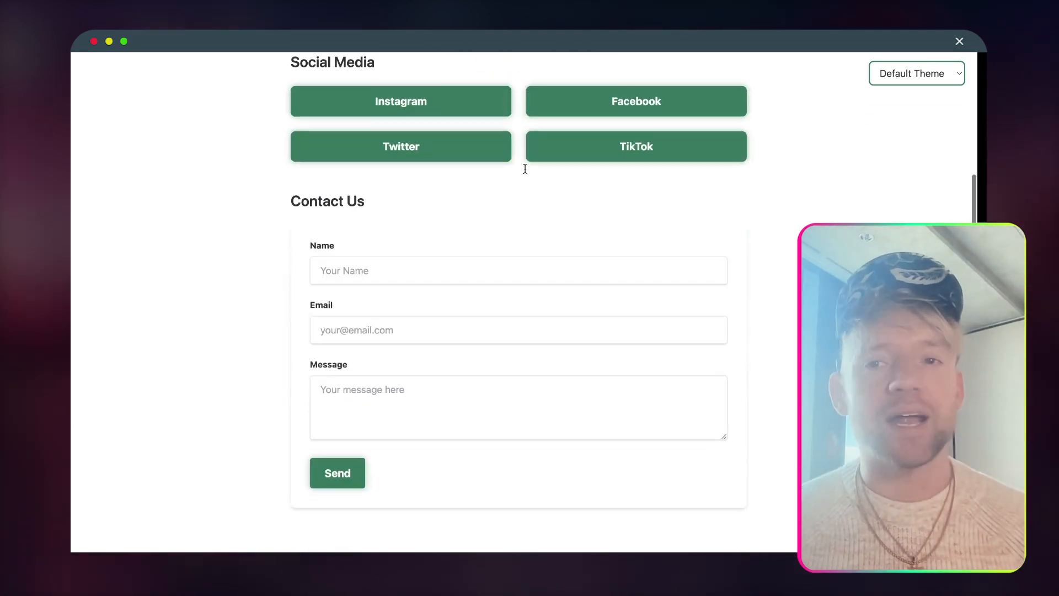